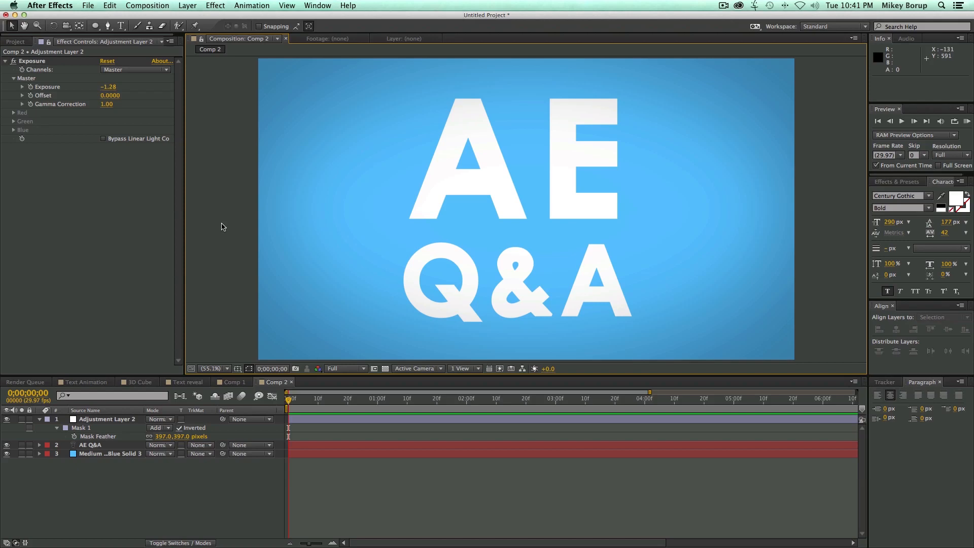
Switch through the composition tabs and settle on the 3D Cube composition
{"action": "left_click", "coordinate": [137, 382]}
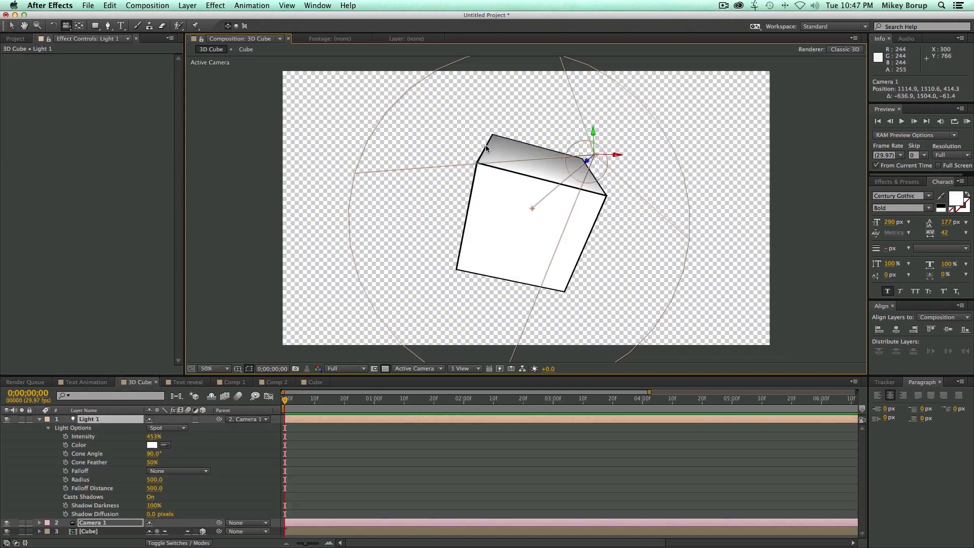
{"action": "left_click", "coordinate": [189, 353]}
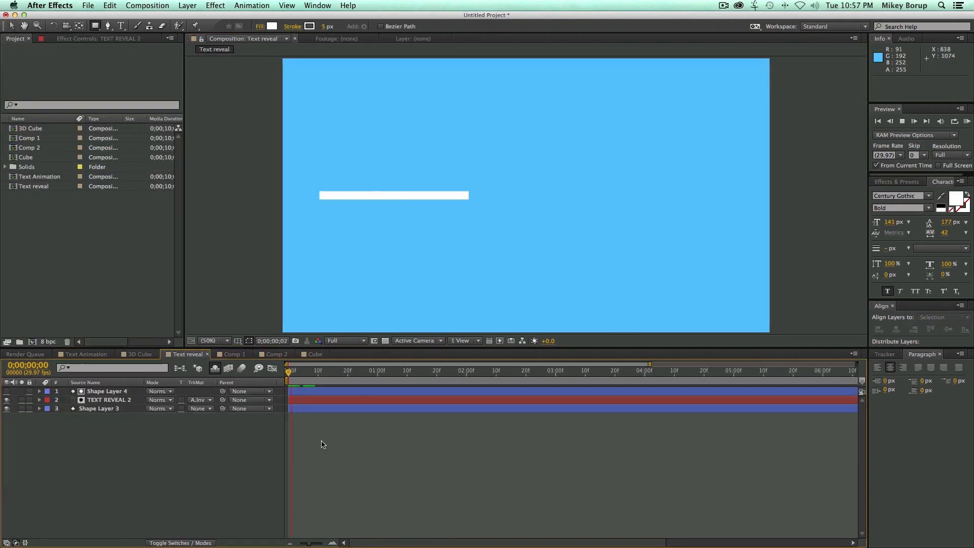
{"action": "left_click", "coordinate": [234, 354]}
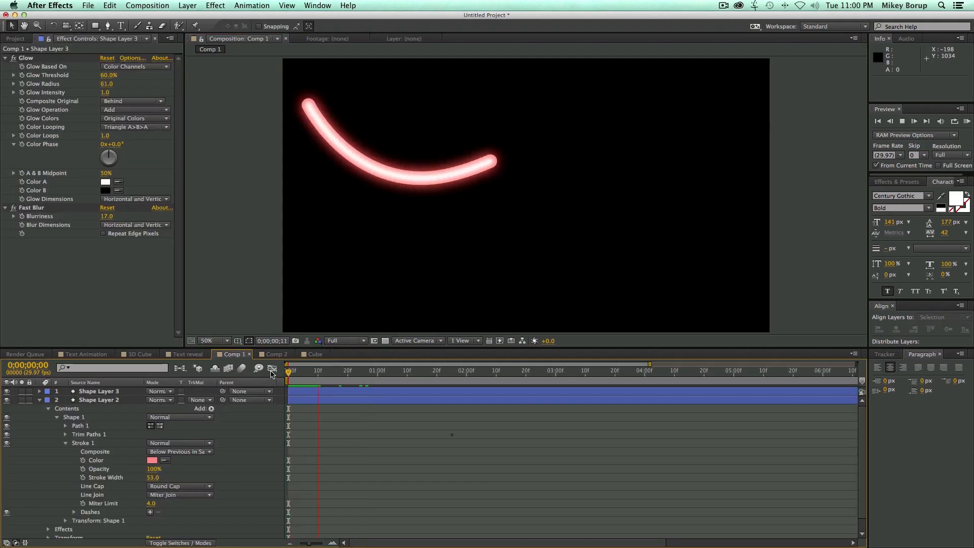
{"action": "left_click", "coordinate": [274, 353]}
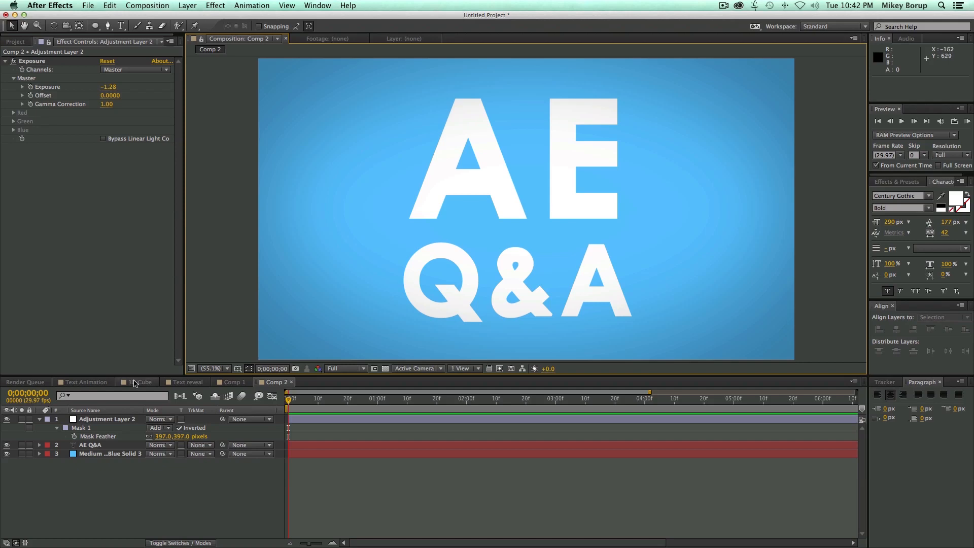
{"action": "left_click", "coordinate": [140, 382]}
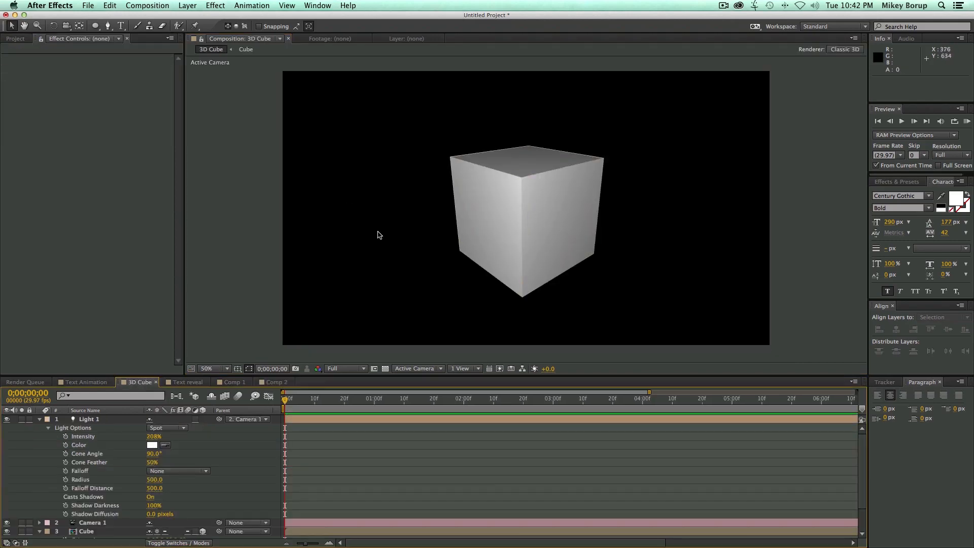
{"action": "mouse_move", "coordinate": [481, 216]}
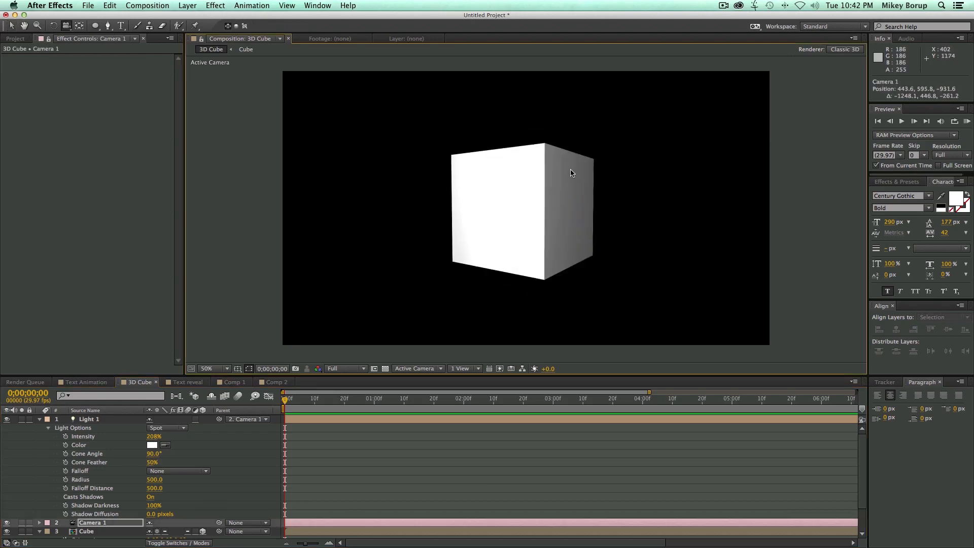
Orbit the camera around the finished cube to inspect its top and underside
{"action": "left_click_drag", "start_coordinate": [571, 173], "coordinate": [577, 249]}
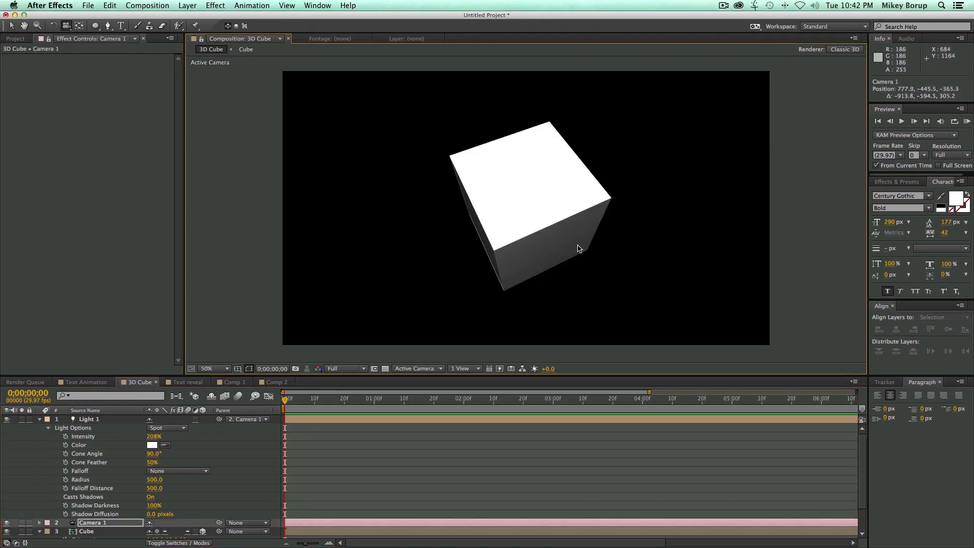
{"action": "left_click_drag", "start_coordinate": [578, 249], "coordinate": [445, 141]}
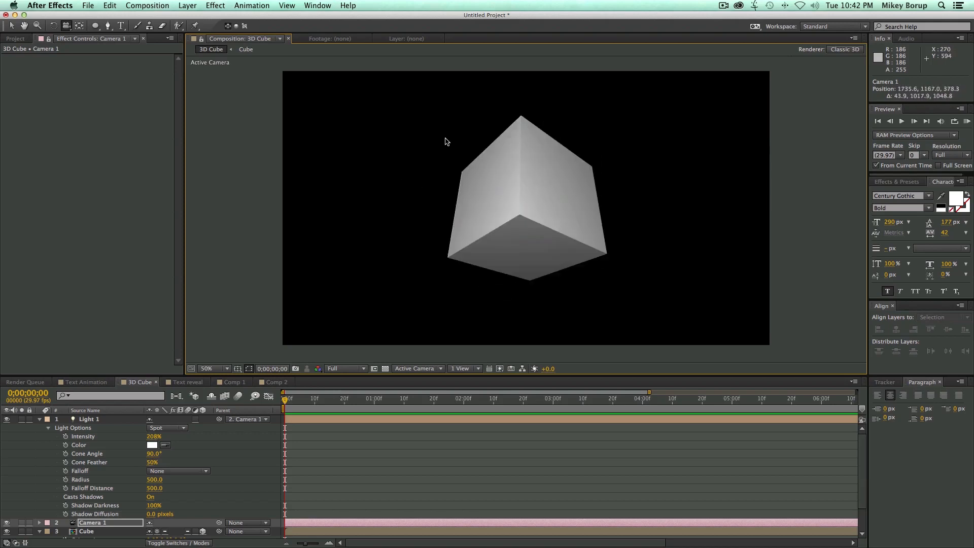
{"action": "left_click_drag", "start_coordinate": [444, 141], "coordinate": [559, 216]}
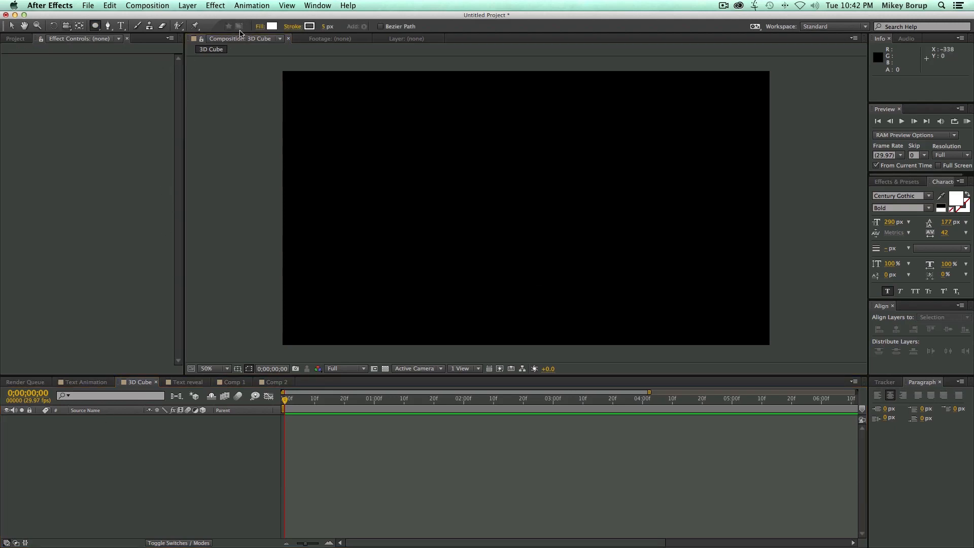
Draw a white square with the Rectangle tool and reset its Transform Position to 0,0
{"action": "left_click", "coordinate": [94, 26]}
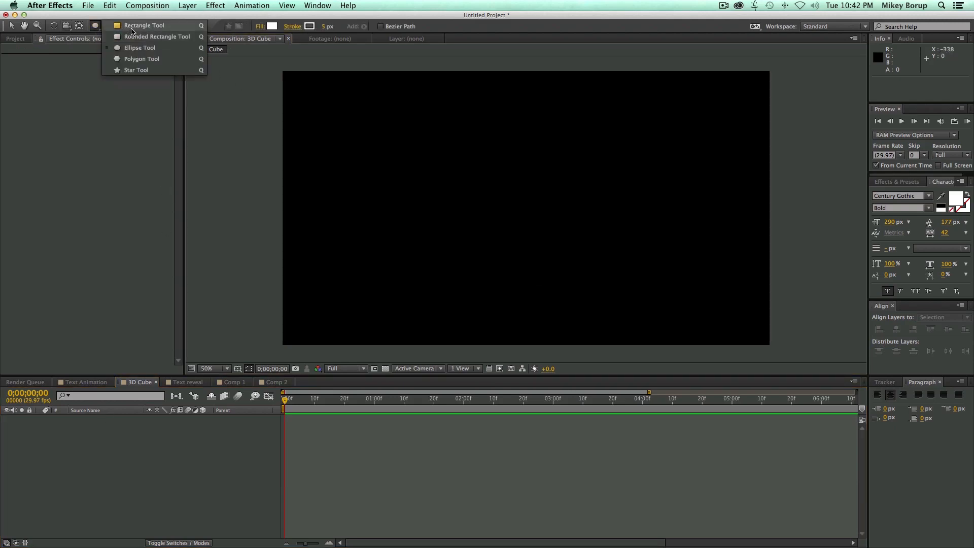
{"action": "left_click_drag", "start_coordinate": [484, 153], "coordinate": [574, 248]}
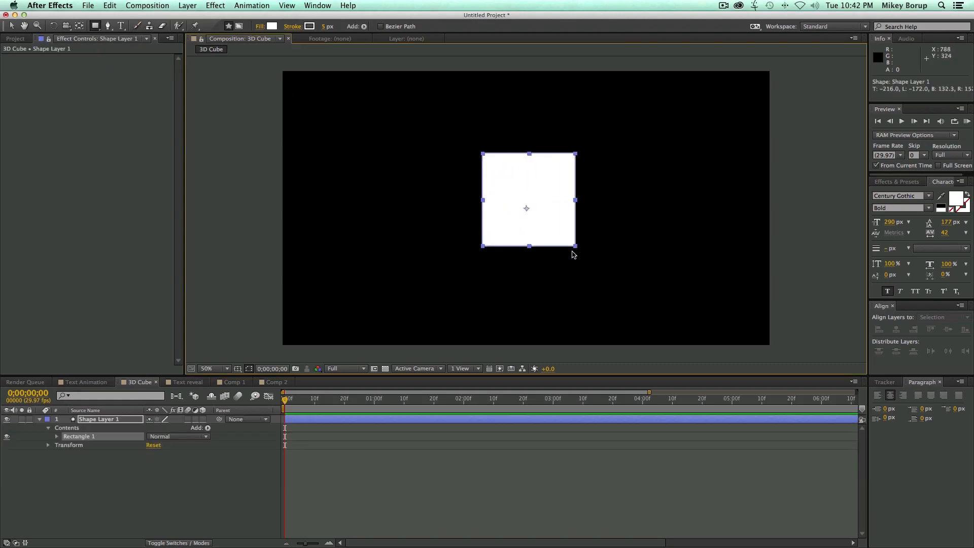
{"action": "left_click", "coordinate": [57, 437]}
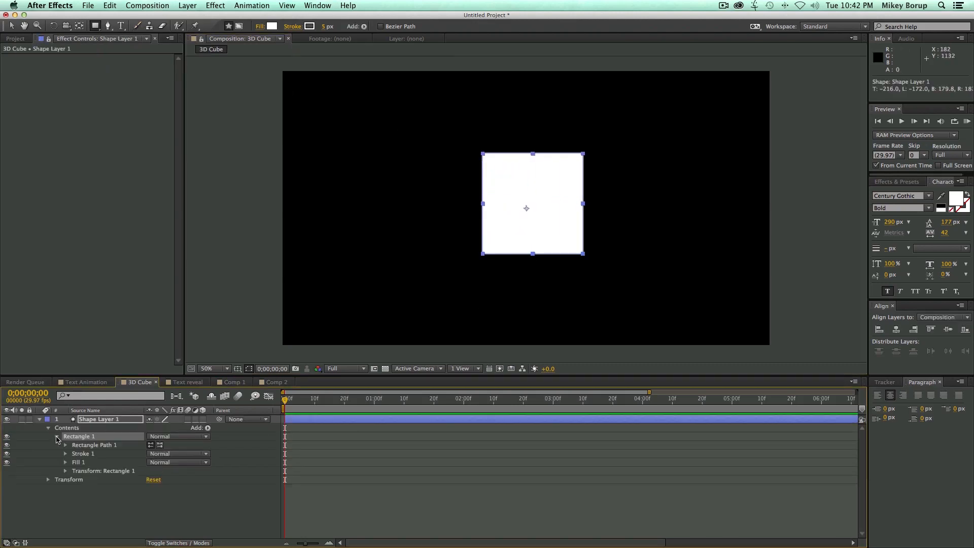
{"action": "left_click", "coordinate": [65, 470]}
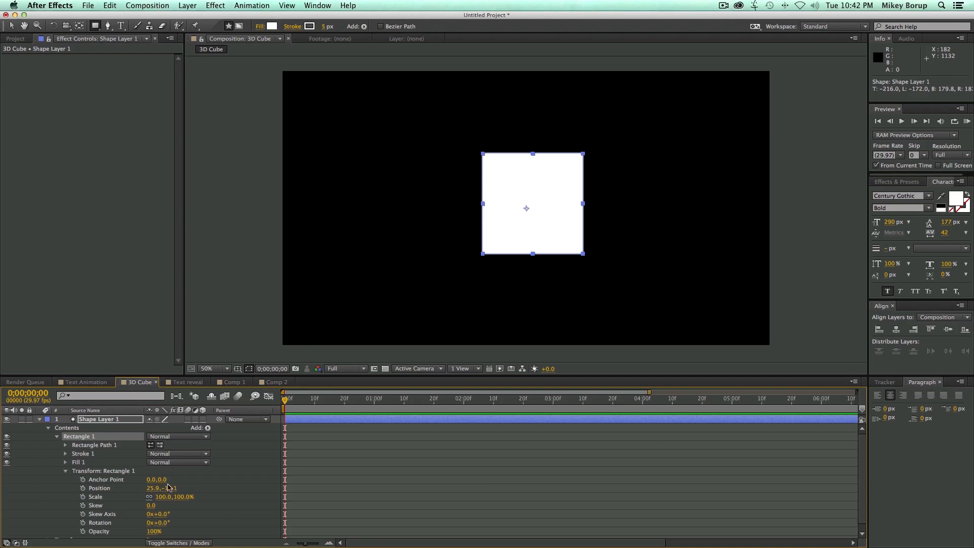
{"action": "left_click", "coordinate": [154, 488]}
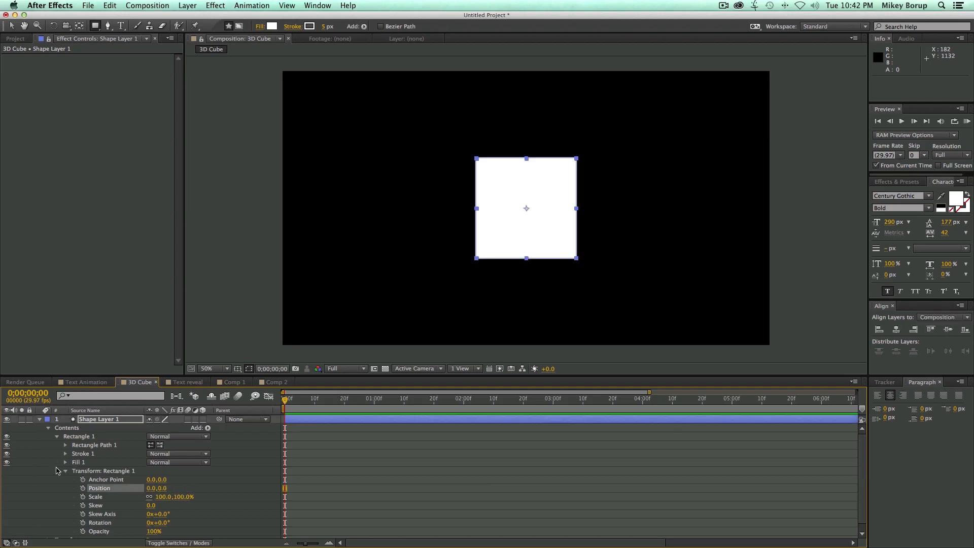
Set the Rectangle Path size to 400 by 400 and tidy up the shape layer
{"action": "left_click", "coordinate": [66, 444]}
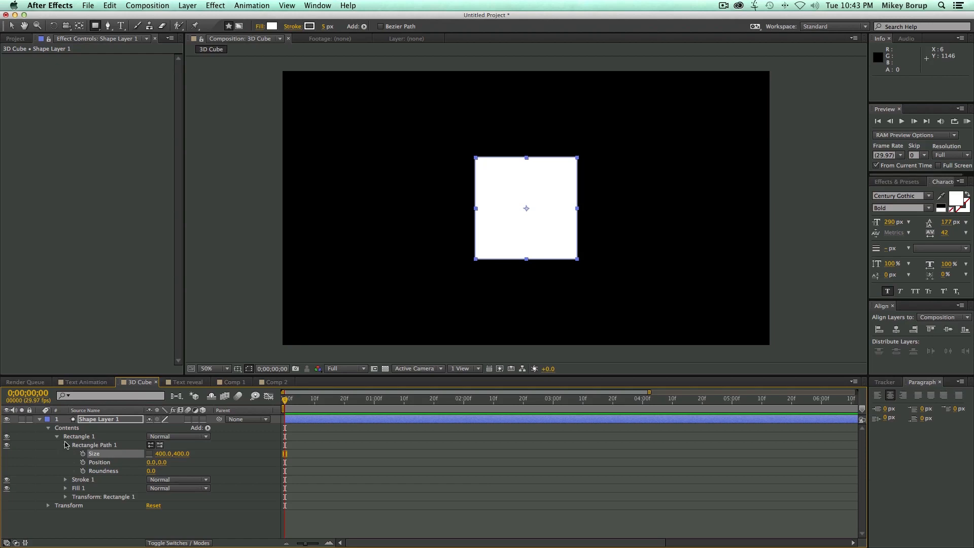
{"action": "left_click", "coordinate": [57, 436]}
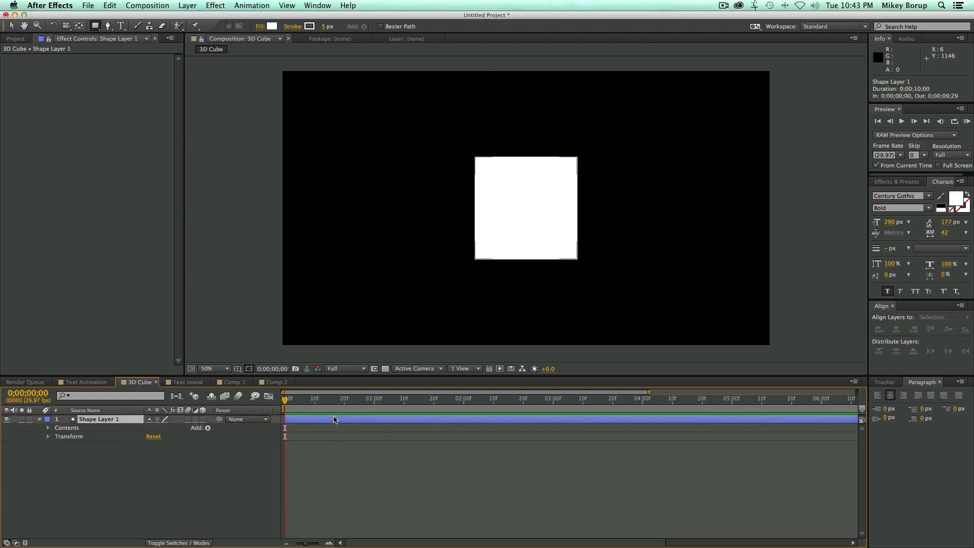
{"action": "double_click", "coordinate": [100, 419]}
{"action": "type", "text": "Cube Side"}
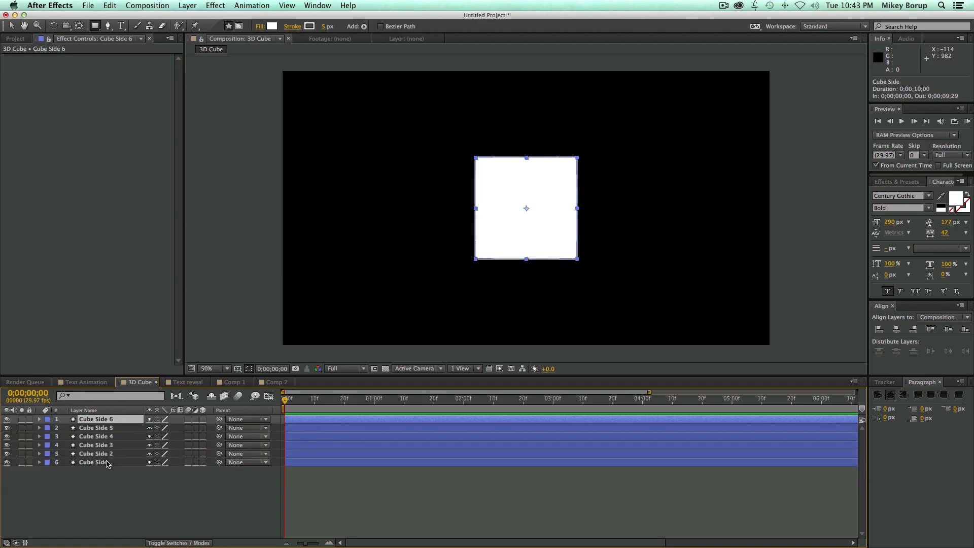
Name the layers Cube Side 1–6 and set Z positions ±200 and X positions 760 and 1160
{"action": "double_click", "coordinate": [96, 463]}
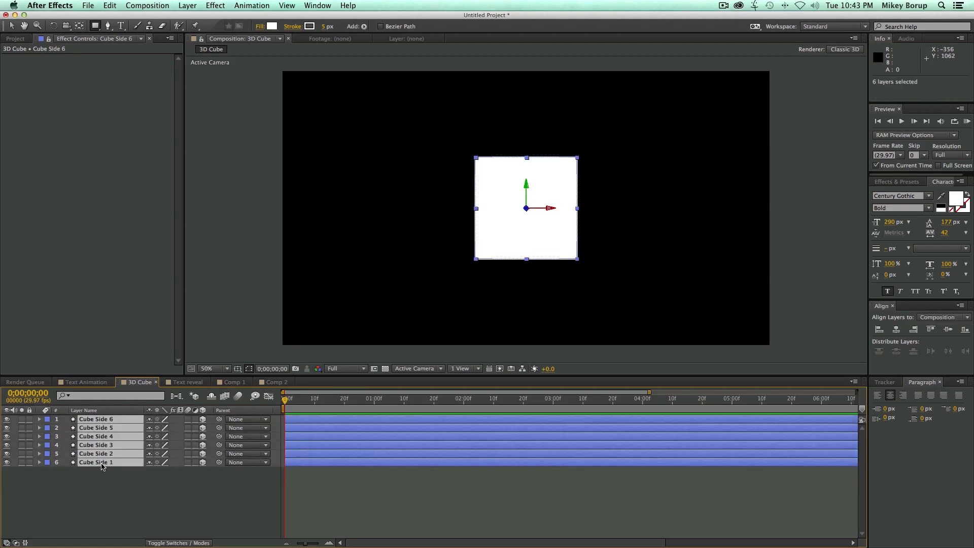
{"action": "key", "text": "p"}
{"action": "type", "text": "200"}
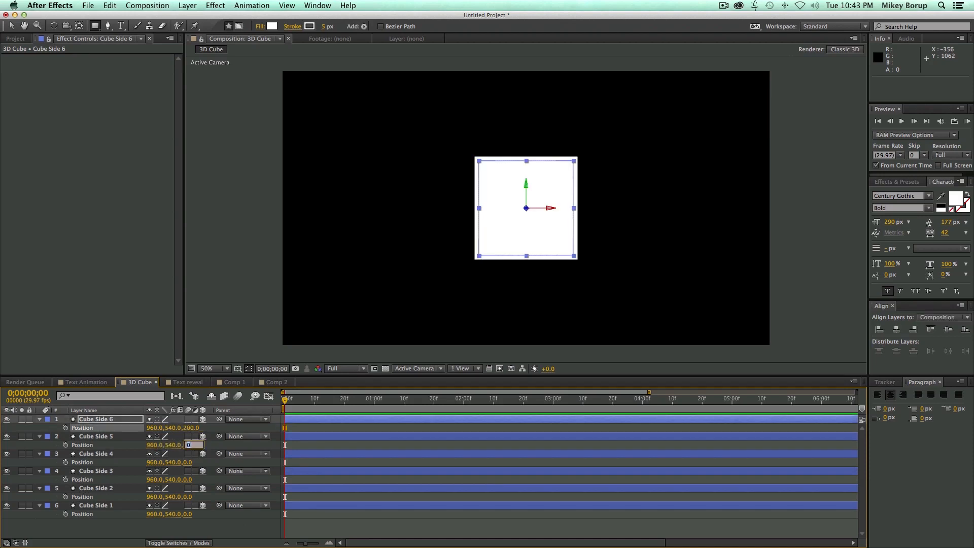
{"action": "type", "text": "-200.0"}
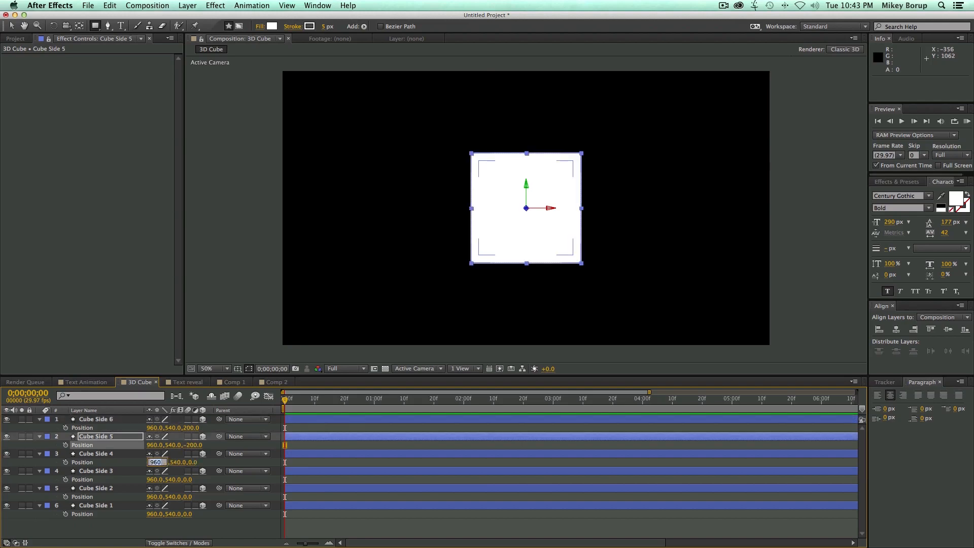
{"action": "type", "text": "760.0,540.0,0.0"}
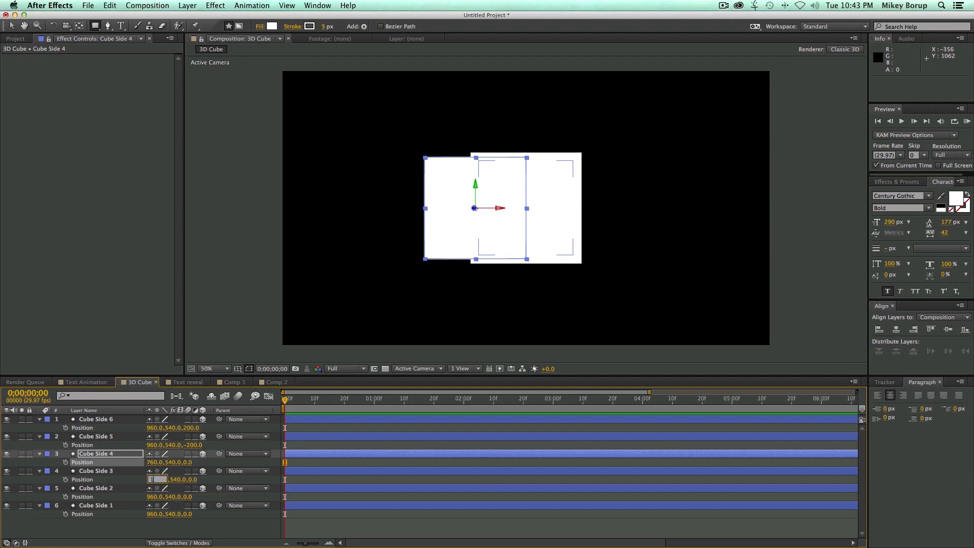
{"action": "type", "text": "1160"}
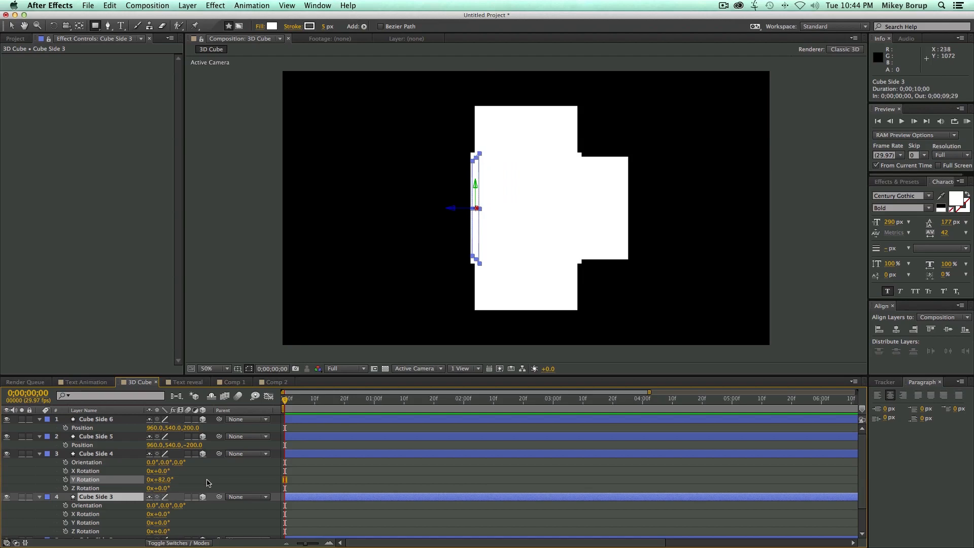
Rotate the side layers 90° on Y and the top/bottom layers 90° on X to fold the cube
{"action": "double_click", "coordinate": [159, 479]}
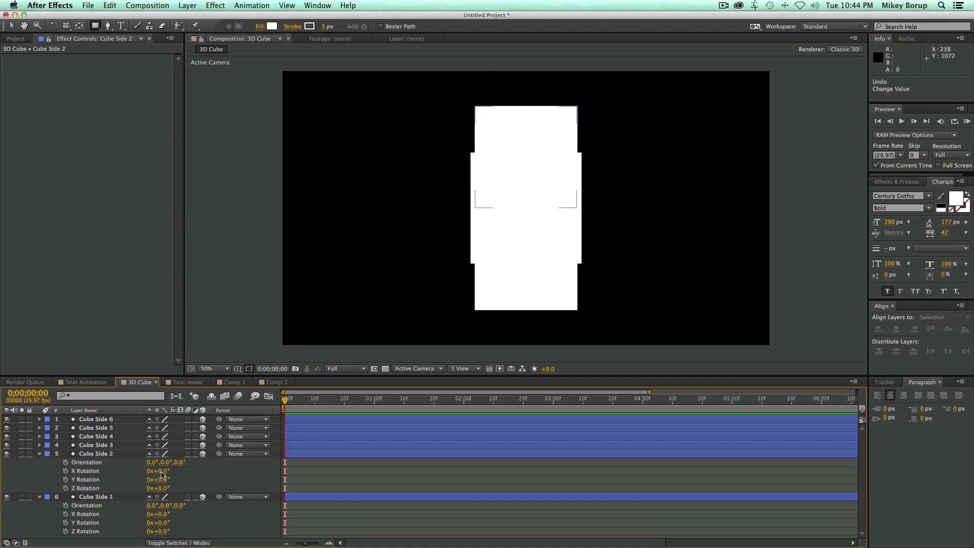
{"action": "left_click", "coordinate": [85, 470]}
{"action": "type", "text": "C"}
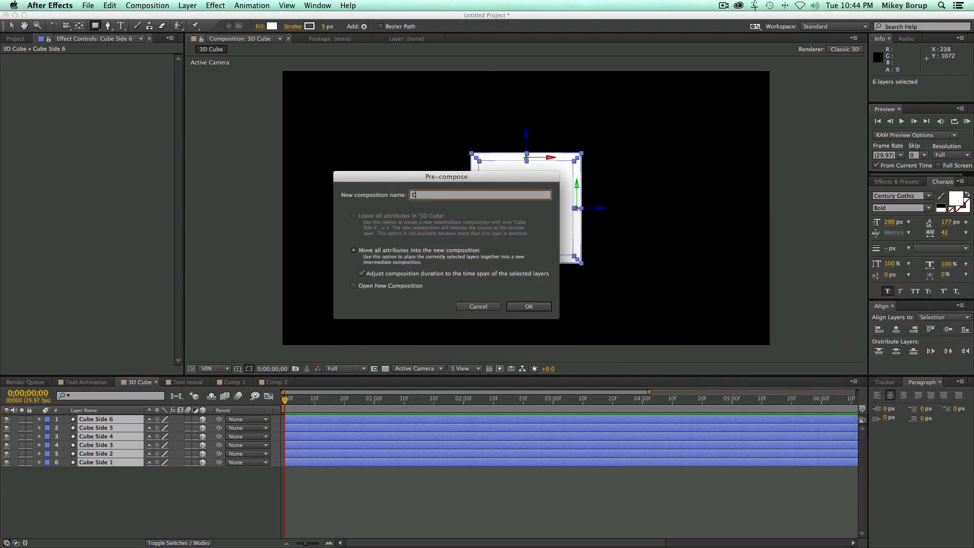
Pre-compose the six sides as a layer named Cube and rotate it to confirm it closes
{"action": "type", "text": "ube"}
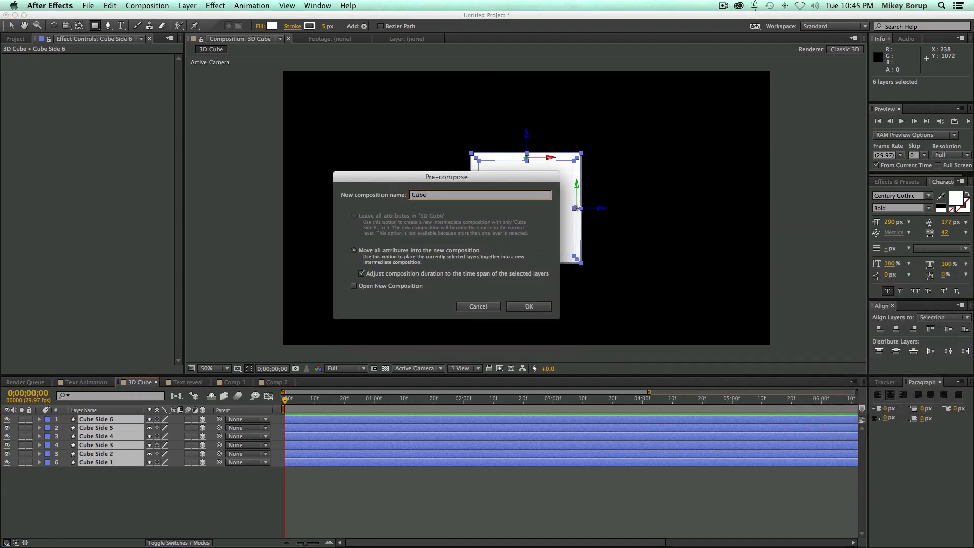
{"action": "left_click", "coordinate": [528, 306]}
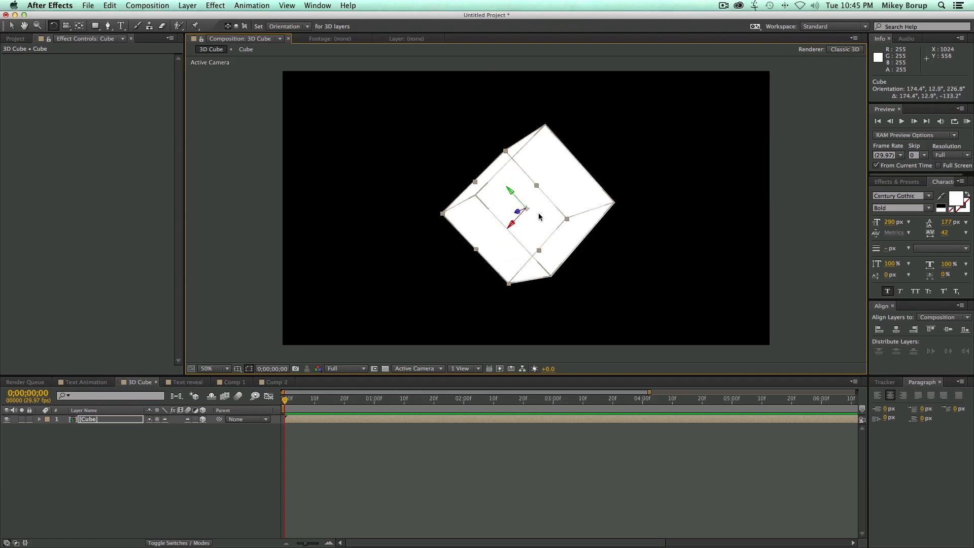
{"action": "left_click_drag", "start_coordinate": [522, 211], "coordinate": [546, 278]}
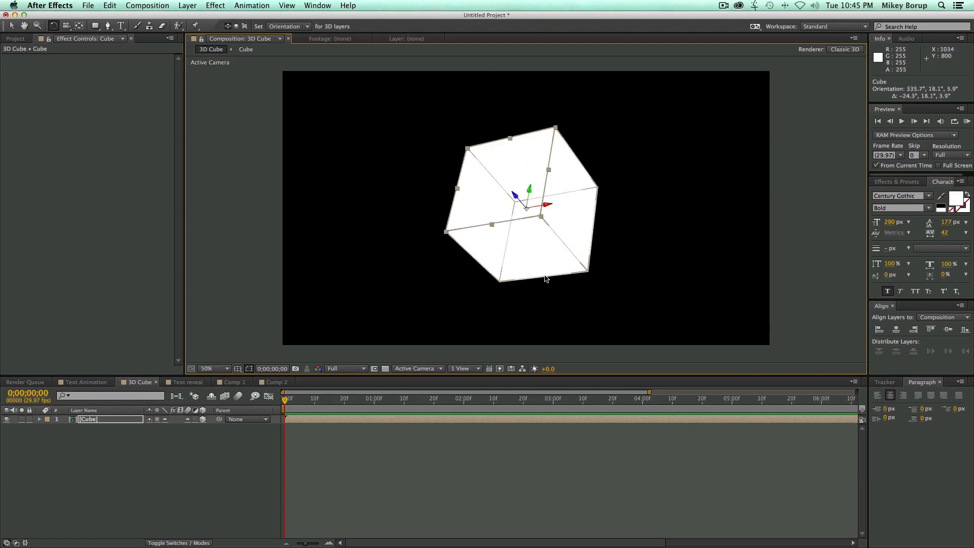
{"action": "left_click_drag", "start_coordinate": [546, 278], "coordinate": [513, 275]}
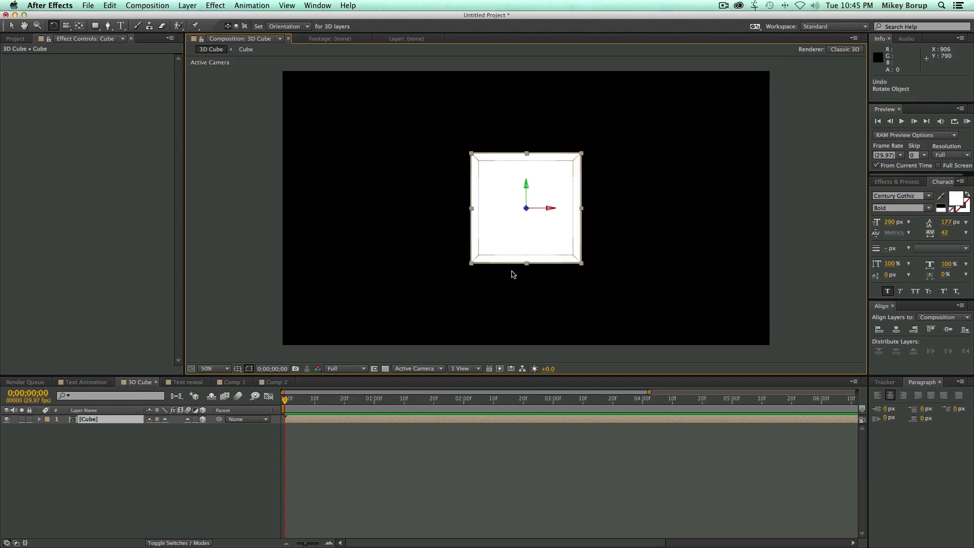
Add Camera 1 and a spot light, and parent Light 1 to Camera 1
{"action": "left_click", "coordinate": [188, 6]}
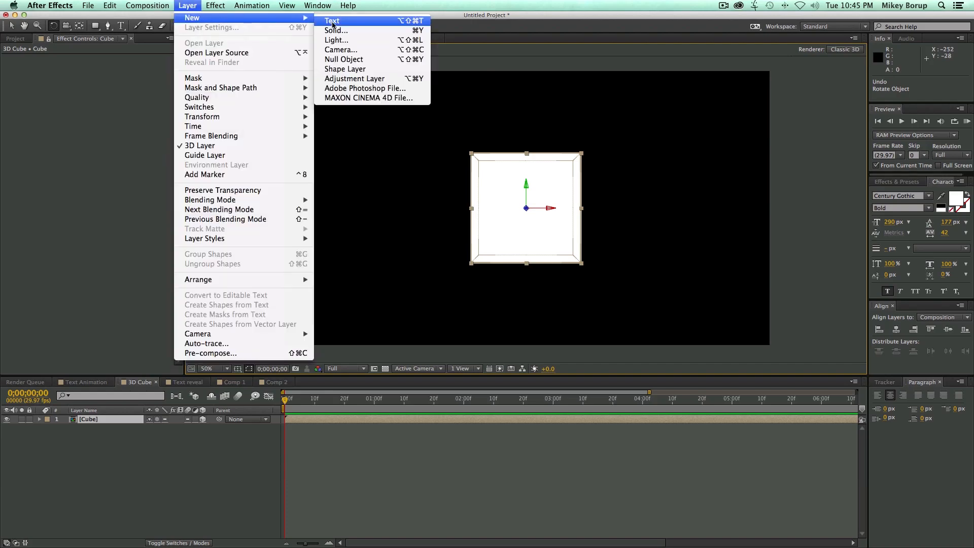
{"action": "left_click", "coordinate": [341, 50]}
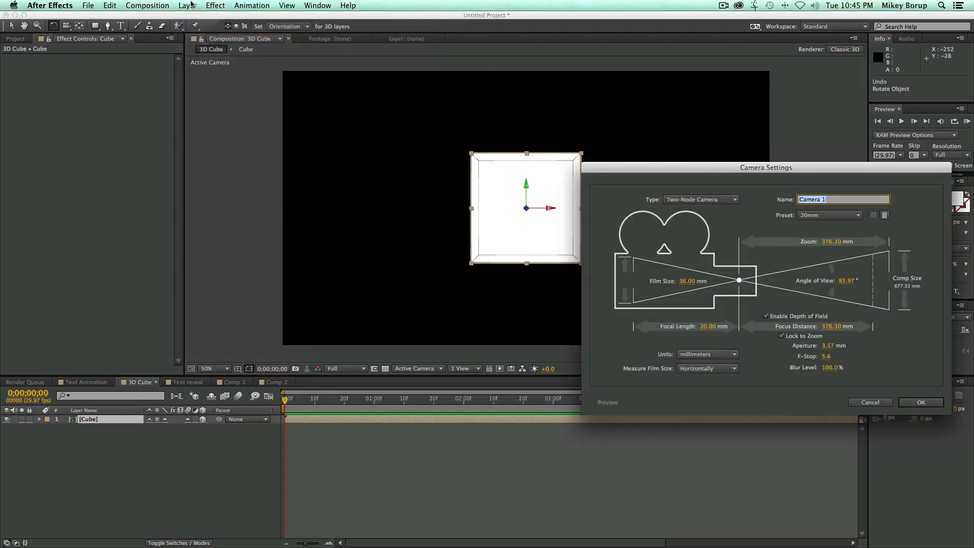
{"action": "left_click", "coordinate": [187, 5]}
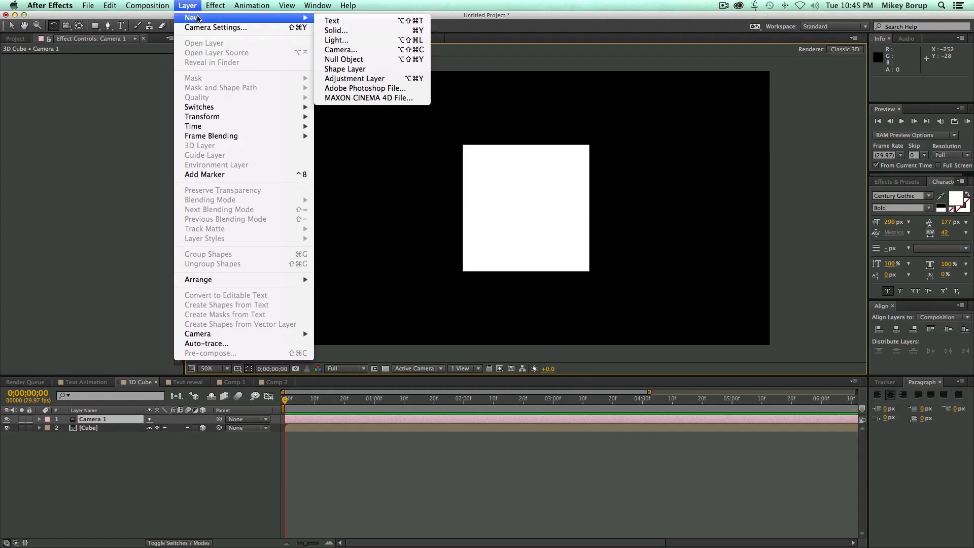
{"action": "left_click", "coordinate": [336, 39]}
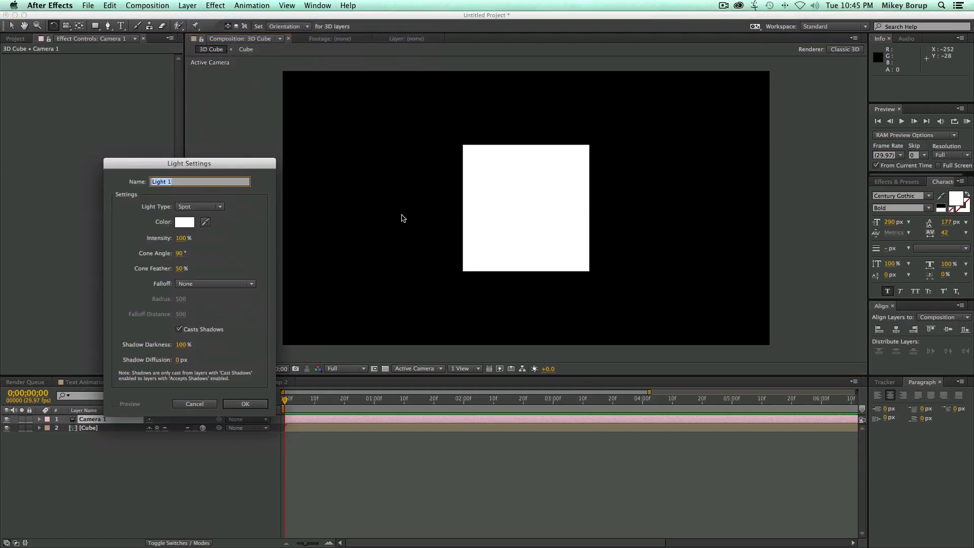
{"action": "left_click", "coordinate": [245, 404]}
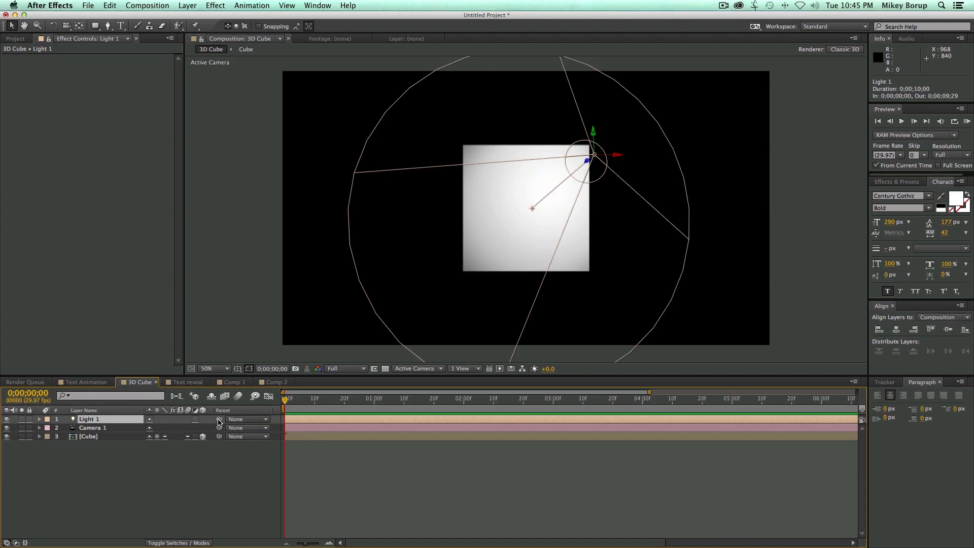
{"action": "left_click", "coordinate": [247, 419]}
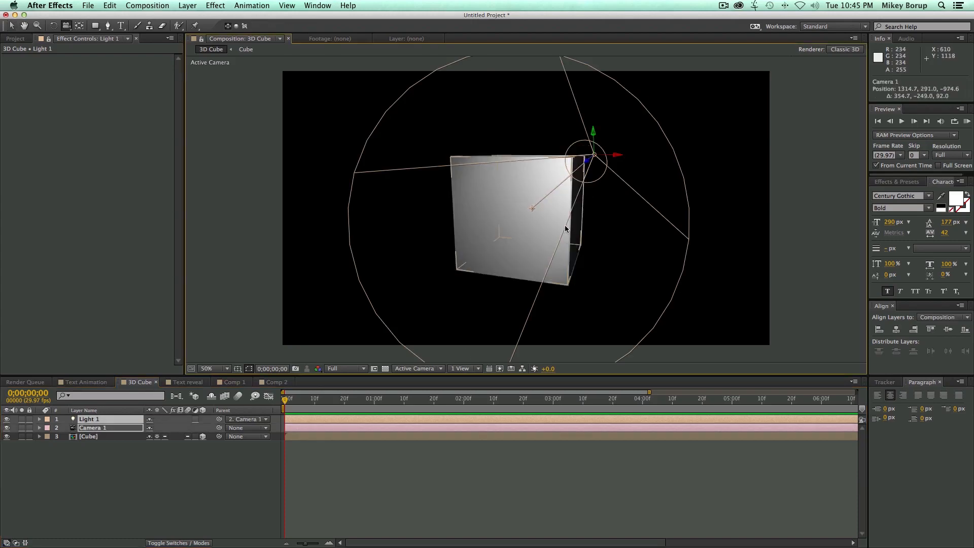
Orbit the camera to view the lit cube from its top and corner
{"action": "left_click_drag", "start_coordinate": [565, 229], "coordinate": [557, 258]}
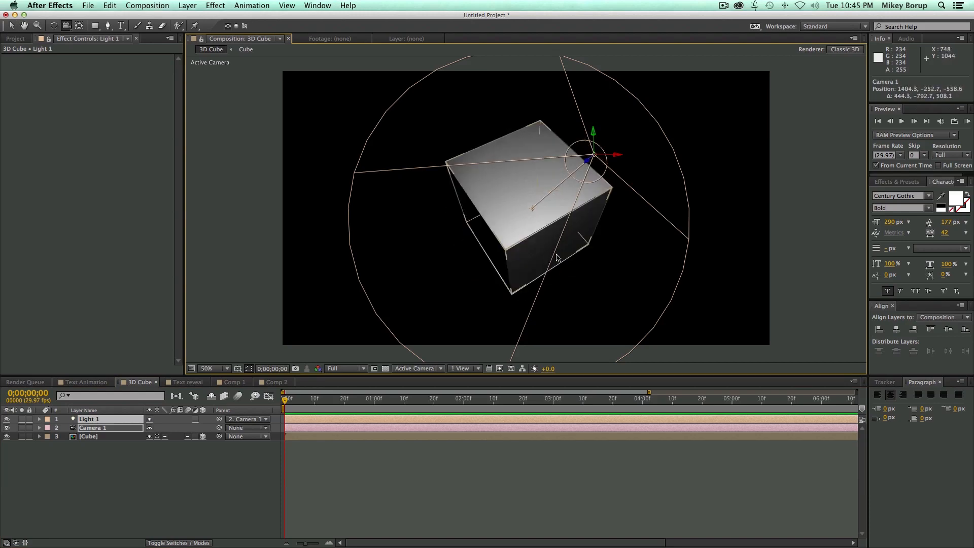
{"action": "left_click_drag", "start_coordinate": [557, 258], "coordinate": [584, 135]}
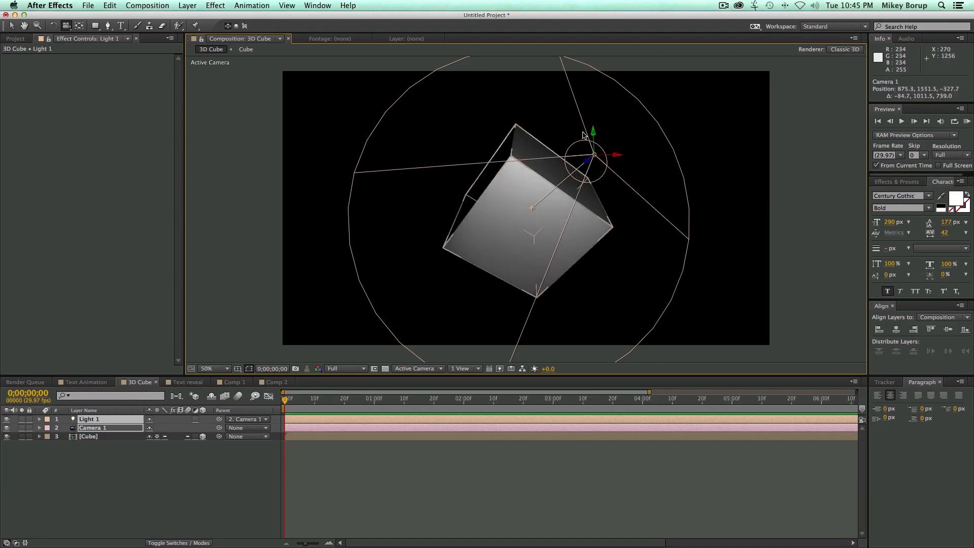
{"action": "left_click_drag", "start_coordinate": [584, 134], "coordinate": [538, 237]}
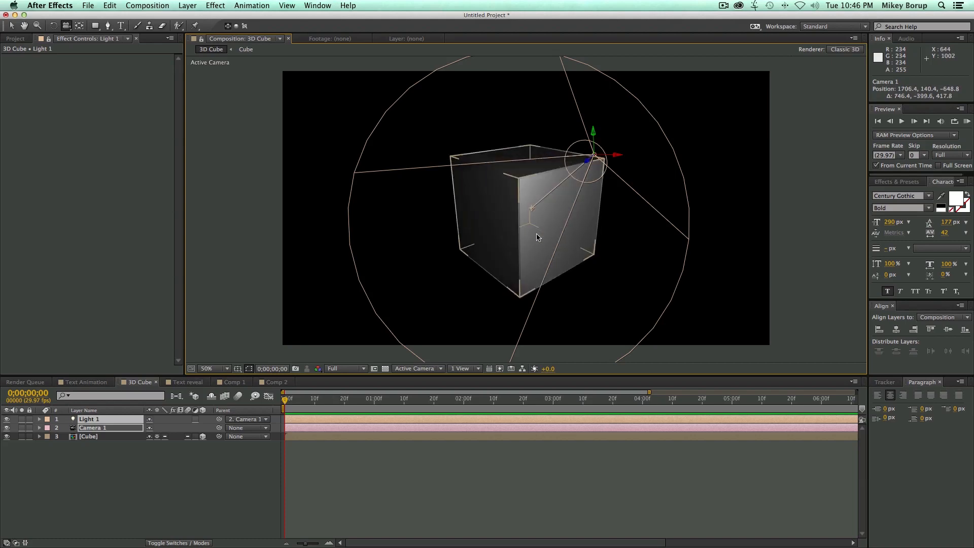
{"action": "left_click_drag", "start_coordinate": [538, 238], "coordinate": [508, 216]}
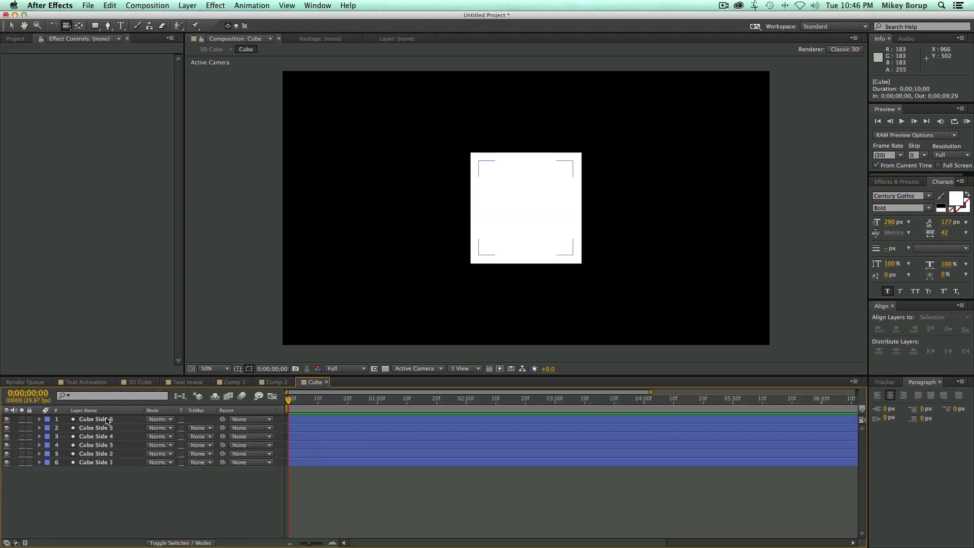
Set Cube Side 6's Stroke 1 colour to black and check the outlined cube in 3D Cube
{"action": "left_click", "coordinate": [95, 419]}
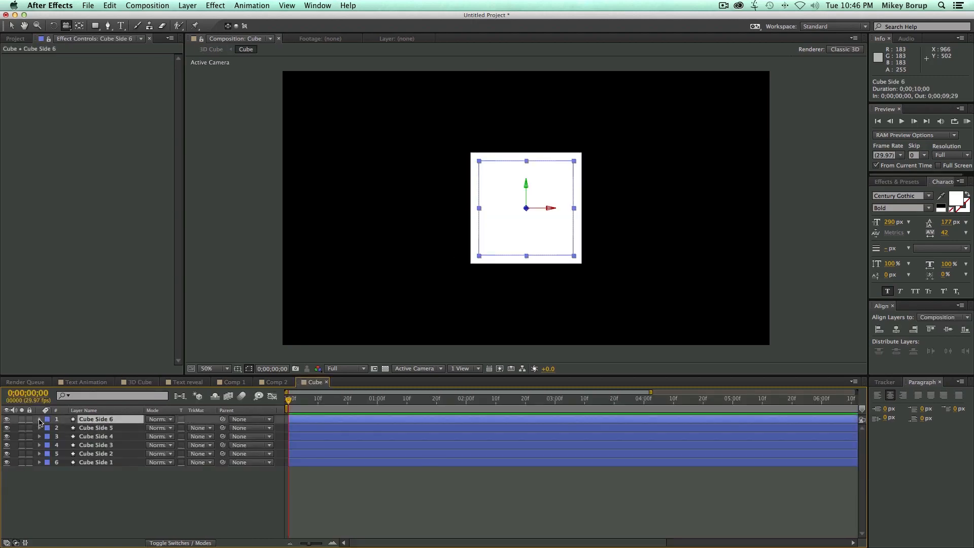
{"action": "left_click", "coordinate": [38, 419]}
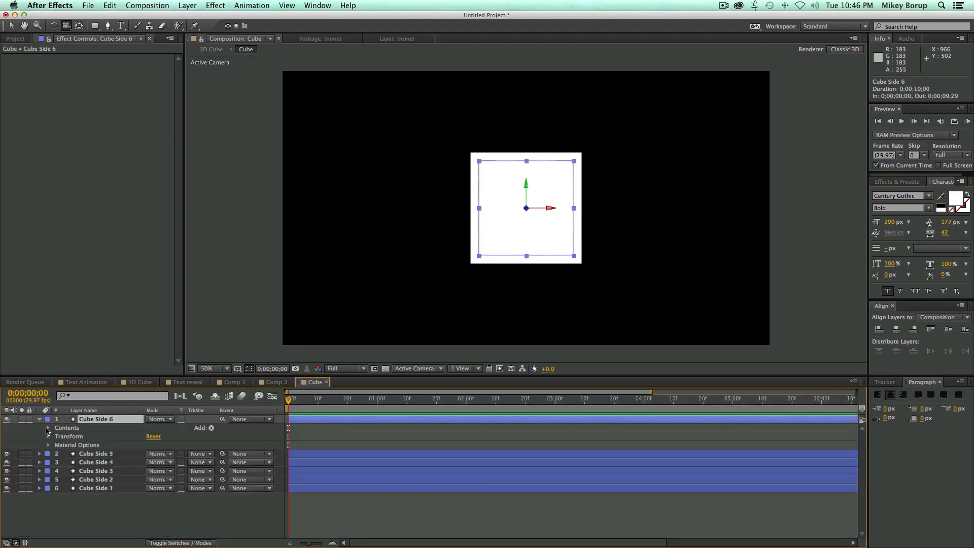
{"action": "left_click", "coordinate": [48, 427]}
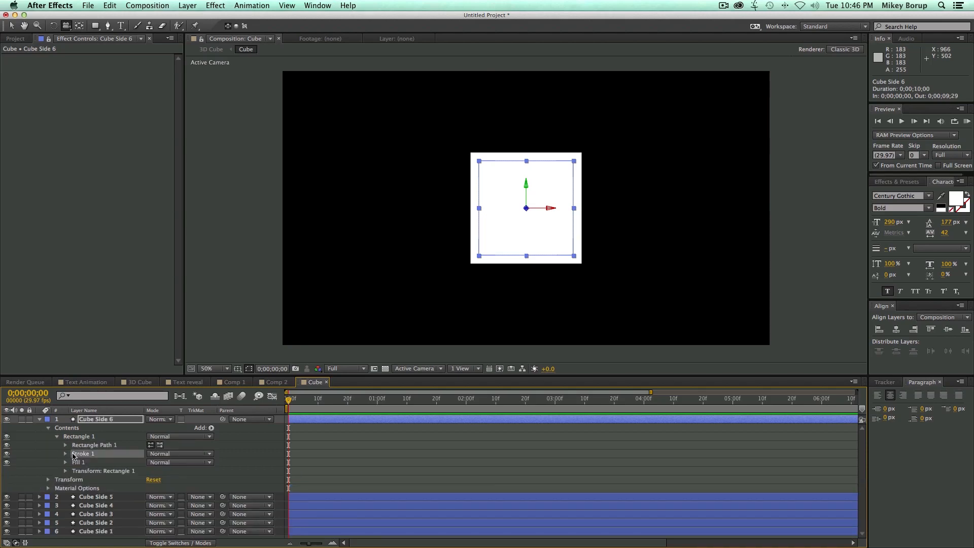
{"action": "left_click", "coordinate": [66, 454]}
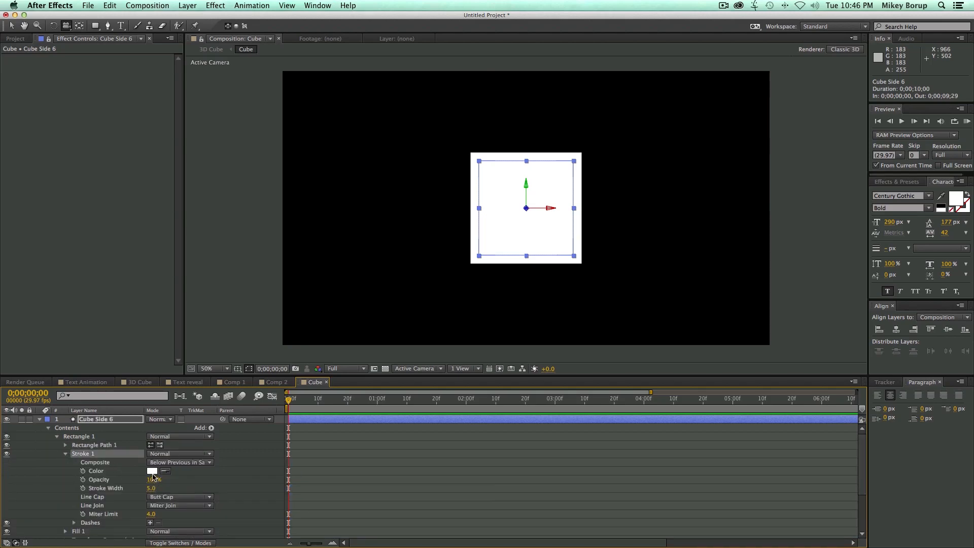
{"action": "left_click", "coordinate": [153, 471]}
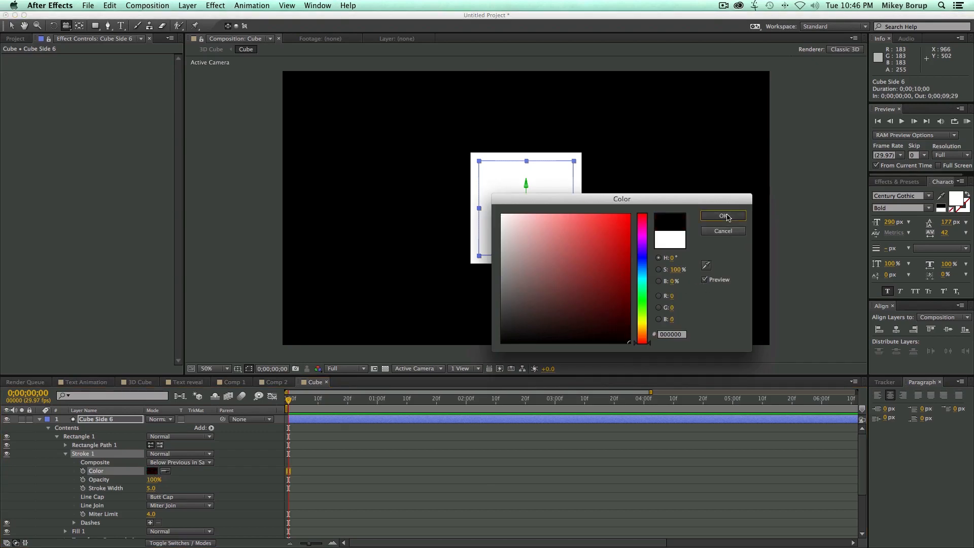
{"action": "left_click", "coordinate": [722, 215]}
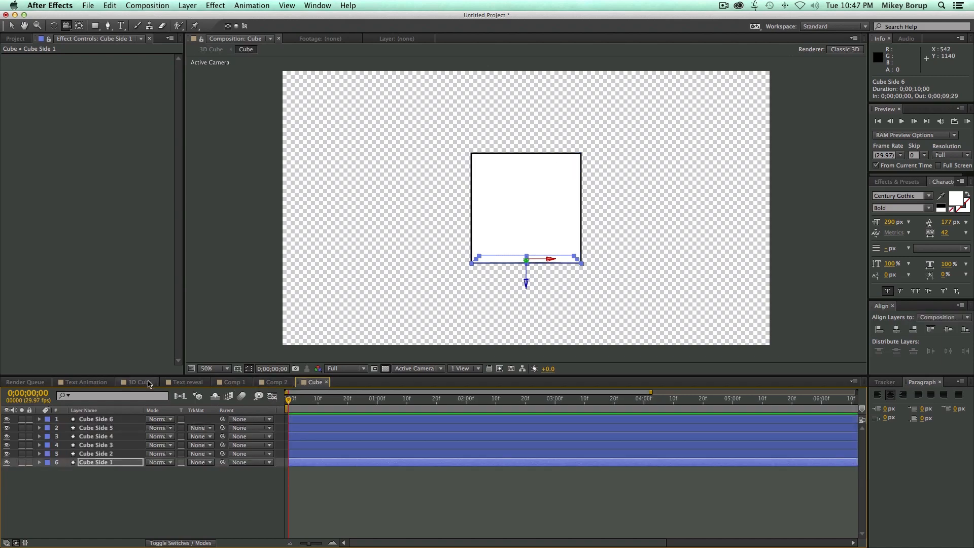
{"action": "left_click", "coordinate": [139, 381]}
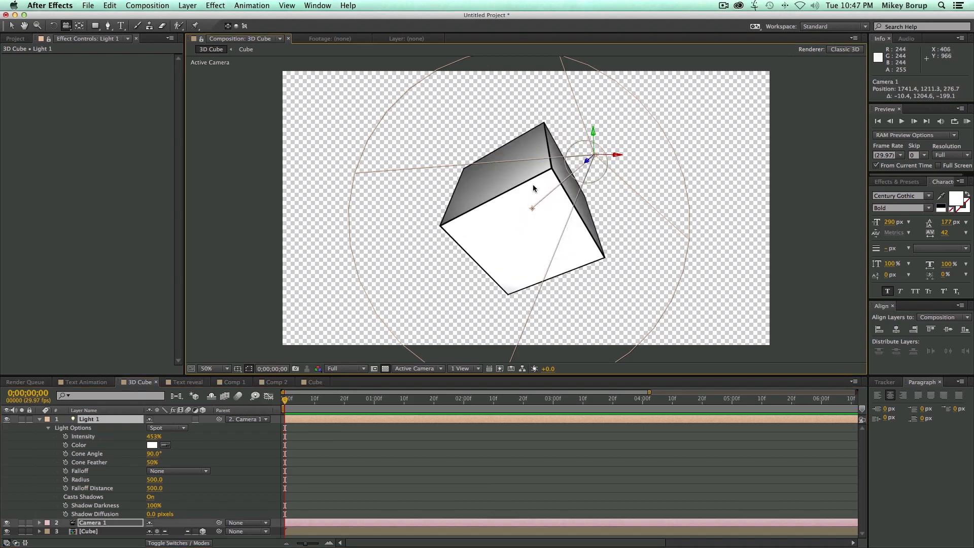
{"action": "left_click_drag", "start_coordinate": [533, 189], "coordinate": [602, 251]}
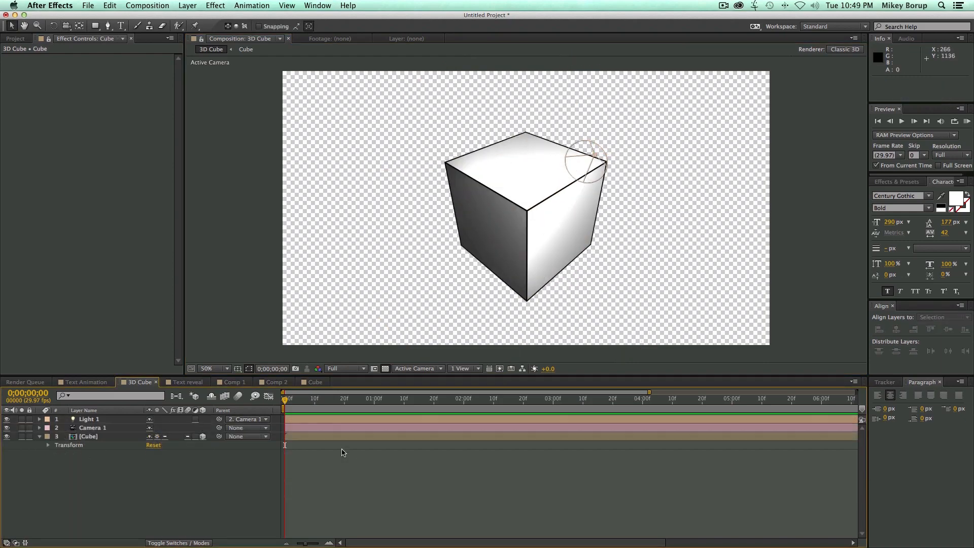
Give the Cube layer a black Stroke layer style about 14.7 px thick for a bold outline
{"action": "left_click", "coordinate": [87, 437]}
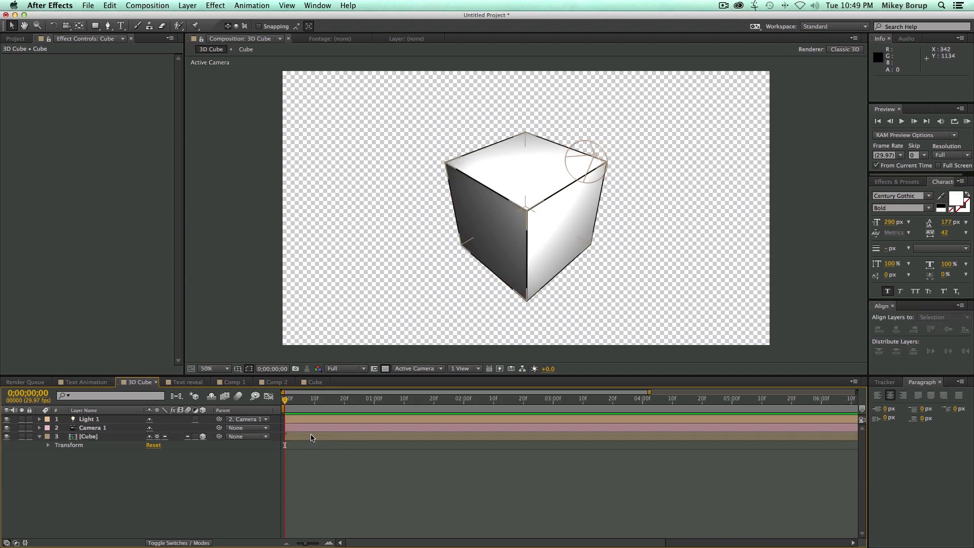
{"action": "left_click", "coordinate": [87, 437]}
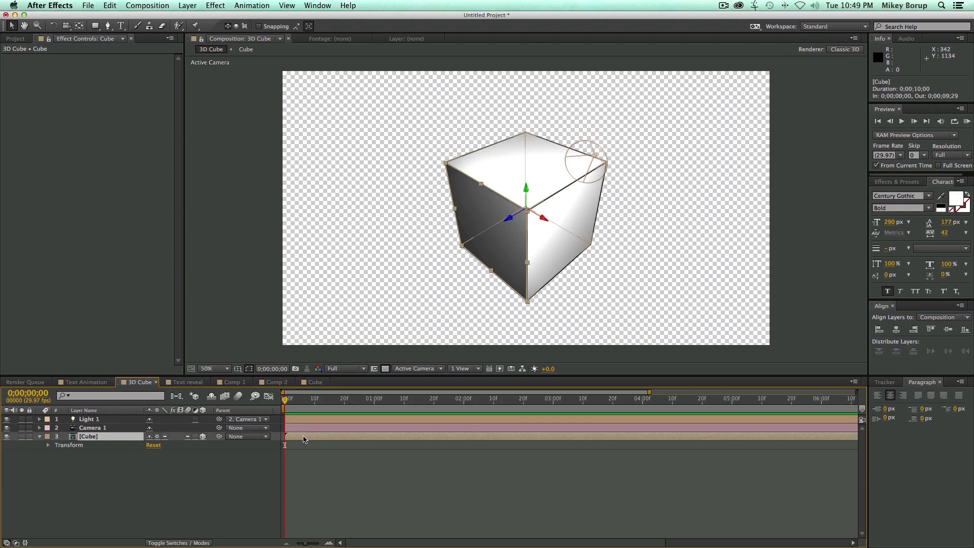
{"action": "left_click", "coordinate": [187, 5]}
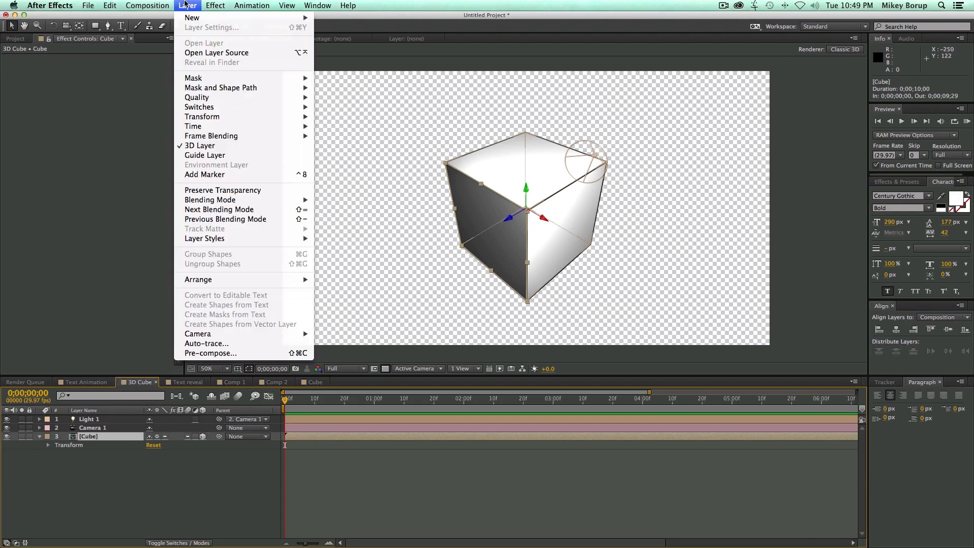
{"action": "mouse_move", "coordinate": [204, 237]}
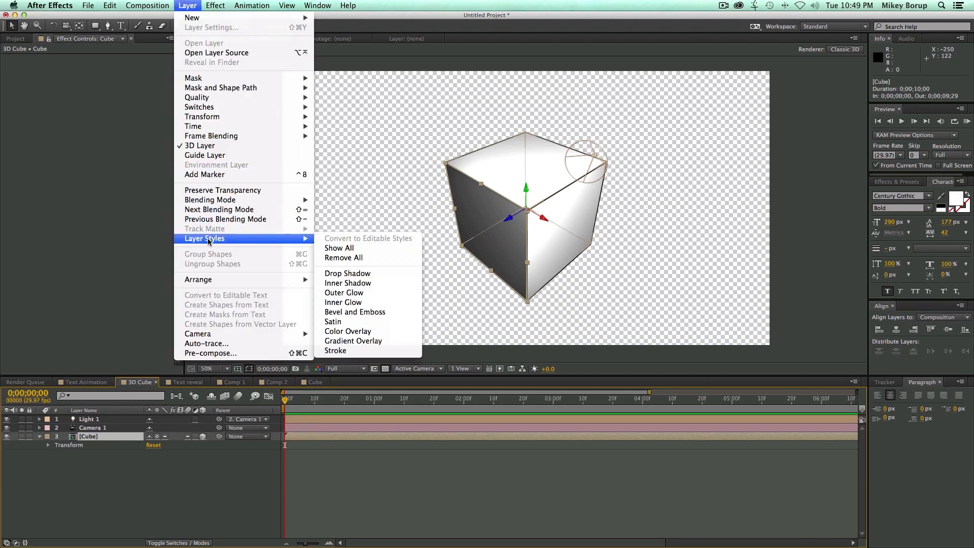
{"action": "left_click", "coordinate": [335, 351]}
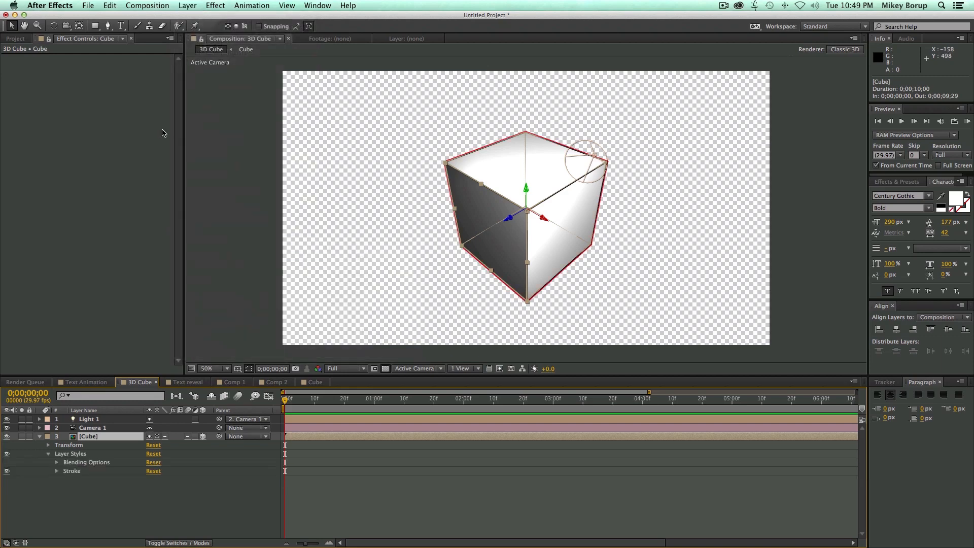
{"action": "left_click", "coordinate": [57, 471]}
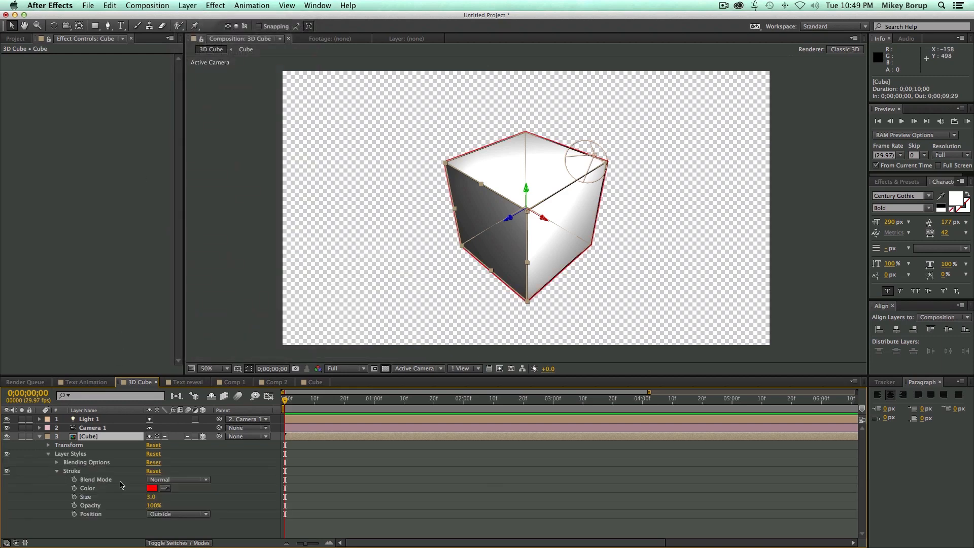
{"action": "left_click", "coordinate": [154, 488]}
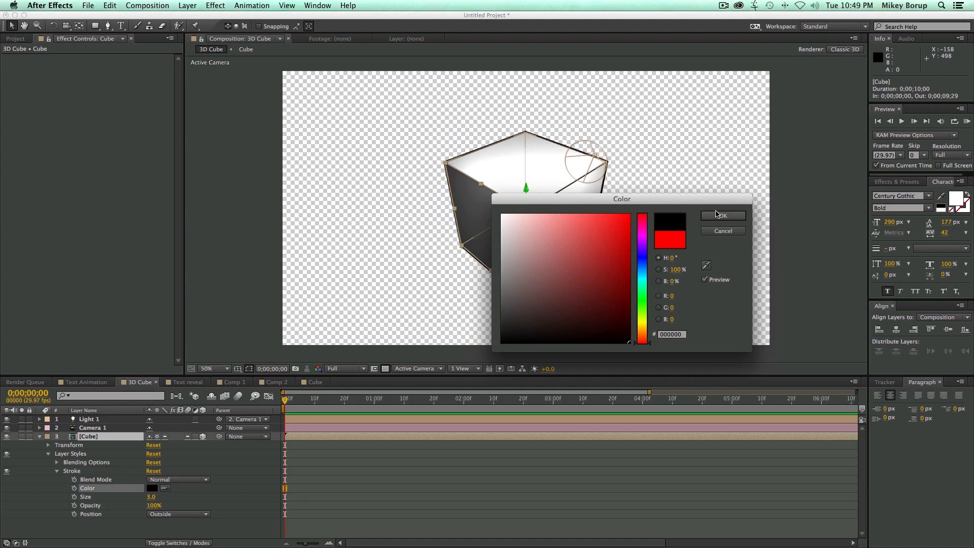
{"action": "left_click", "coordinate": [721, 215]}
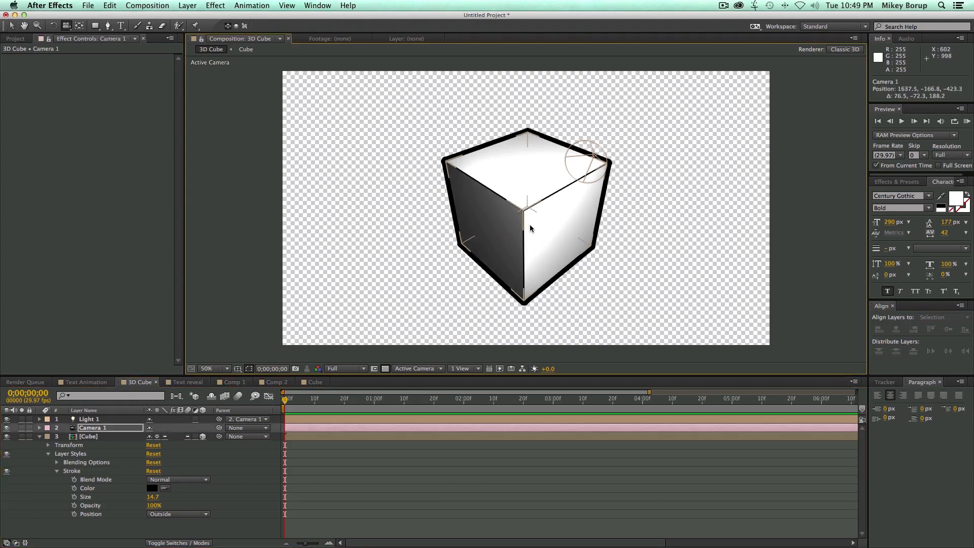
{"action": "left_click_drag", "start_coordinate": [531, 229], "coordinate": [434, 132]}
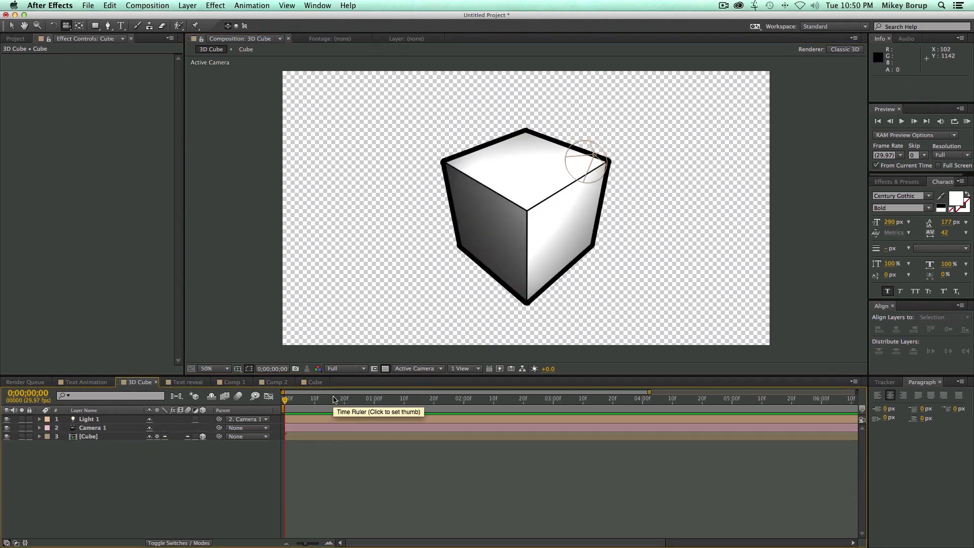
{"action": "mouse_move", "coordinate": [124, 304]}
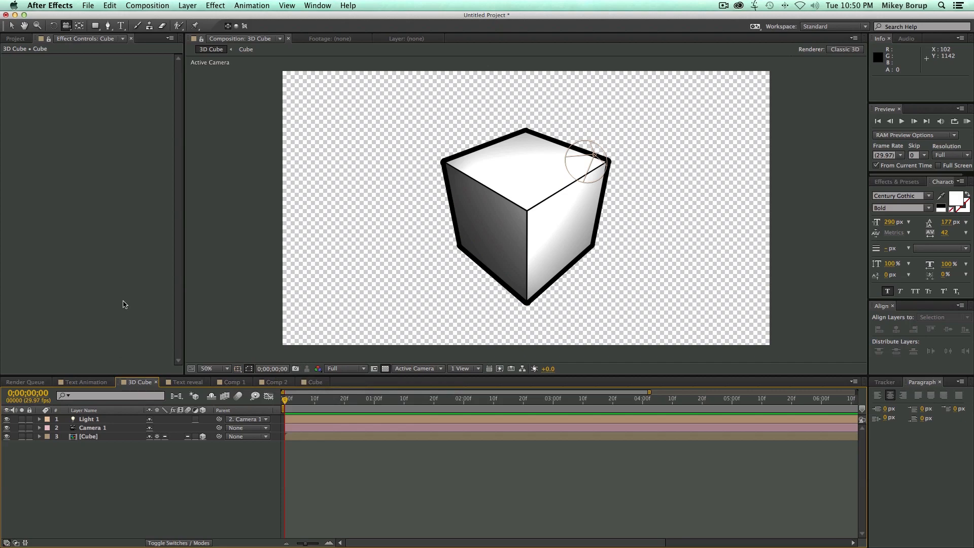
Open the Text Animation composition, remove White Solid 2 and start a new text layer
{"action": "left_click", "coordinate": [42, 177]}
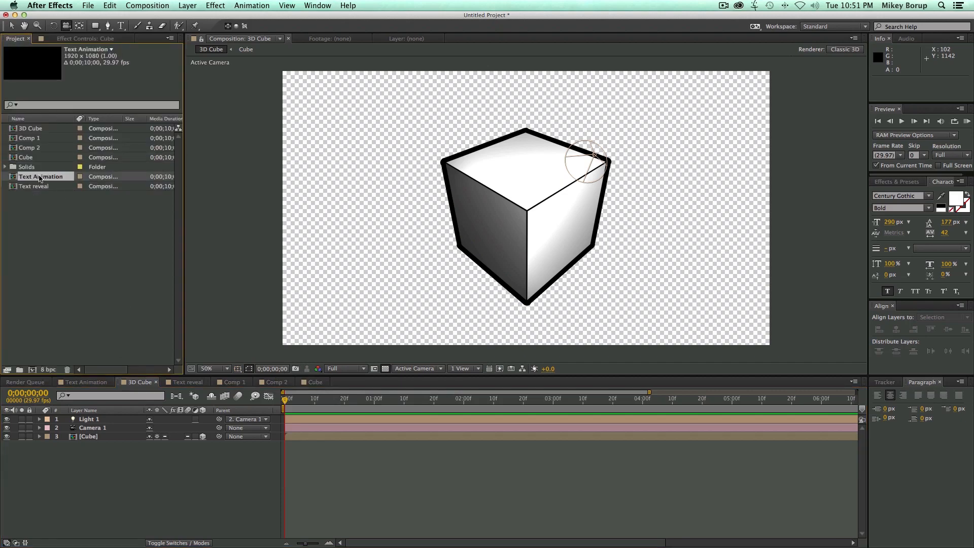
{"action": "double_click", "coordinate": [42, 177]}
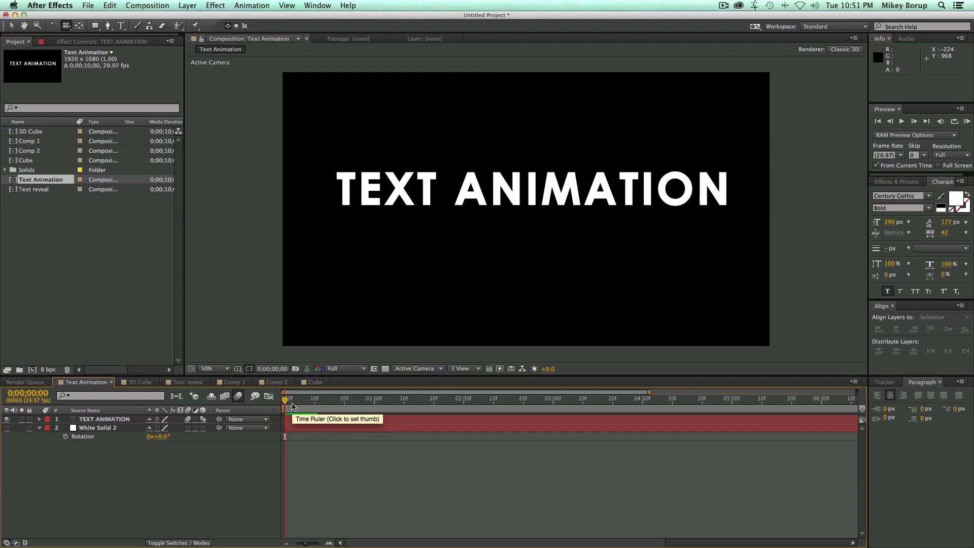
{"action": "left_click", "coordinate": [319, 398]}
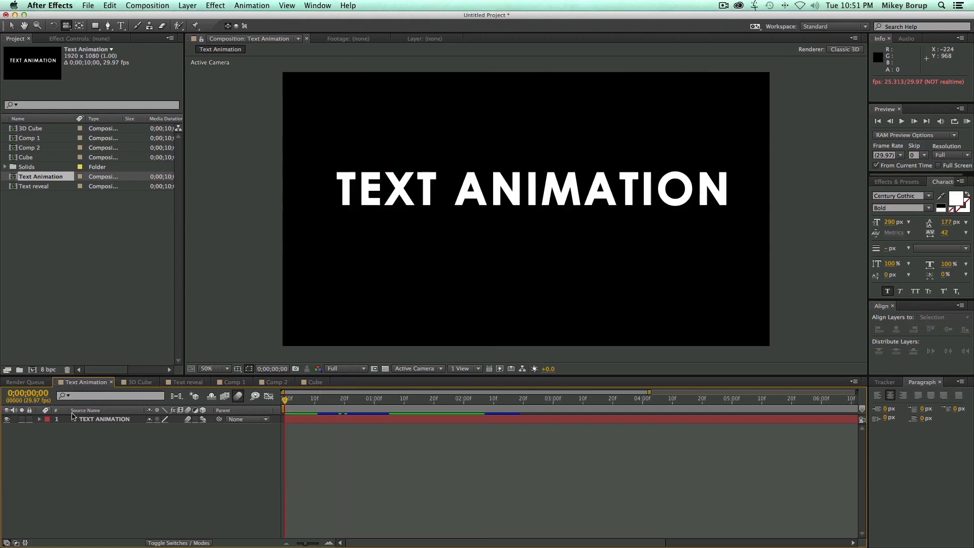
{"action": "left_click", "coordinate": [38, 419]}
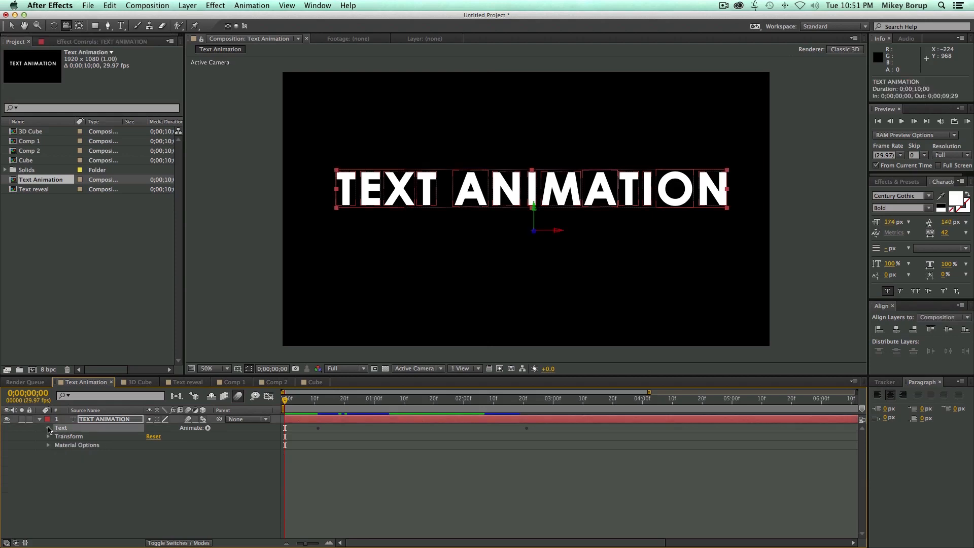
{"action": "left_click", "coordinate": [49, 427]}
{"action": "type", "text": "TE"}
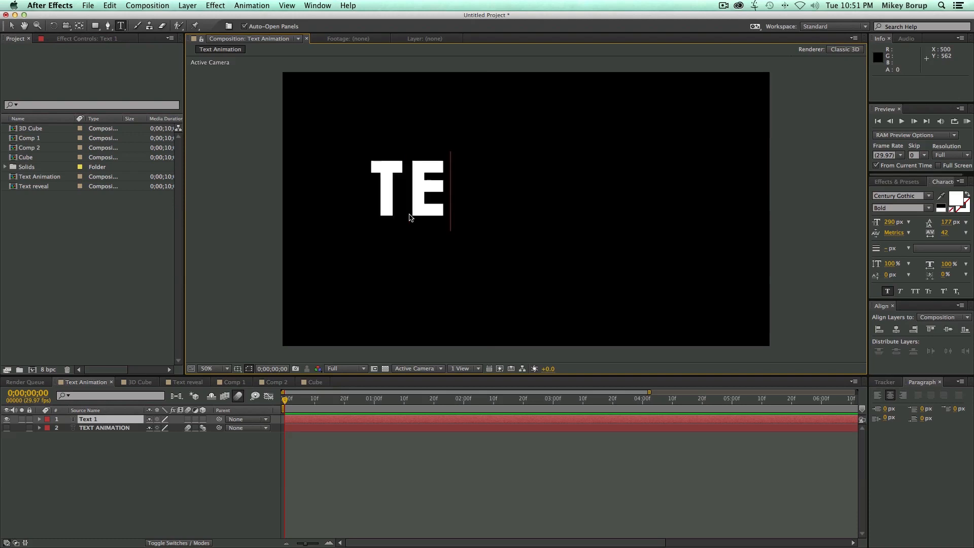
Finish typing TEXT ANIMATION at 141 px and delete the original text layer
{"action": "type", "text": "ANIMATIN"}
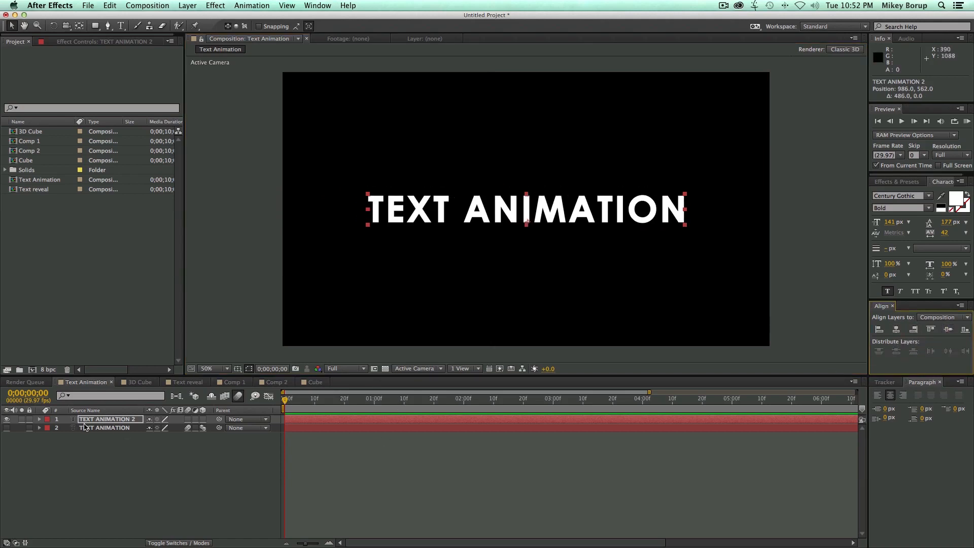
{"action": "left_click", "coordinate": [105, 427]}
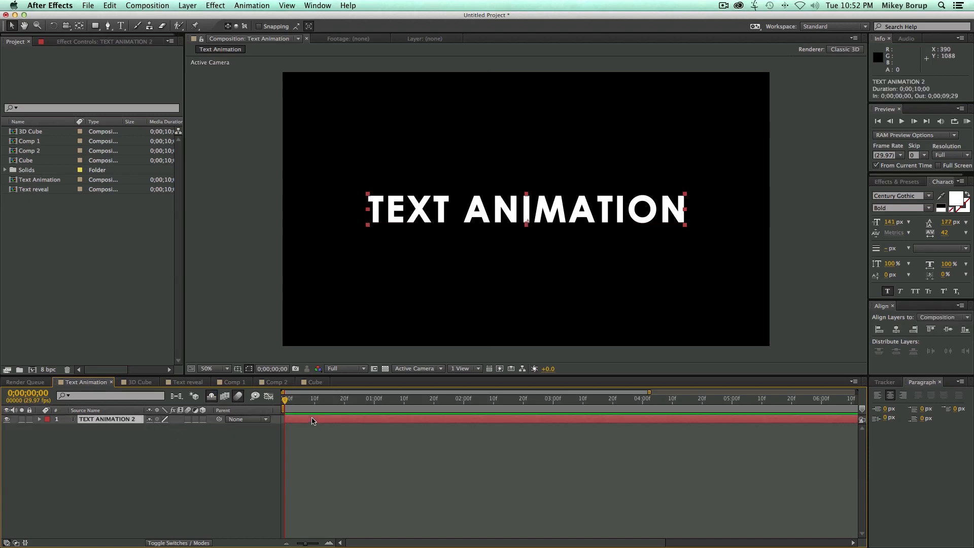
{"action": "mouse_move", "coordinate": [585, 246]}
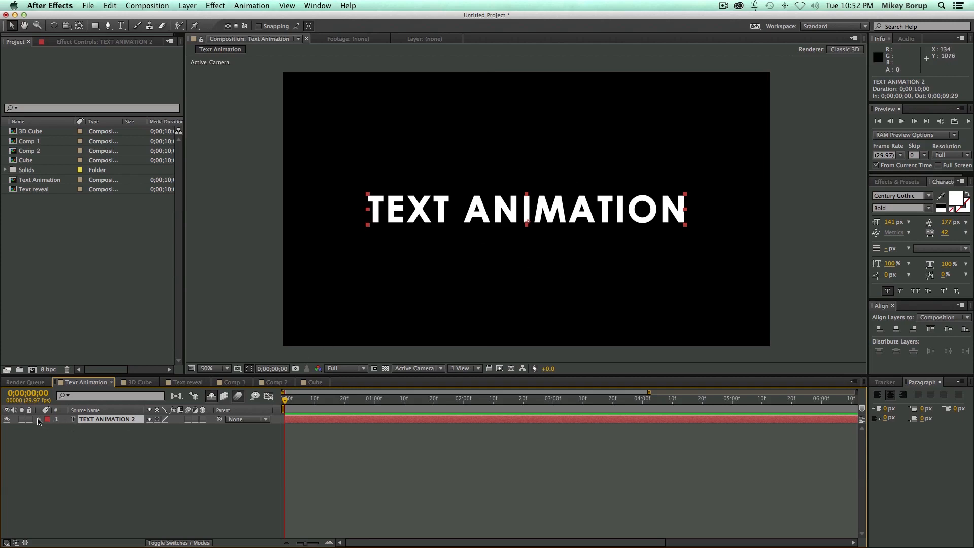
Enable per-character 3D on the TEXT ANIMATION 2 text layer
{"action": "left_click", "coordinate": [38, 419]}
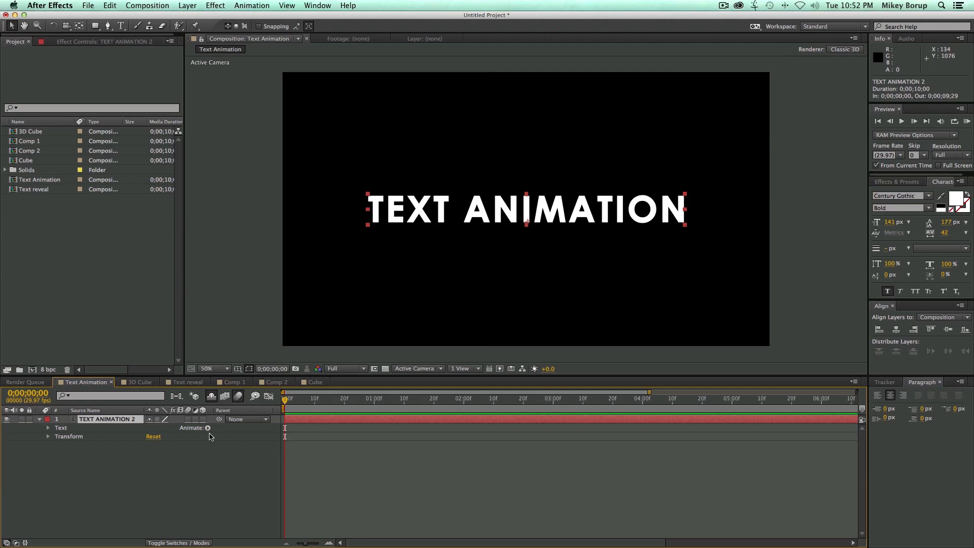
{"action": "left_click", "coordinate": [207, 427]}
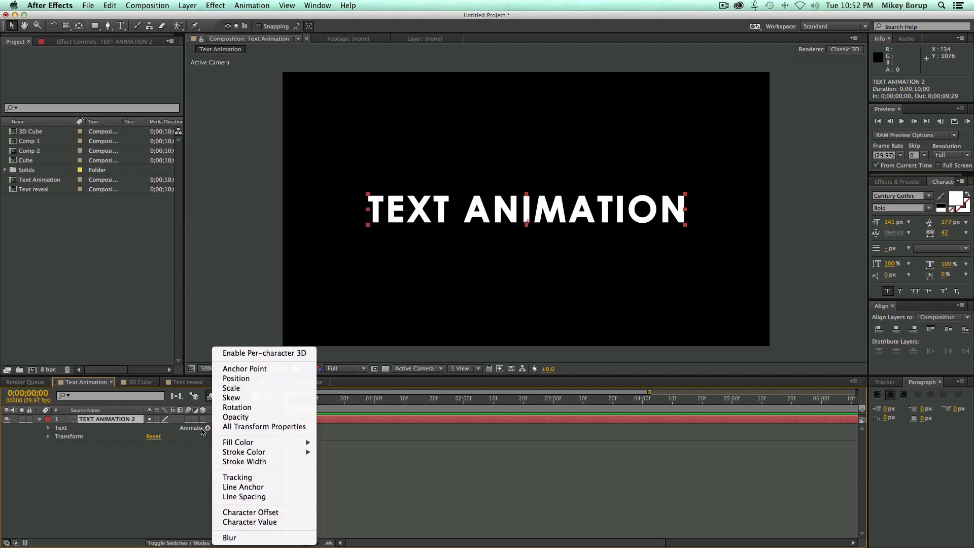
{"action": "mouse_move", "coordinate": [265, 354]}
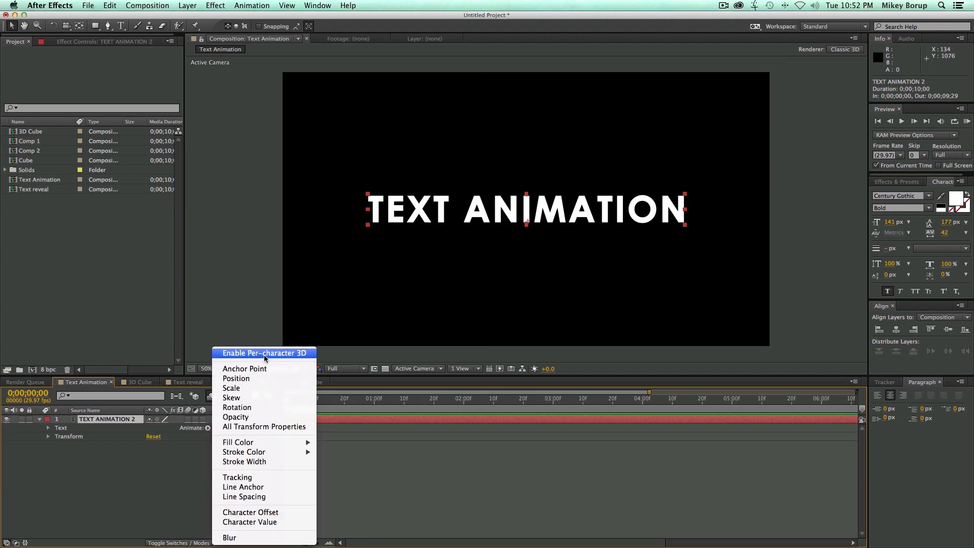
{"action": "left_click", "coordinate": [265, 353]}
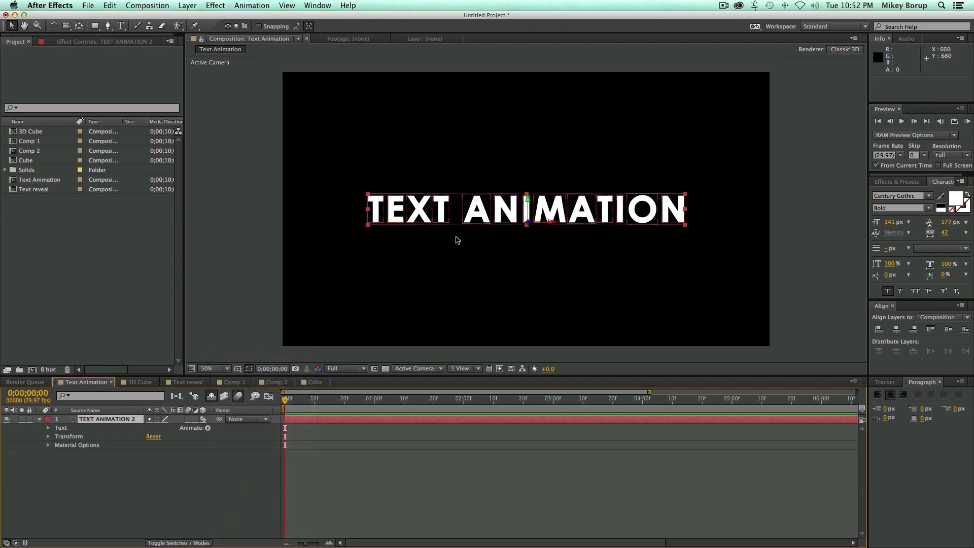
{"action": "mouse_move", "coordinate": [586, 248]}
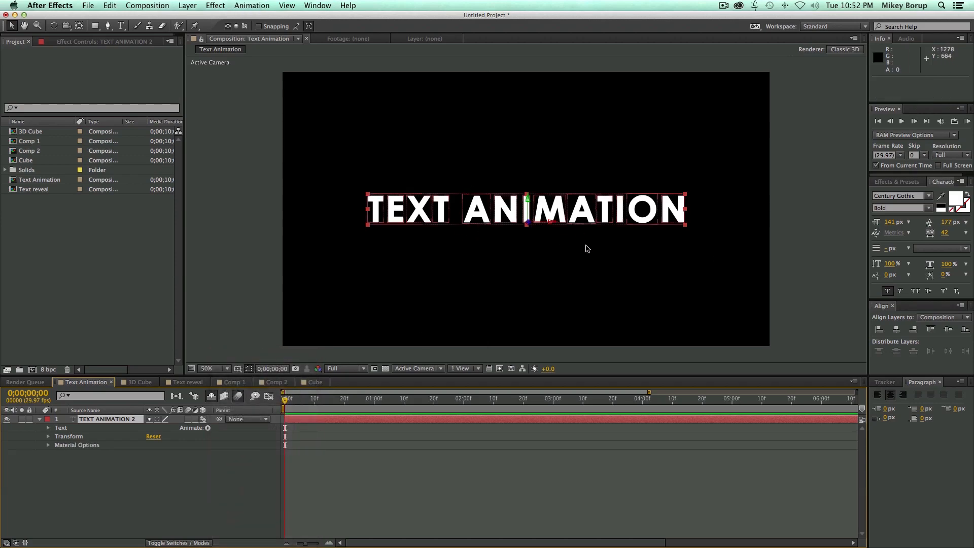
{"action": "mouse_move", "coordinate": [334, 274]}
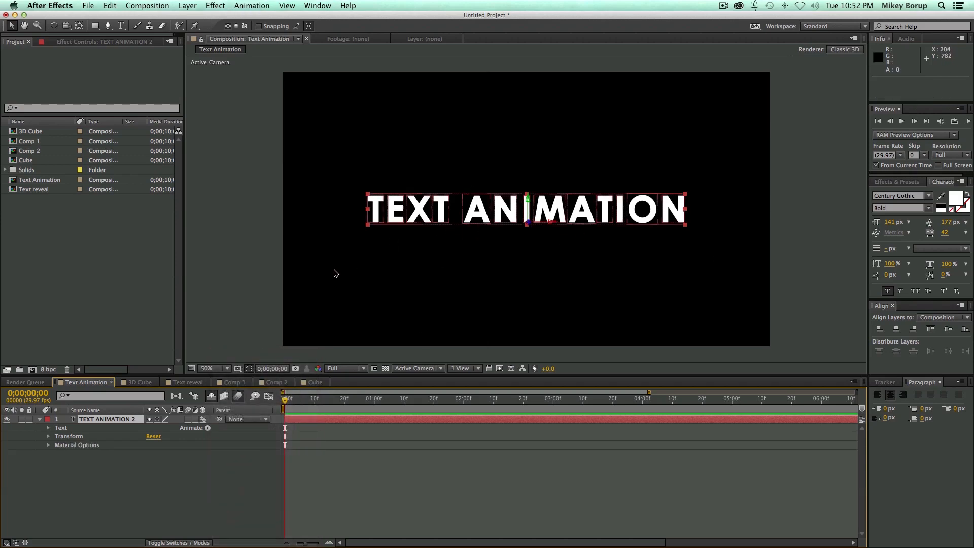
Add an animator with all transform properties and set Range Selector 1 End to 100%
{"action": "left_click", "coordinate": [206, 427]}
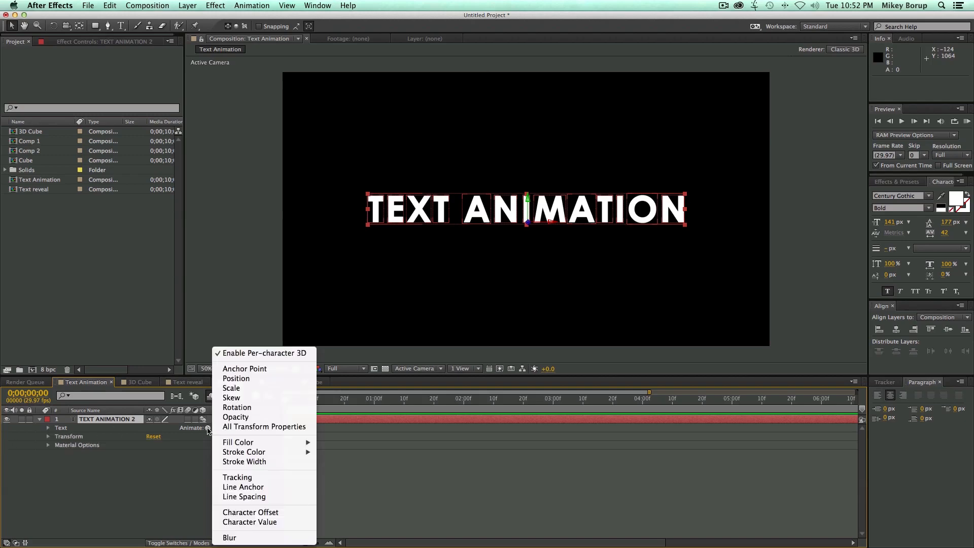
{"action": "mouse_move", "coordinate": [264, 427]}
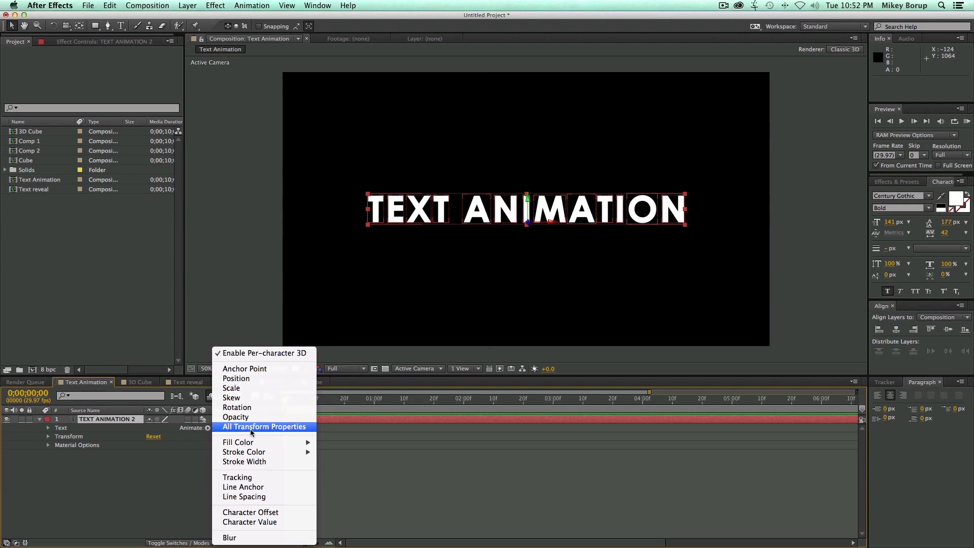
{"action": "left_click", "coordinate": [264, 426]}
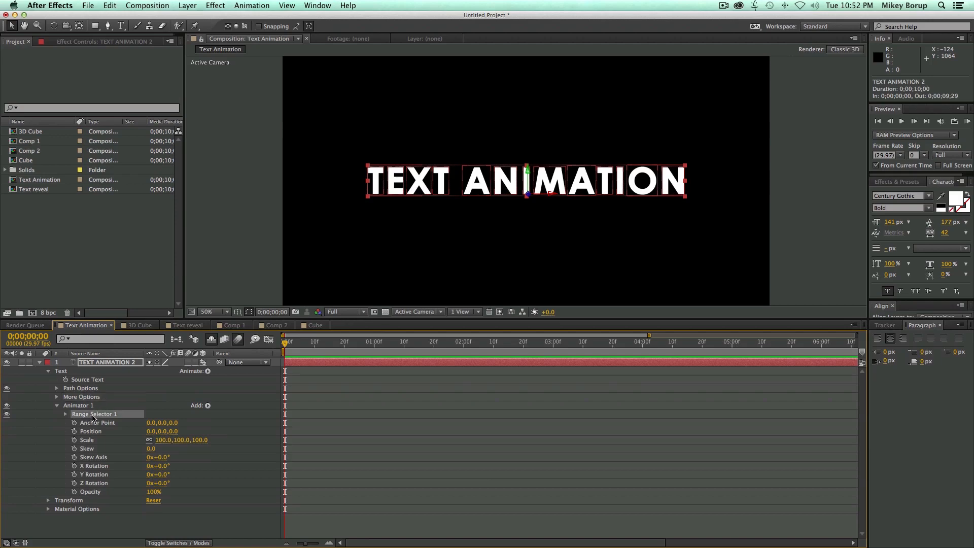
{"action": "left_click", "coordinate": [64, 414]}
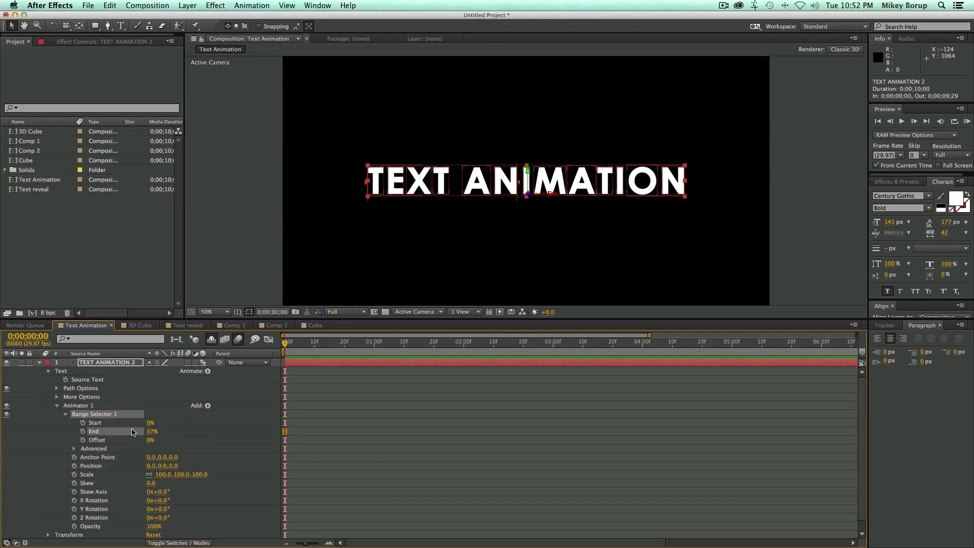
{"action": "left_click_drag", "start_coordinate": [152, 431], "coordinate": [121, 432]}
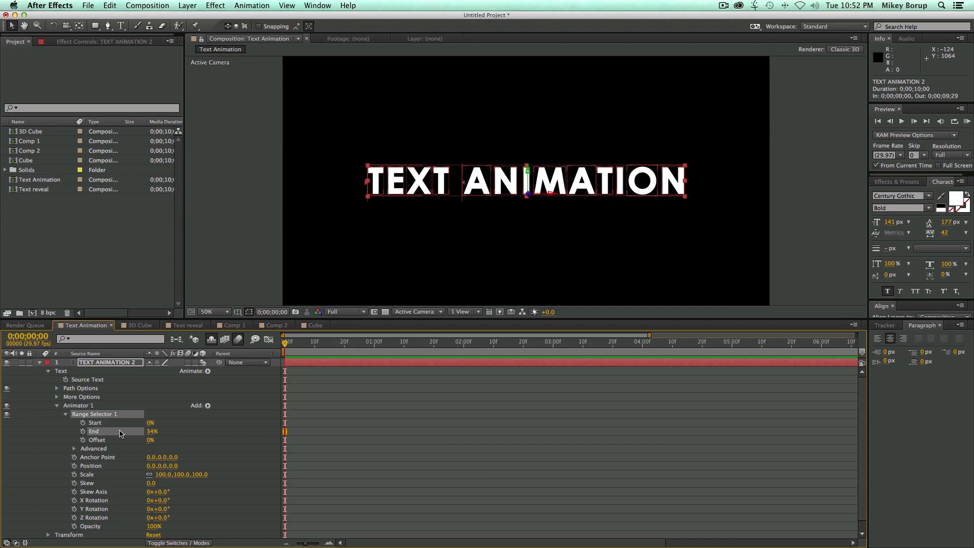
{"action": "mouse_move", "coordinate": [130, 470]}
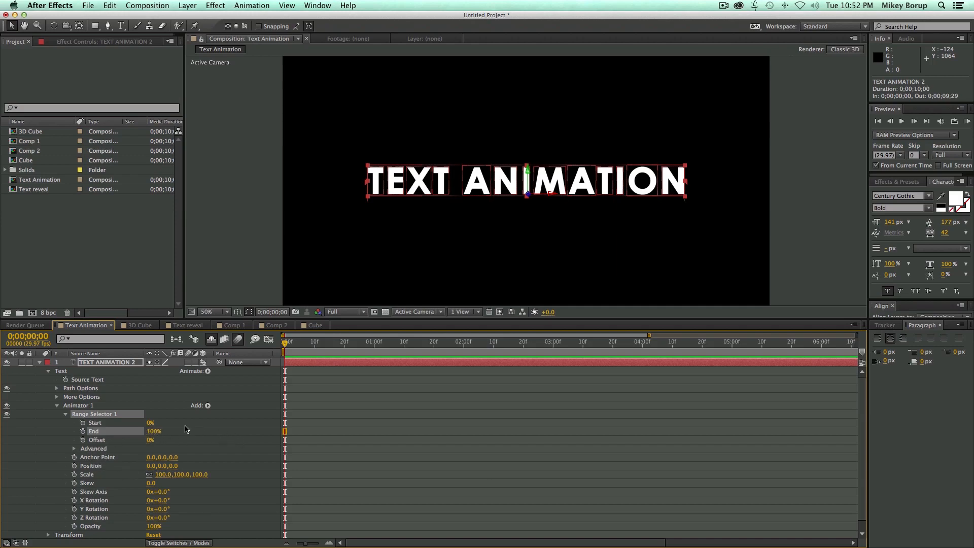
{"action": "mouse_move", "coordinate": [153, 452]}
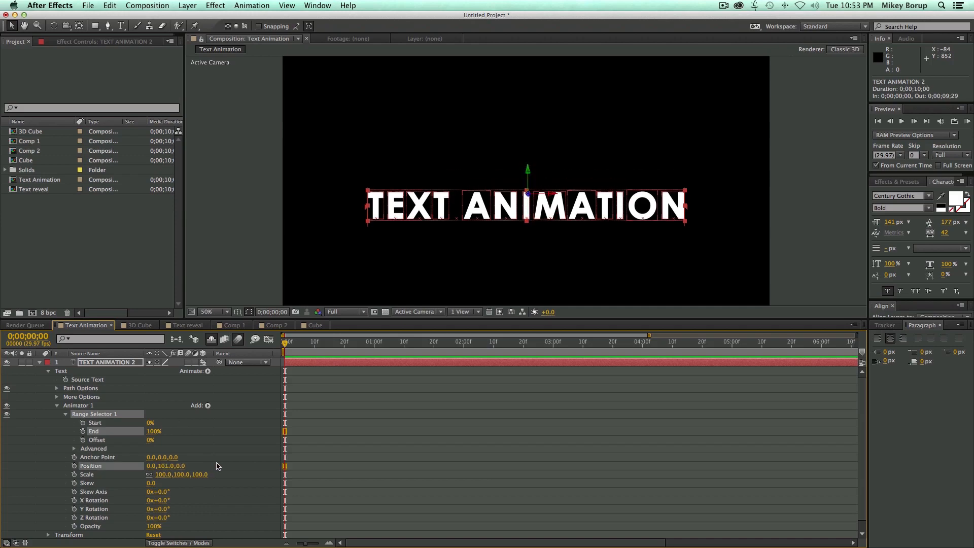
Set Animator 1 anchor to 0,120, position to 0,-371,-755 and full rotation on each axis
{"action": "left_click_drag", "start_coordinate": [166, 466], "coordinate": [173, 467]}
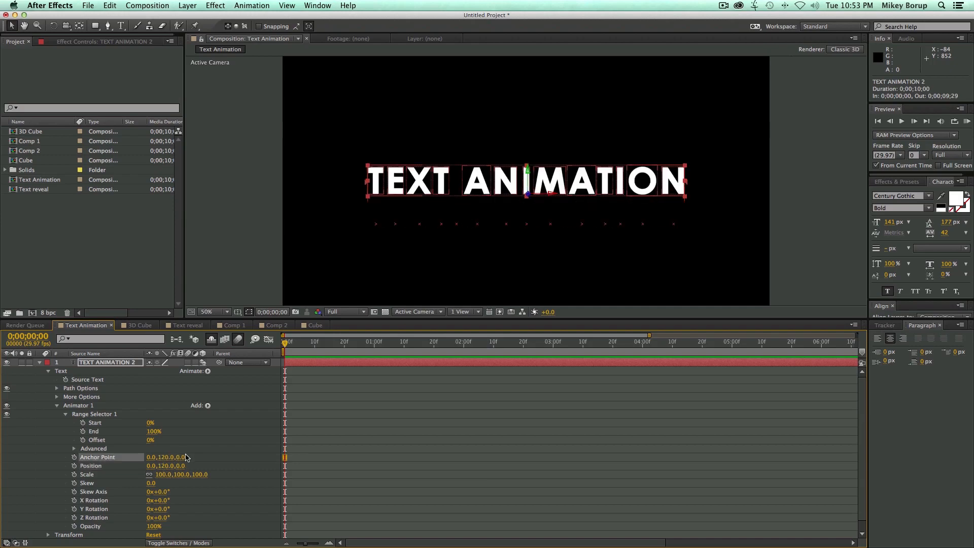
{"action": "left_click", "coordinate": [158, 501]}
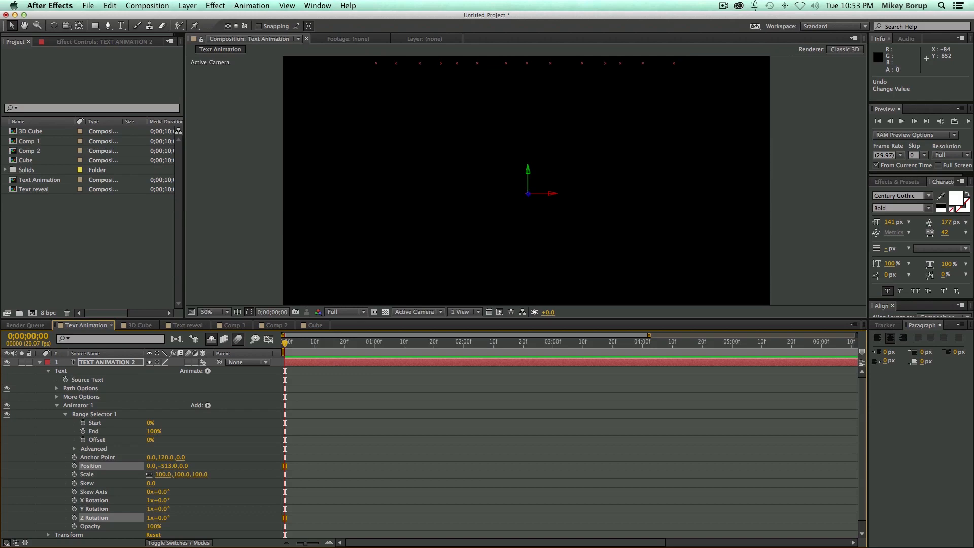
{"action": "left_click_drag", "start_coordinate": [168, 466], "coordinate": [183, 466]}
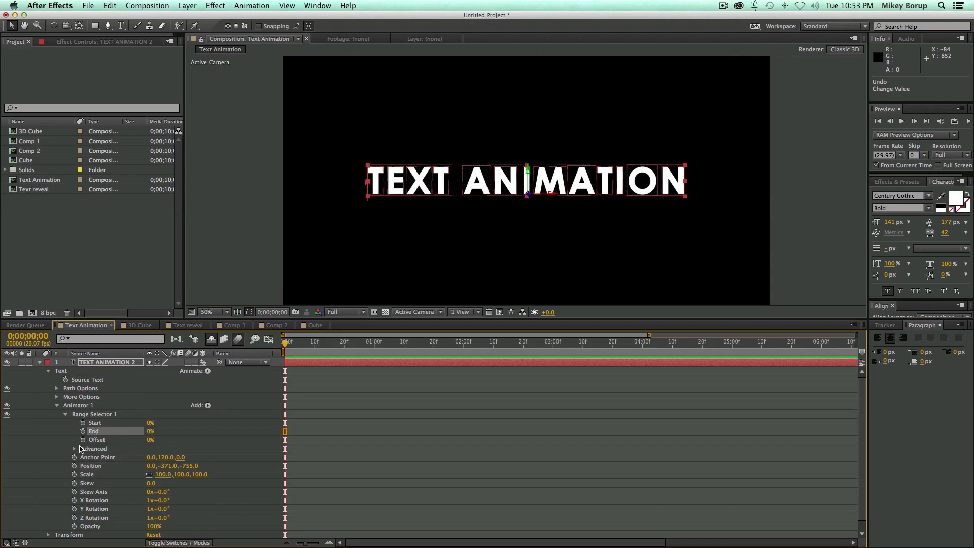
Base Range Selector 1 on characters excluding spaces in its advanced options
{"action": "left_click", "coordinate": [74, 448]}
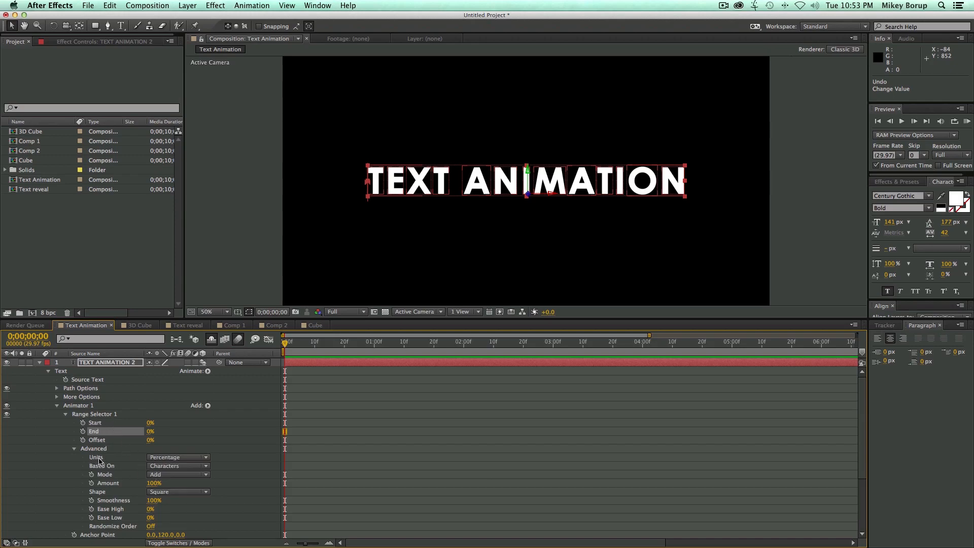
{"action": "left_click", "coordinate": [177, 466]}
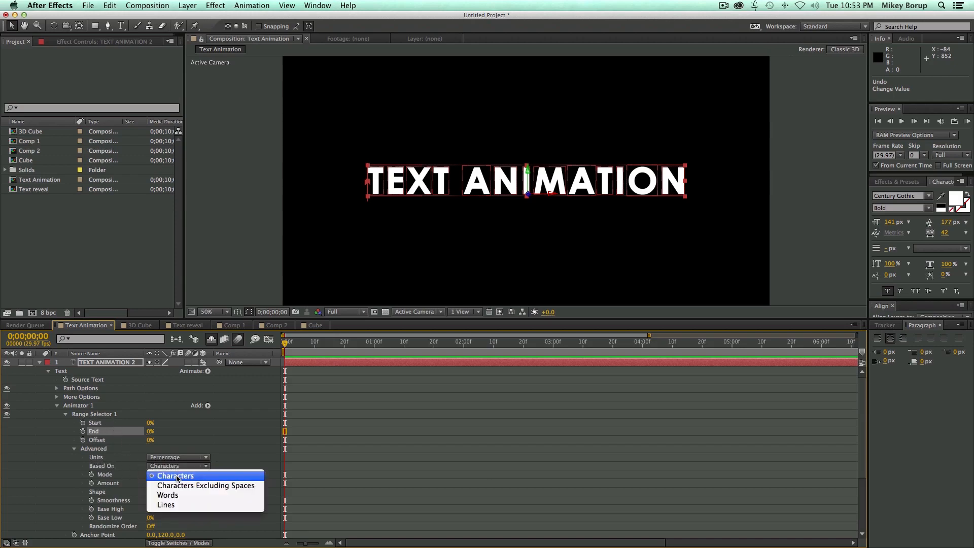
{"action": "left_click", "coordinate": [206, 485]}
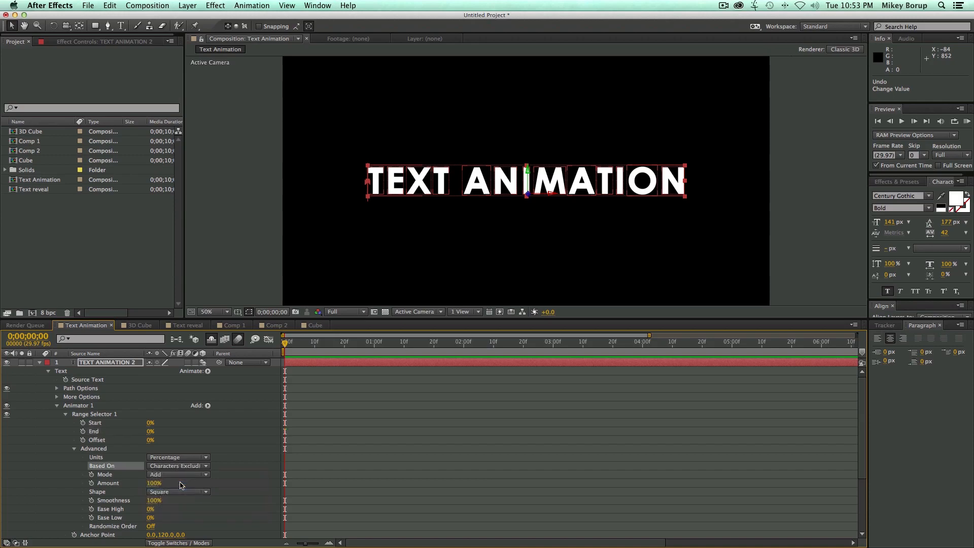
{"action": "left_click", "coordinate": [66, 447]}
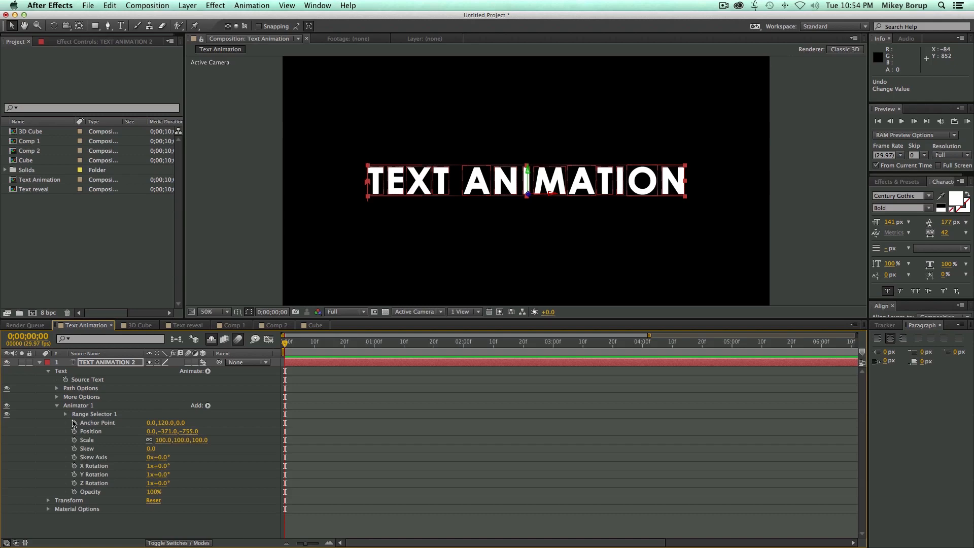
Keyframe Start to 100% at 2:00, preview the characters animating out, and collapse the layer
{"action": "left_click", "coordinate": [66, 414]}
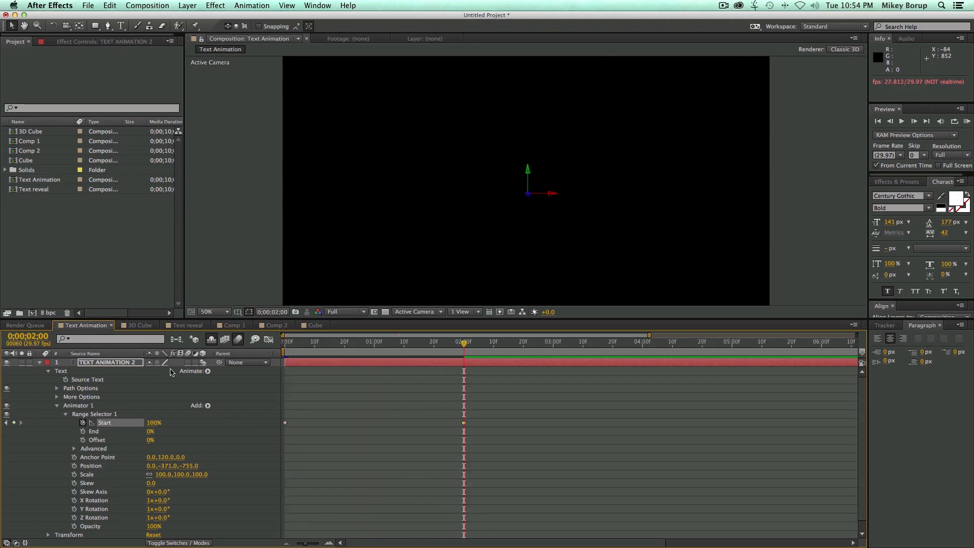
{"action": "left_click", "coordinate": [336, 341]}
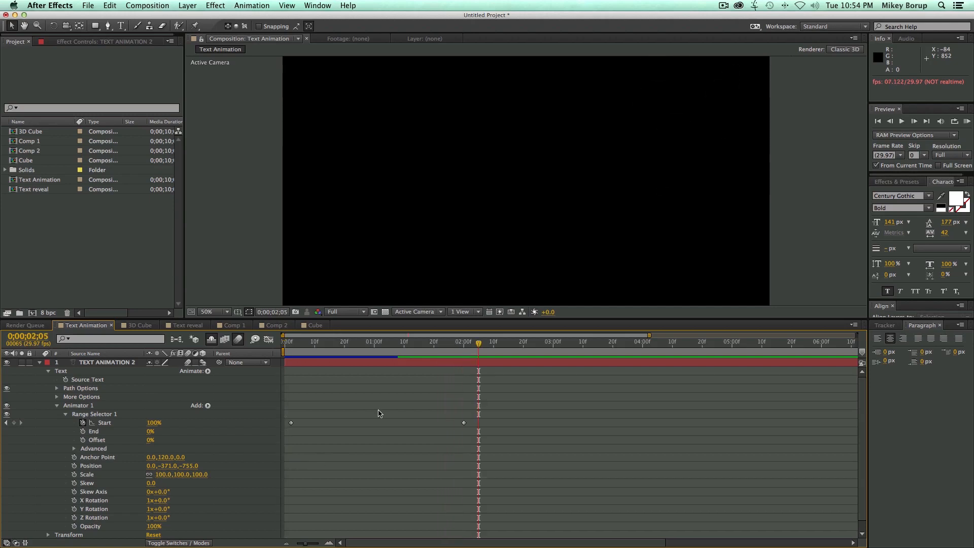
{"action": "mouse_move", "coordinate": [111, 389]}
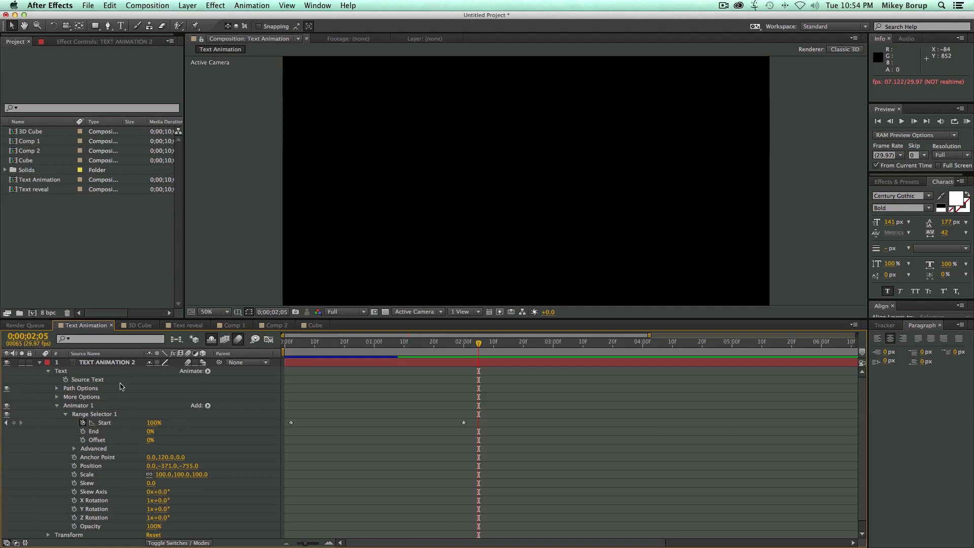
{"action": "left_click", "coordinate": [39, 363]}
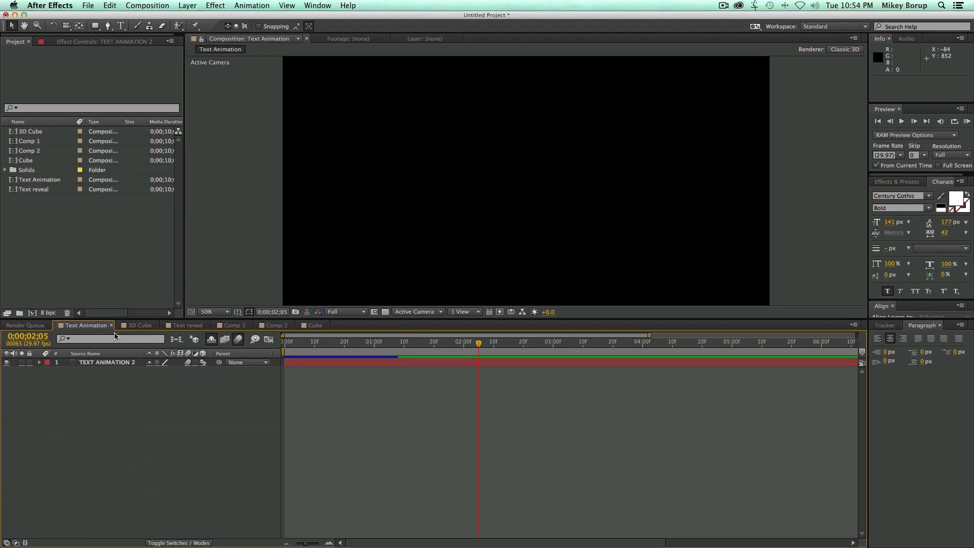
Switch to the Text reveal composition and clear out its existing layers
{"action": "left_click", "coordinate": [186, 325]}
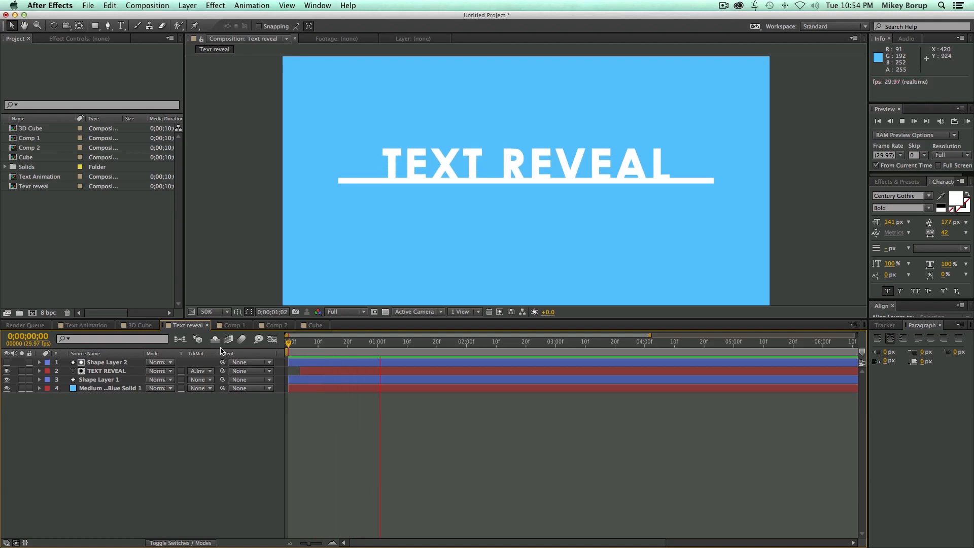
{"action": "left_click", "coordinate": [906, 121]}
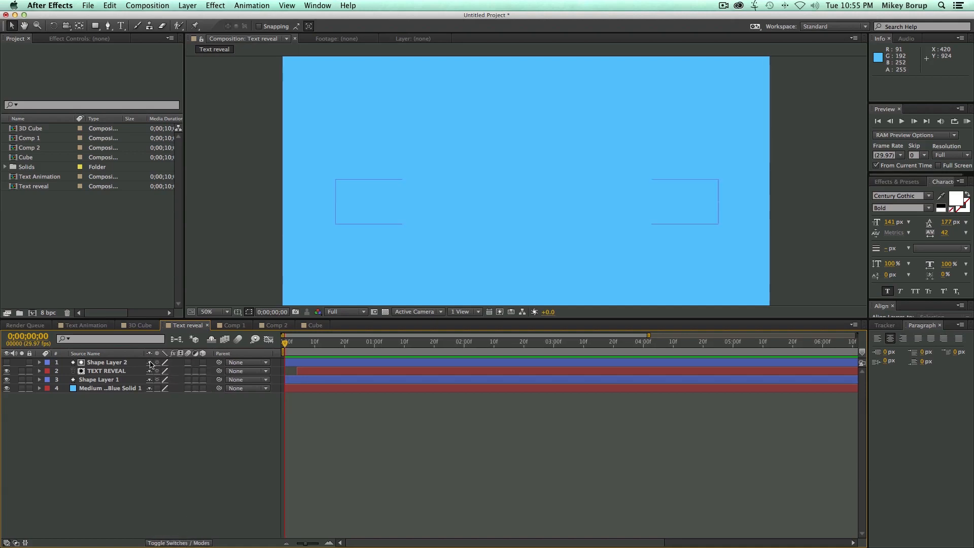
{"action": "left_click", "coordinate": [207, 311]}
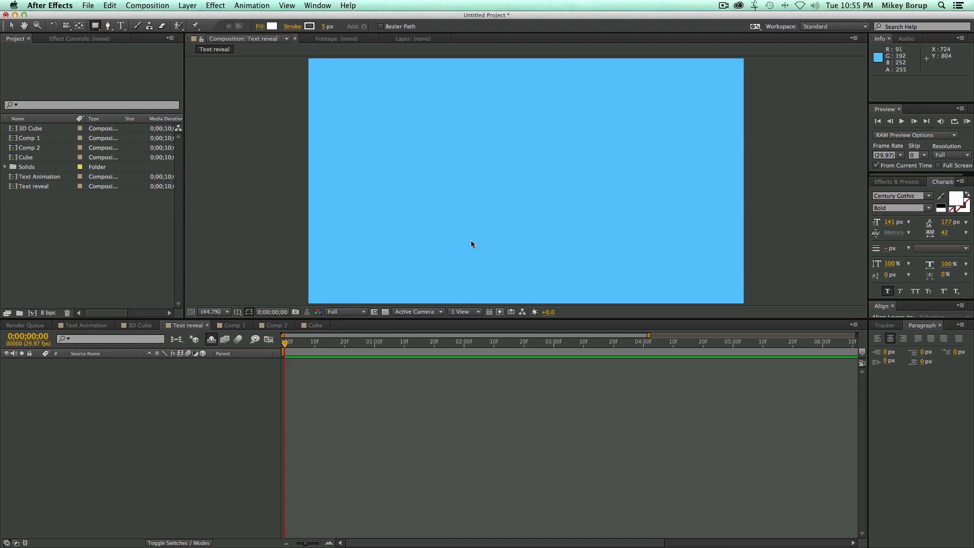
Draw a long thin white bar across the frame and a mask around it
{"action": "left_click_drag", "start_coordinate": [351, 191], "coordinate": [699, 208]}
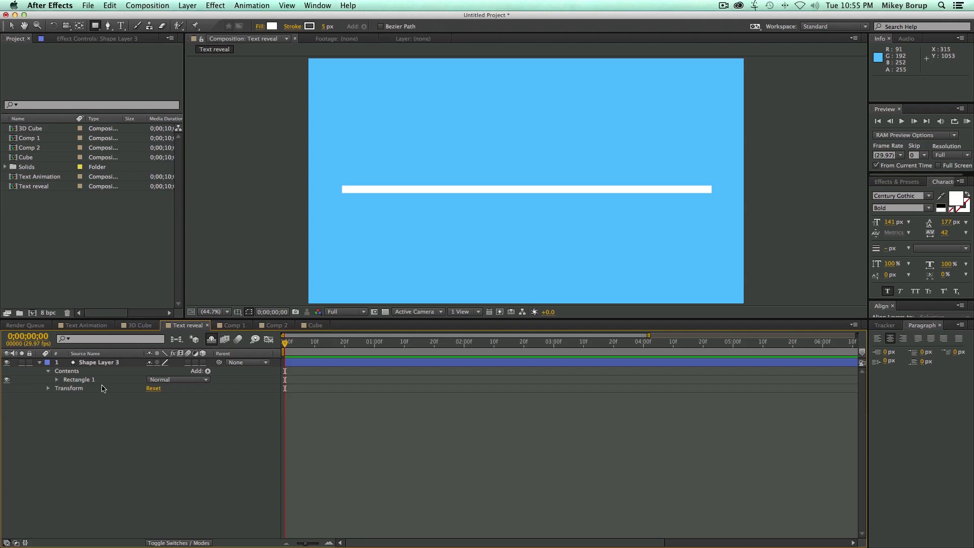
{"action": "left_click", "coordinate": [57, 379]}
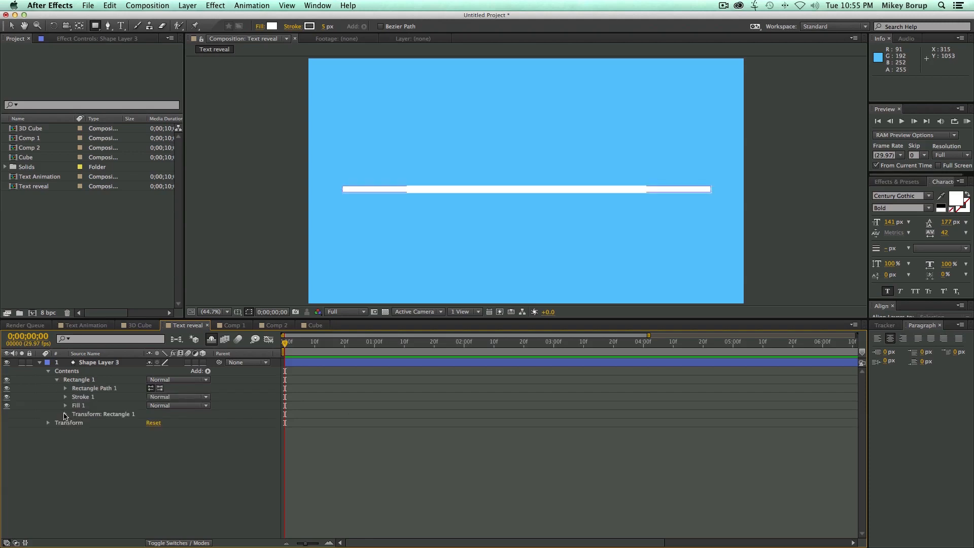
{"action": "left_click", "coordinate": [64, 414]}
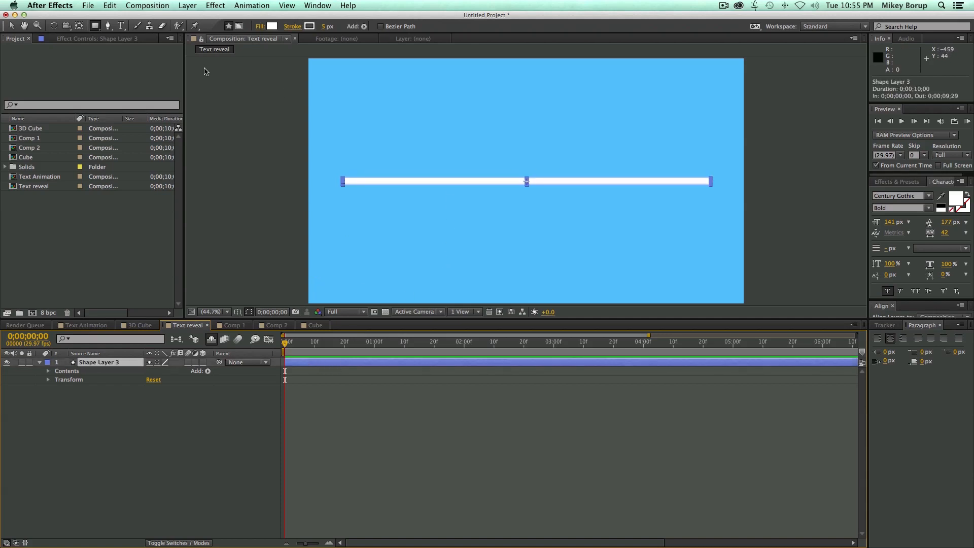
{"action": "mouse_move", "coordinate": [237, 26]}
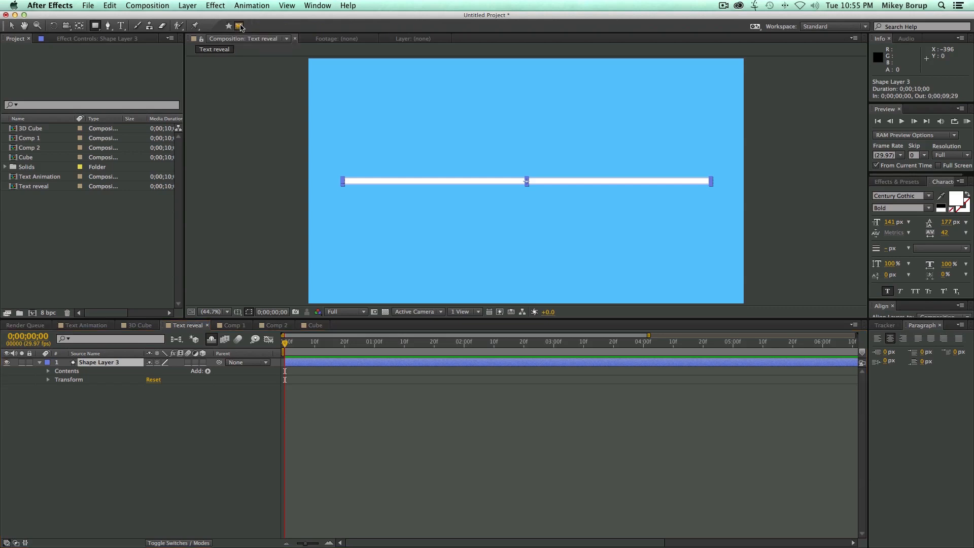
{"action": "mouse_move", "coordinate": [319, 170]}
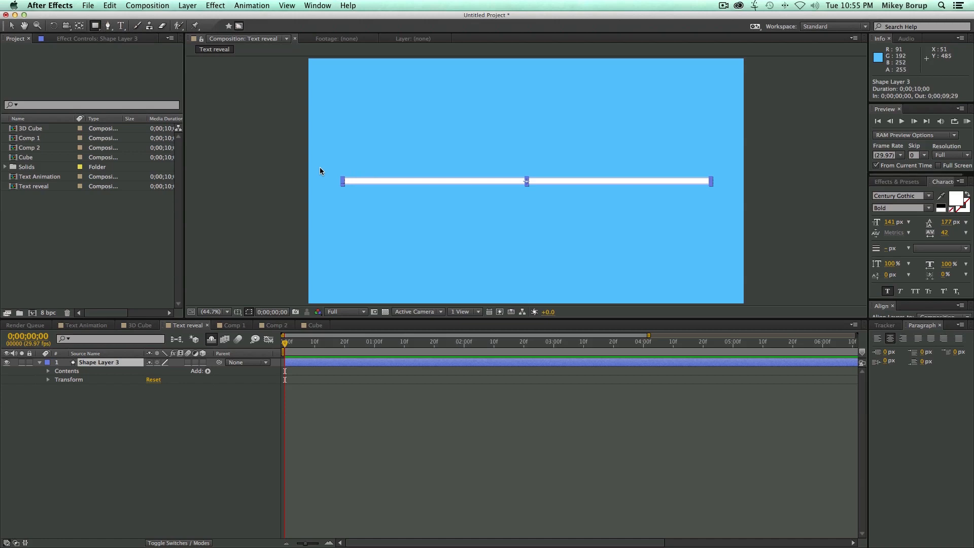
{"action": "left_click_drag", "start_coordinate": [320, 167], "coordinate": [724, 196]}
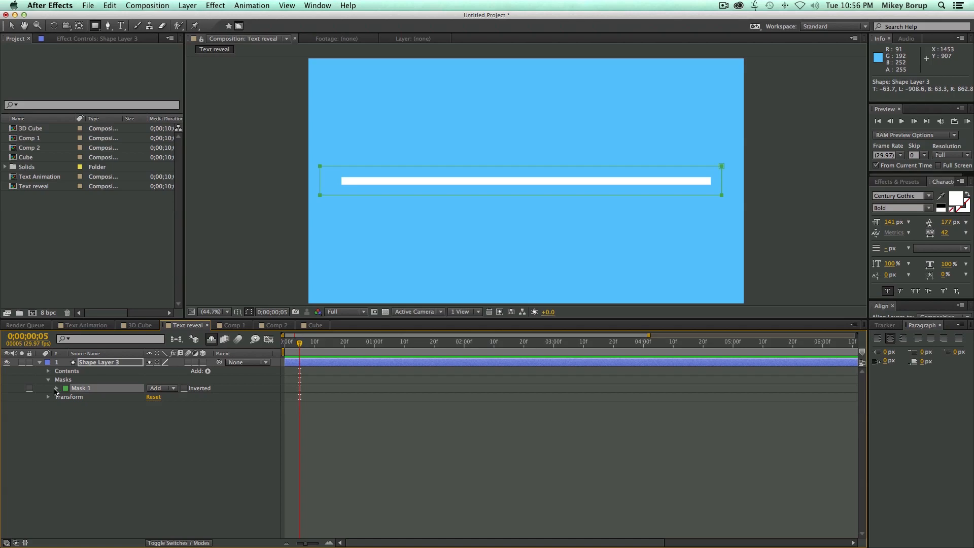
Keyframe Mask 1's path so the bar wipes in from its left end over five frames
{"action": "left_click", "coordinate": [56, 389]}
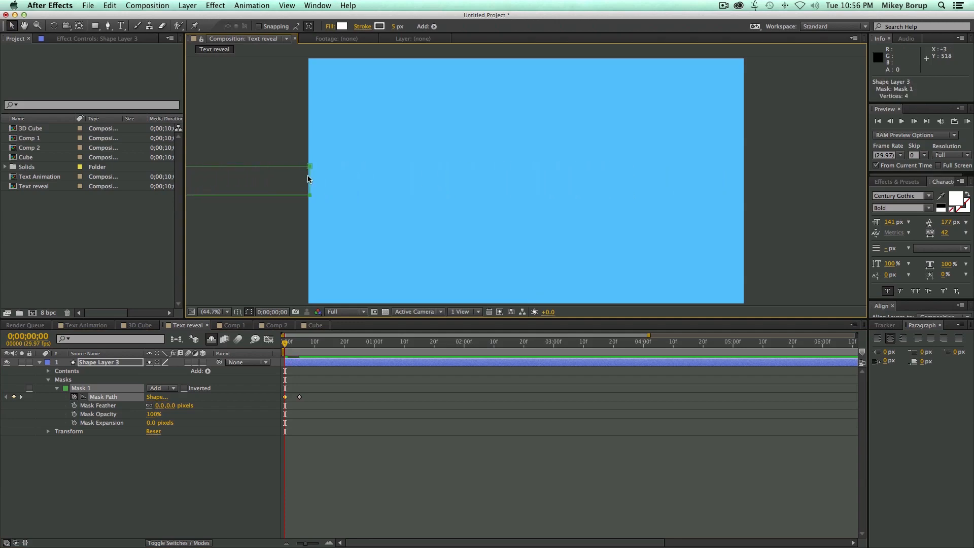
{"action": "left_click", "coordinate": [339, 341]}
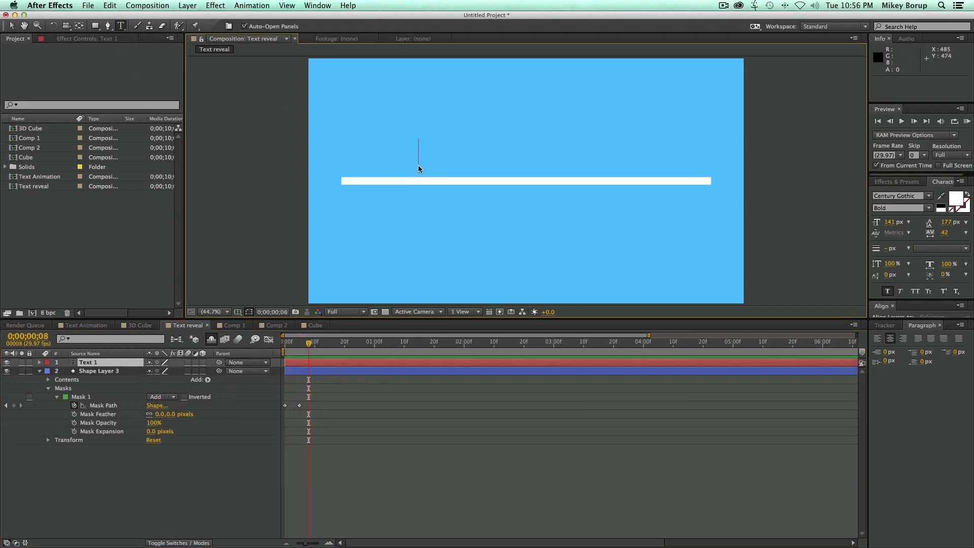
Create the TEXT REVEAL text above the bar and keyframe its Position rising from below
{"action": "type", "text": "TEXT REVEAL"}
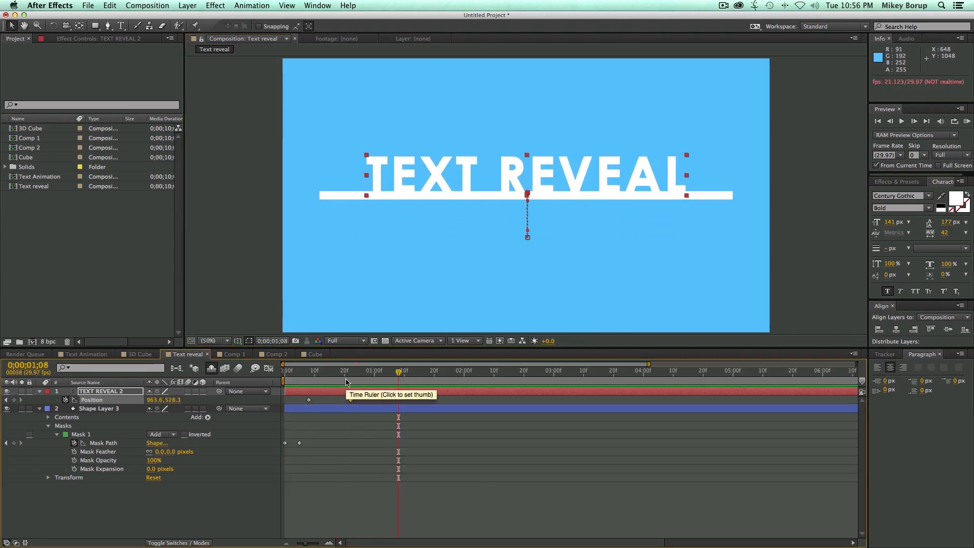
{"action": "left_click", "coordinate": [283, 371]}
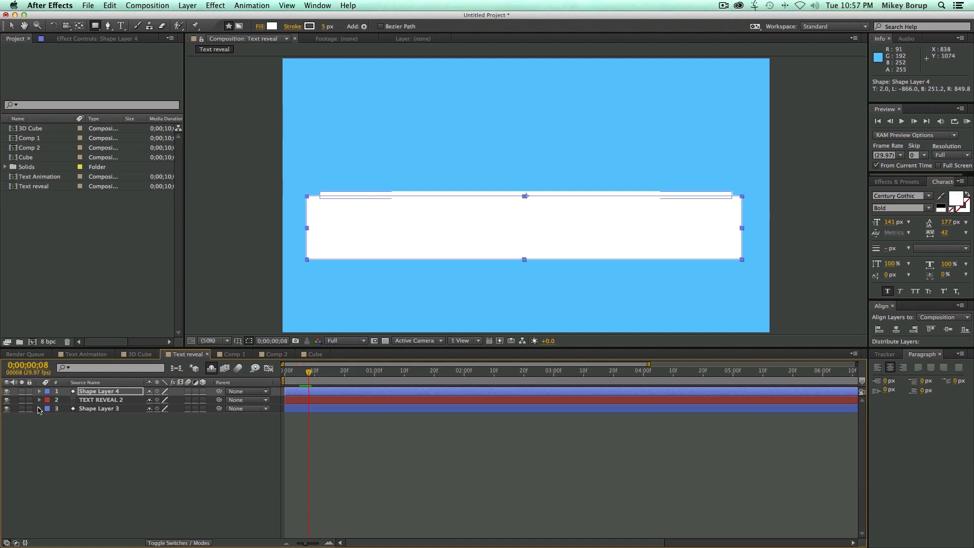
Set TEXT REVEAL 2's track matte to Alpha Inverted Matte using Shape Layer 4
{"action": "left_click", "coordinate": [179, 542]}
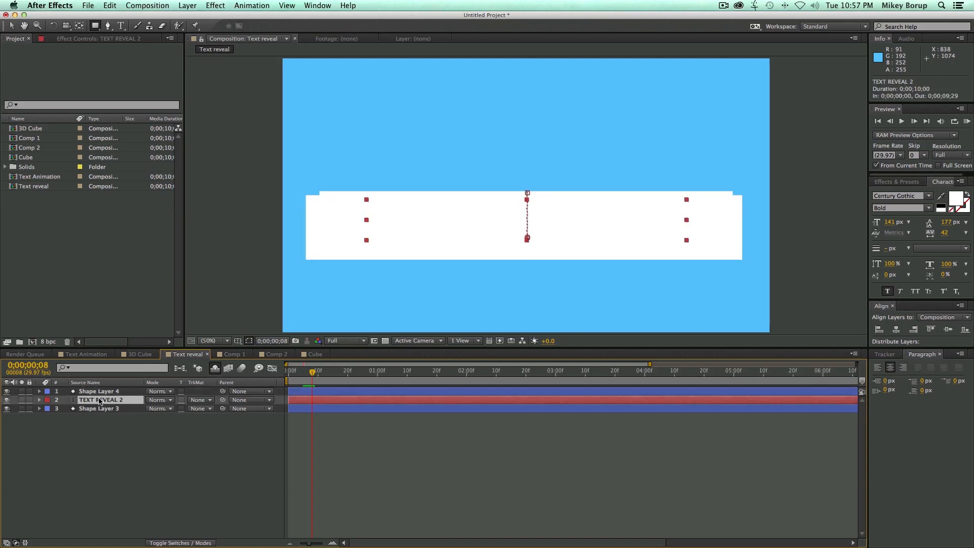
{"action": "left_click", "coordinate": [199, 400]}
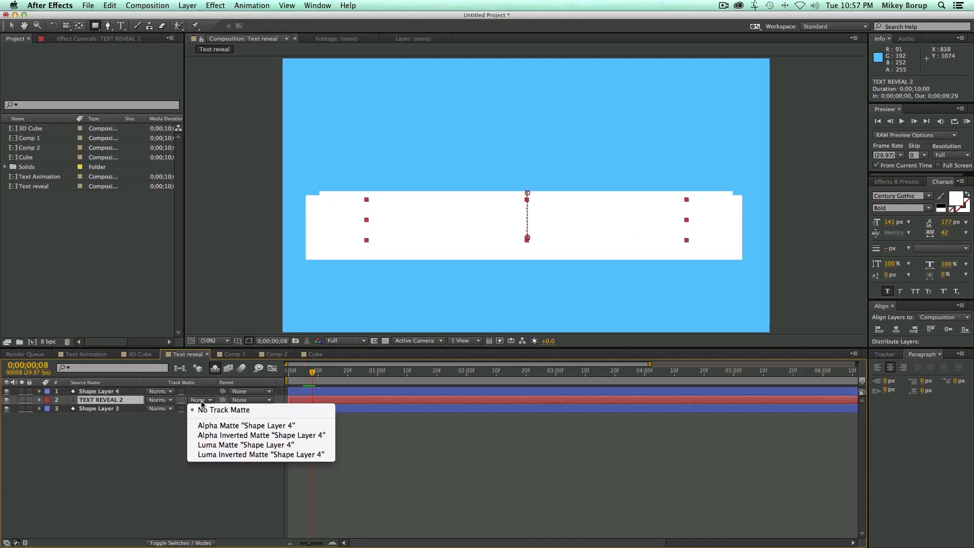
{"action": "mouse_move", "coordinate": [222, 436]}
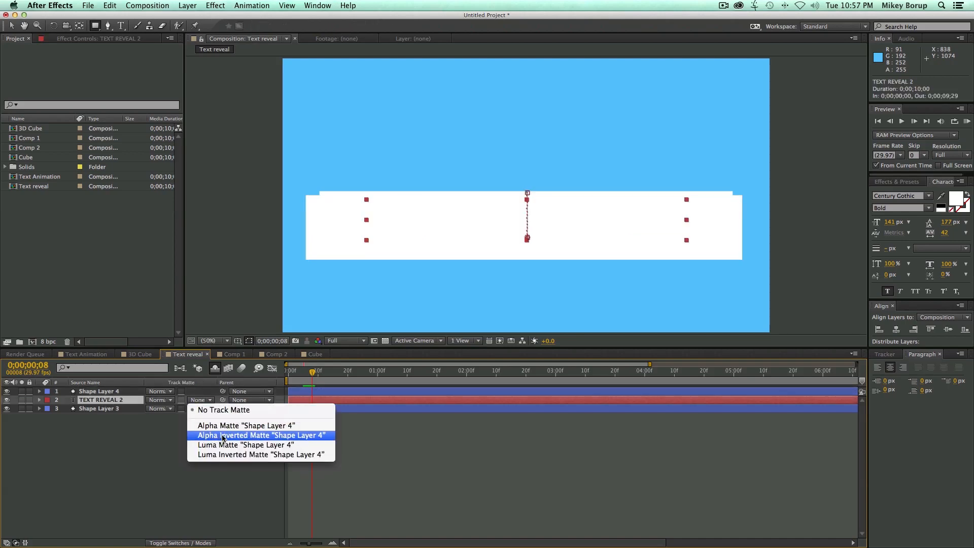
{"action": "left_click", "coordinate": [261, 436]}
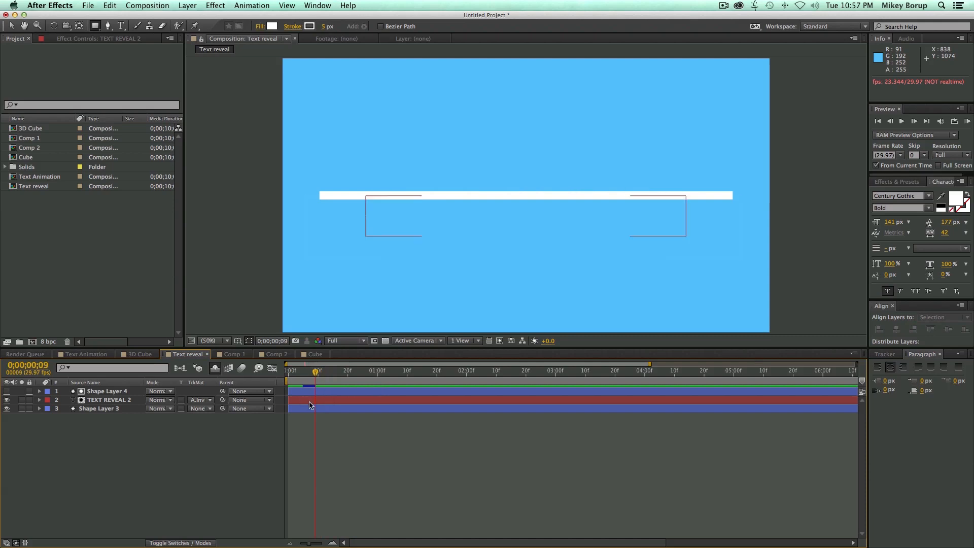
{"action": "left_click", "coordinate": [110, 400]}
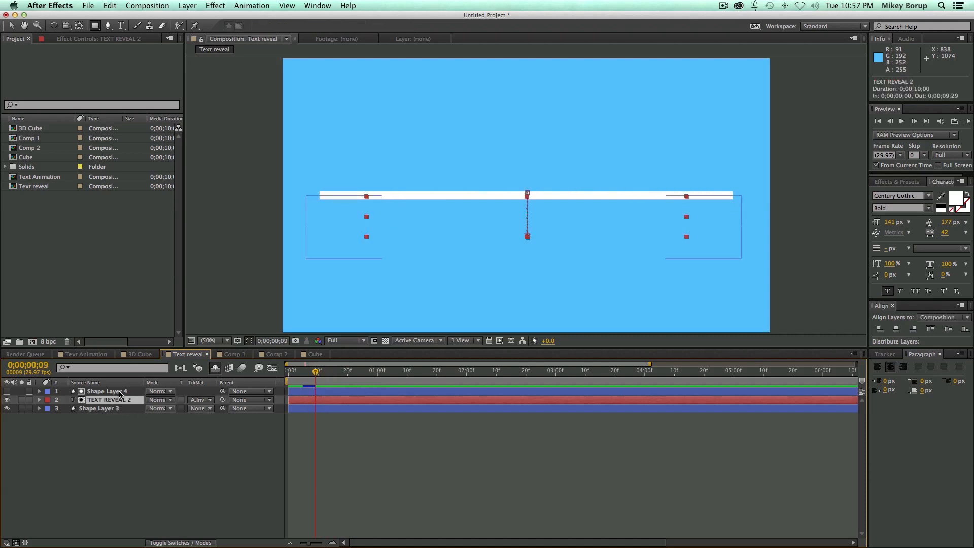
{"action": "left_click", "coordinate": [109, 391]}
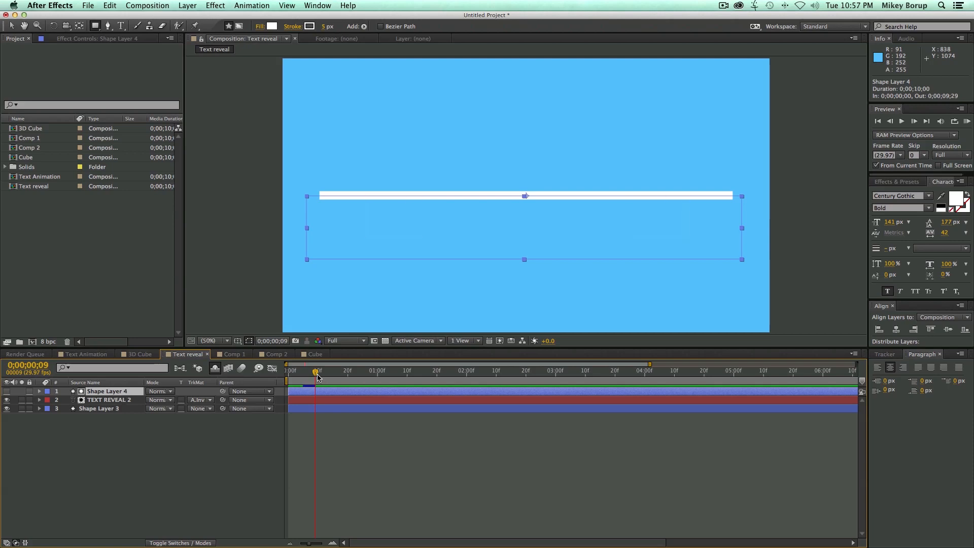
Play back the text reveal animation and switch to Comp 1
{"action": "left_click", "coordinate": [913, 121]}
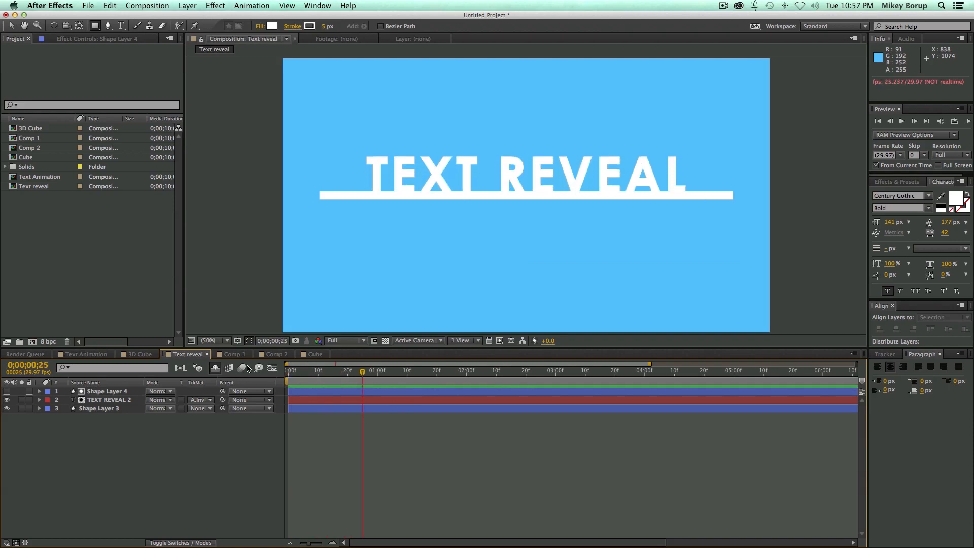
{"action": "left_click", "coordinate": [235, 354]}
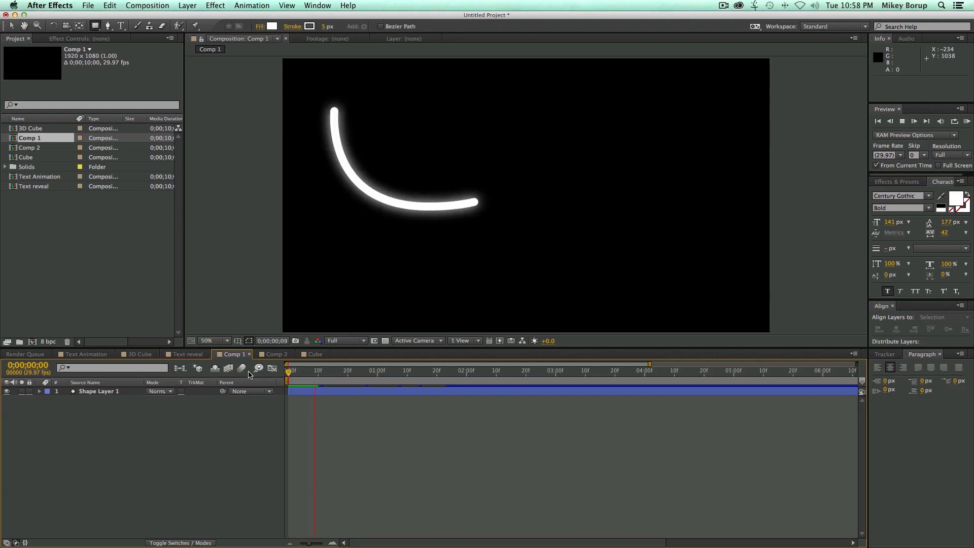
Draw a long winding Pen path across Comp 1 as Shape Layer 2
{"action": "left_click", "coordinate": [926, 121]}
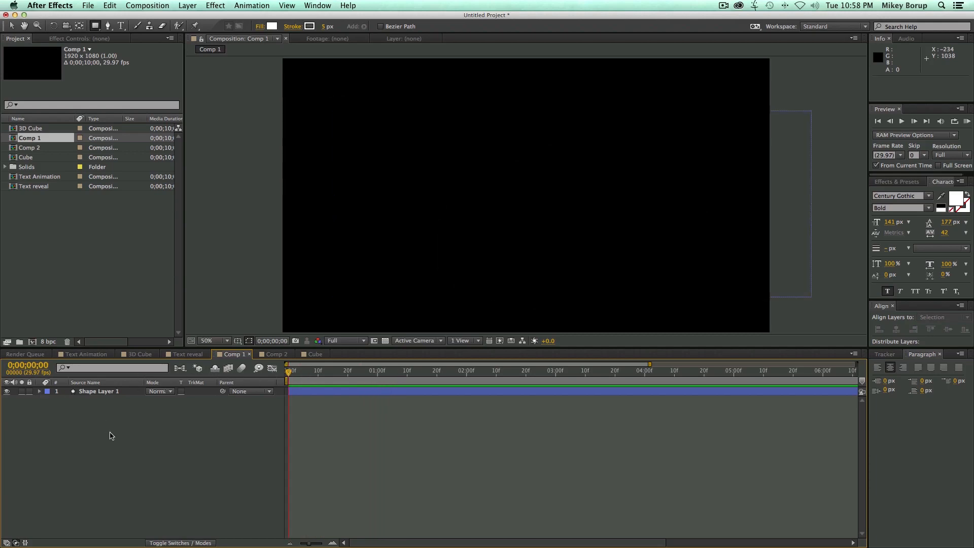
{"action": "mouse_move", "coordinate": [102, 19]}
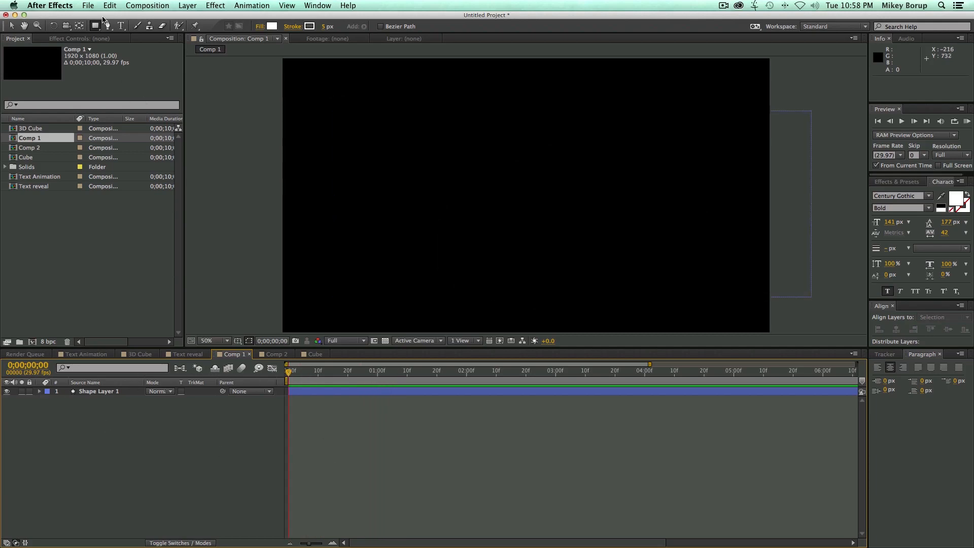
{"action": "left_click", "coordinate": [106, 26]}
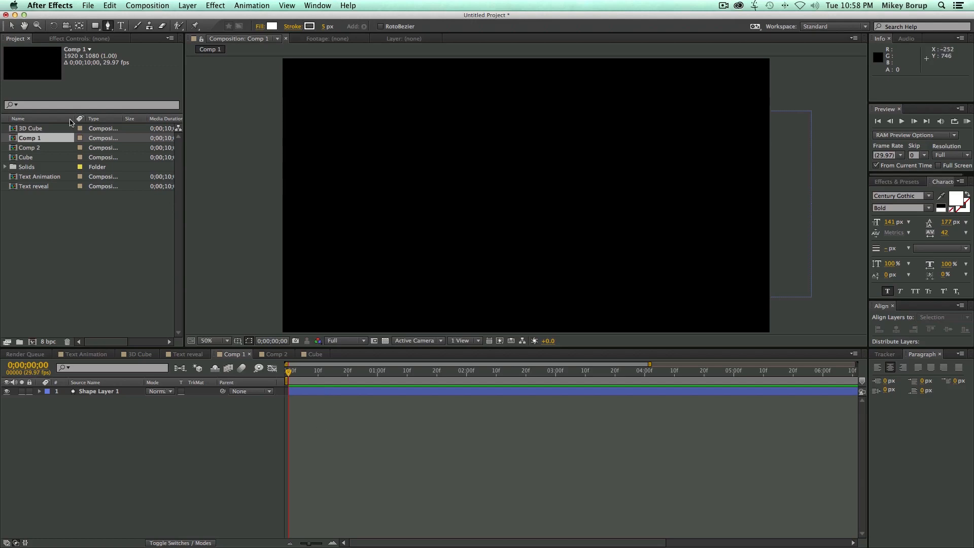
{"action": "mouse_move", "coordinate": [306, 129]}
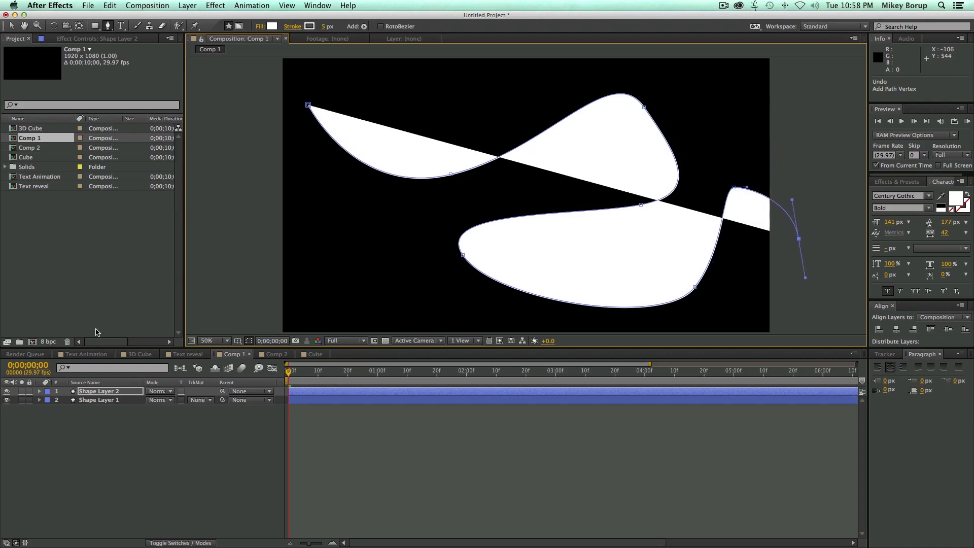
Remove the fill and give the path a 50-wide stroke with round line caps
{"action": "left_click", "coordinate": [40, 392]}
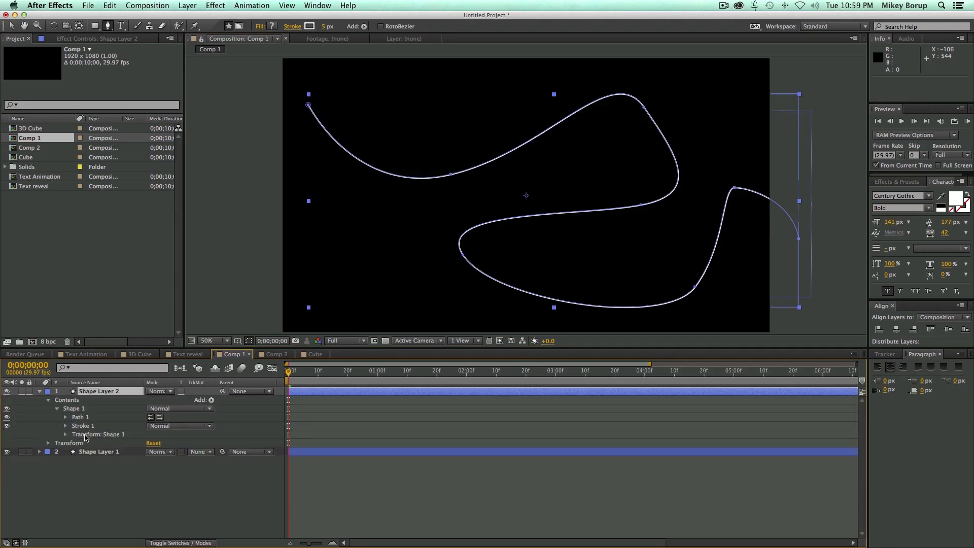
{"action": "left_click", "coordinate": [66, 425]}
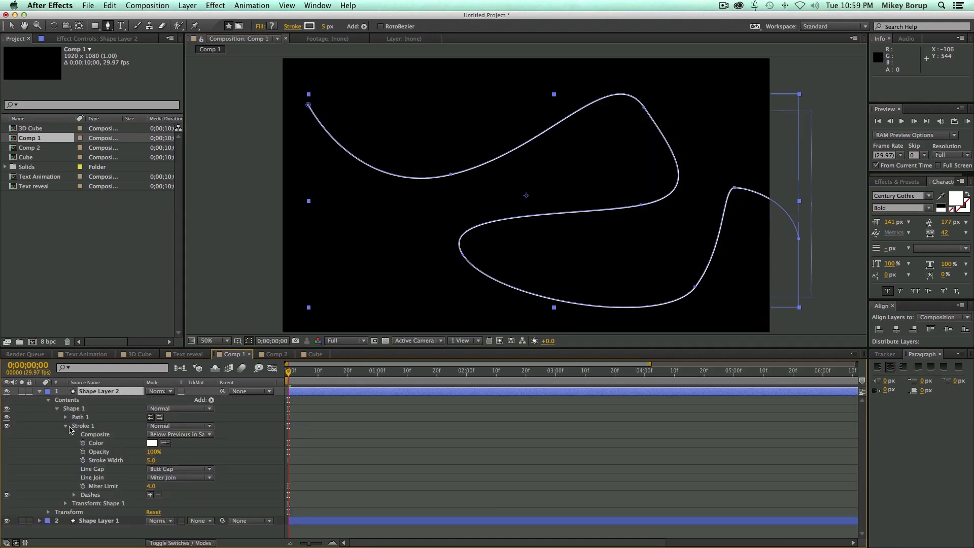
{"action": "type", "text": "50.0"}
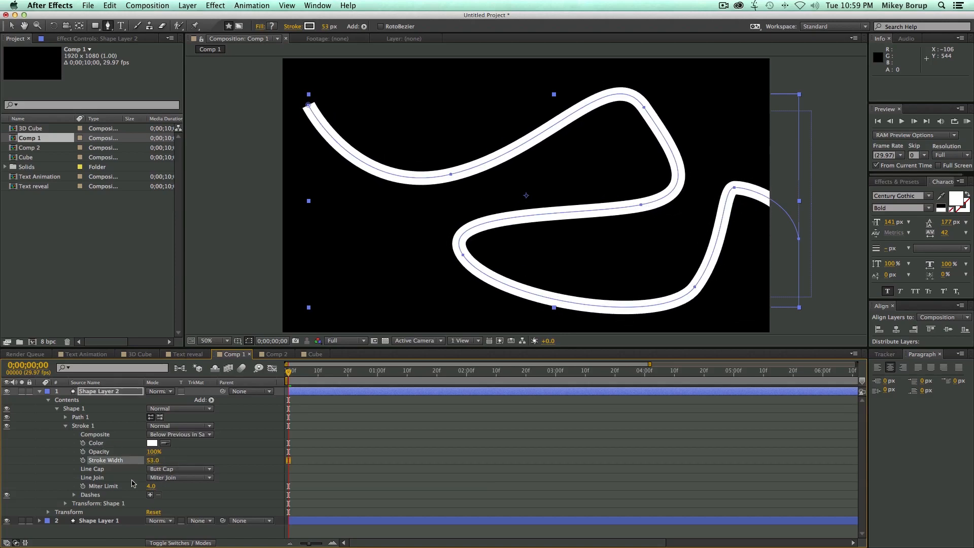
{"action": "left_click", "coordinate": [179, 469]}
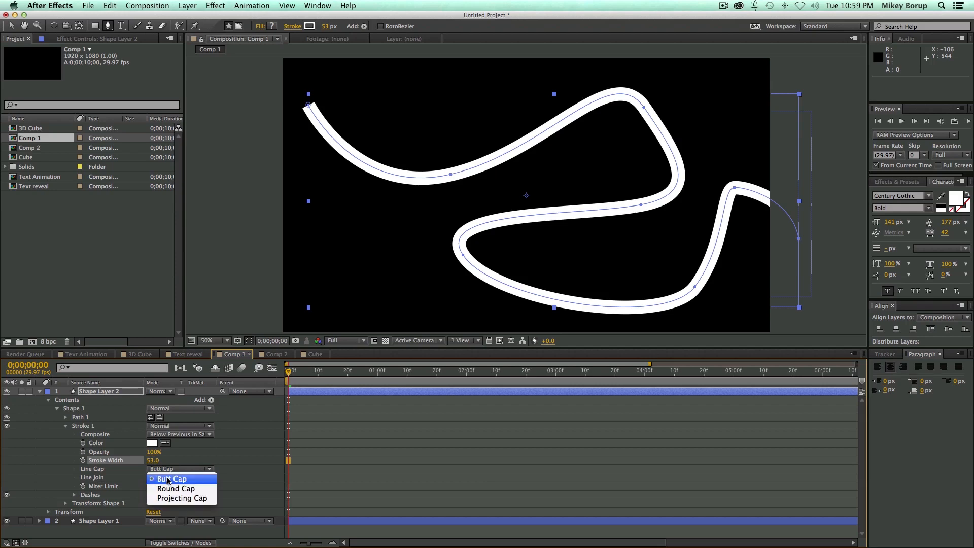
{"action": "left_click", "coordinate": [175, 488]}
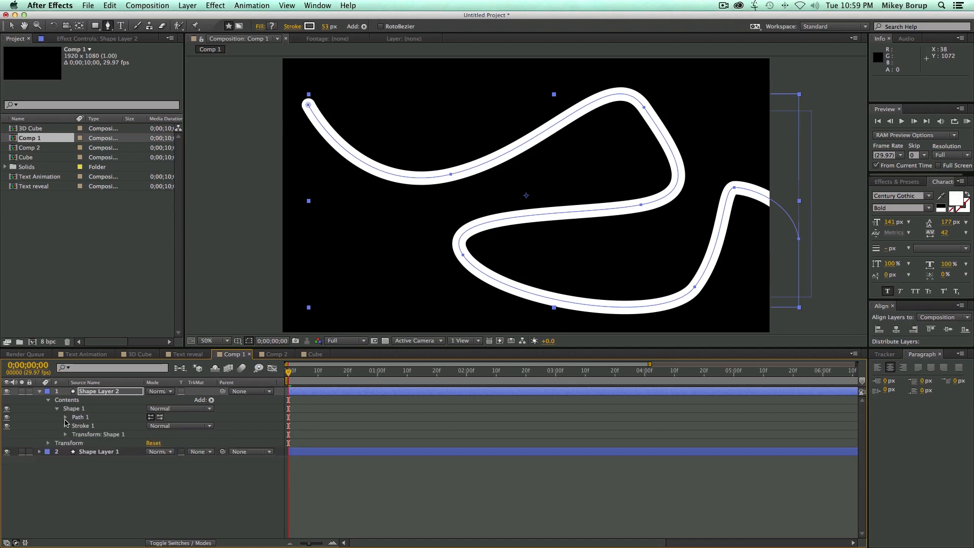
{"action": "left_click", "coordinate": [57, 409]}
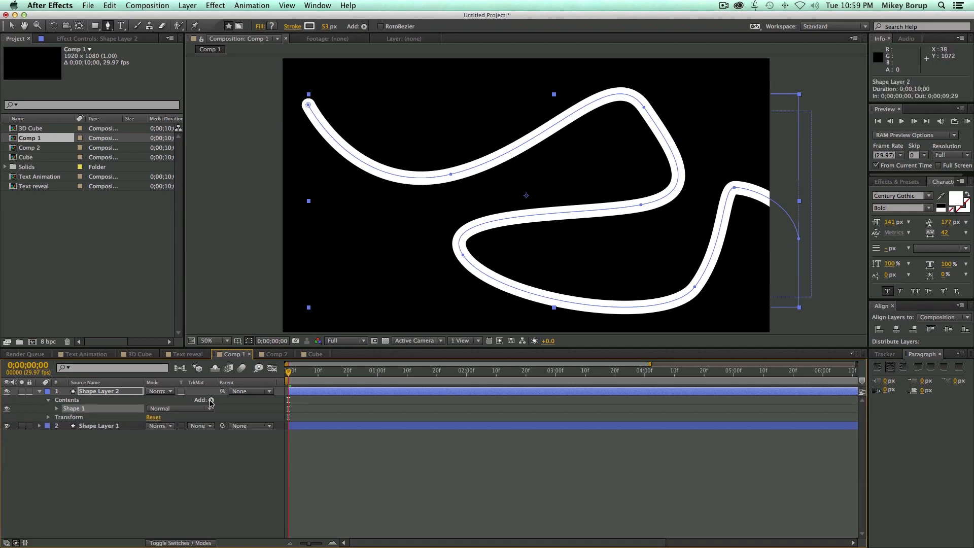
Add Trim Paths and keyframe End so the stroke draws itself on, then preview
{"action": "left_click", "coordinate": [211, 400]}
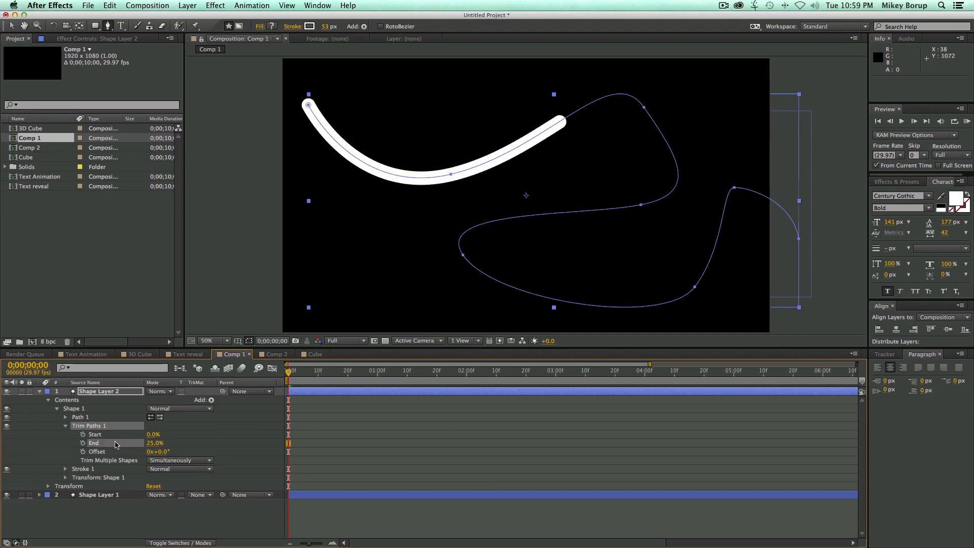
{"action": "left_click_drag", "start_coordinate": [154, 444], "coordinate": [168, 444]}
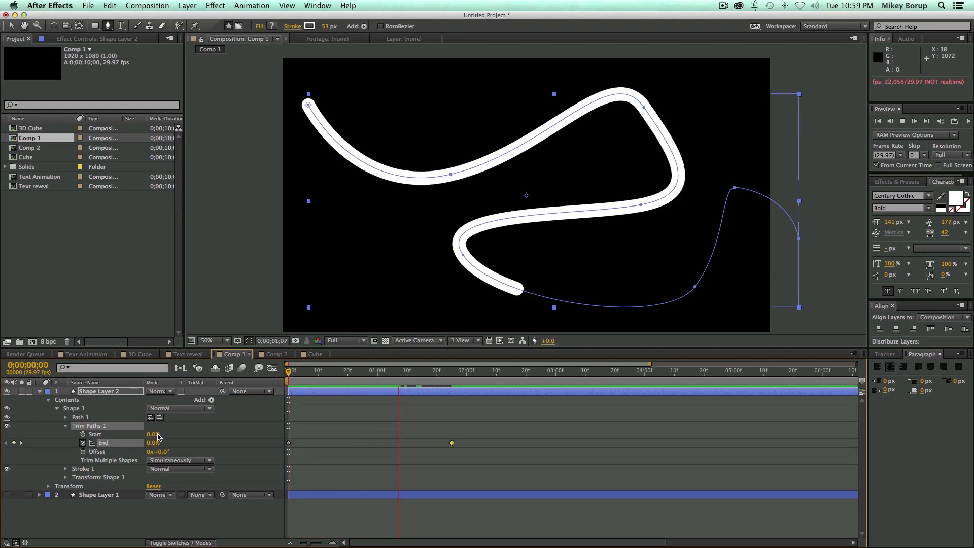
{"action": "left_click", "coordinate": [316, 371]}
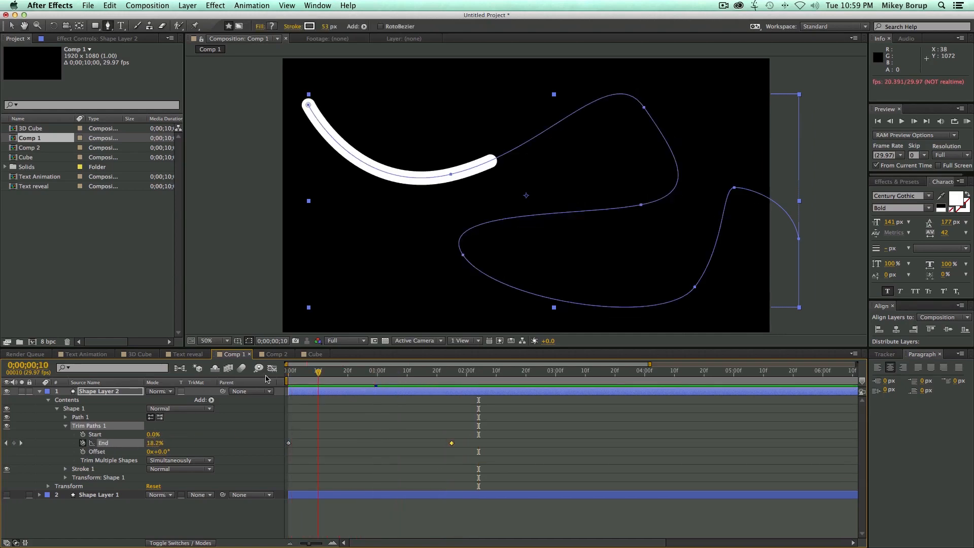
{"action": "left_click", "coordinate": [360, 370]}
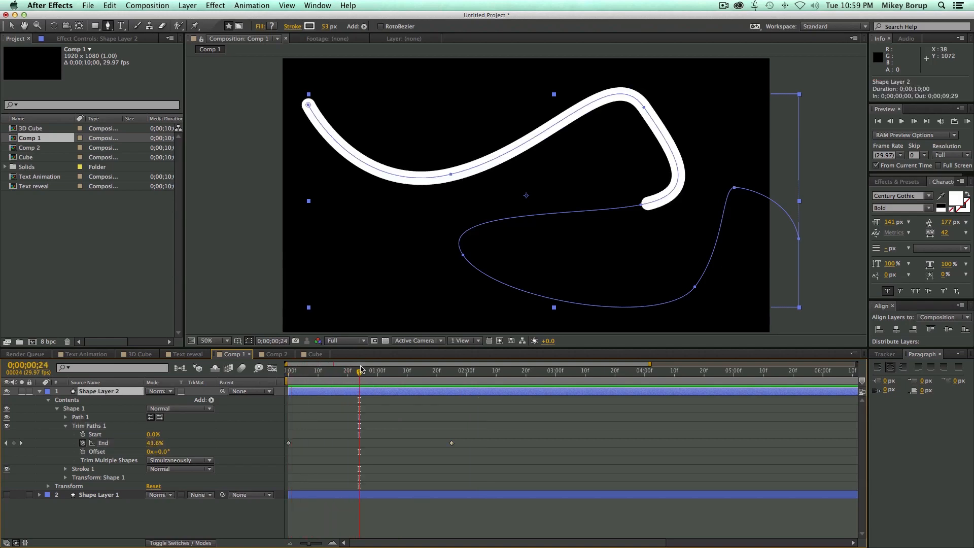
{"action": "left_click", "coordinate": [39, 391]}
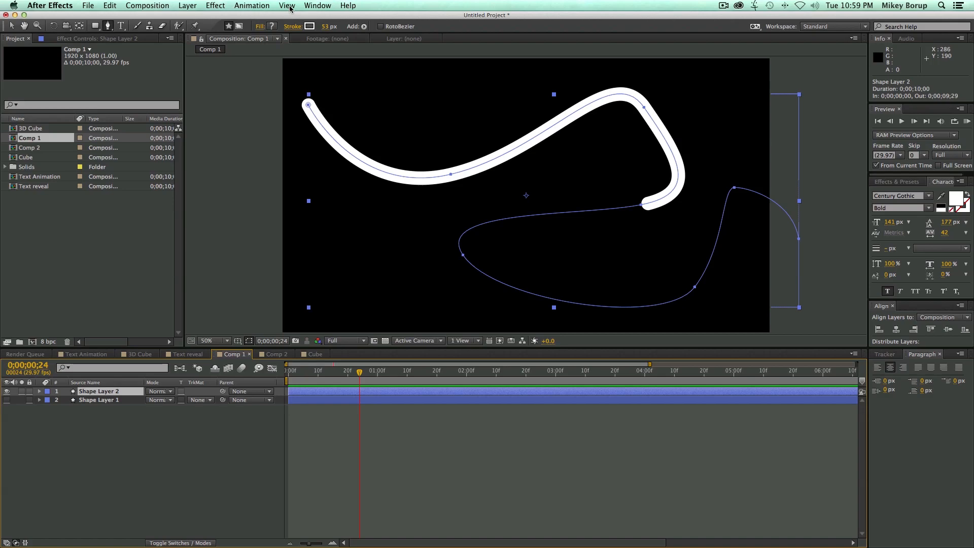
Apply a Glow effect and change the line's stroke colour to pinkish red
{"action": "left_click", "coordinate": [214, 6]}
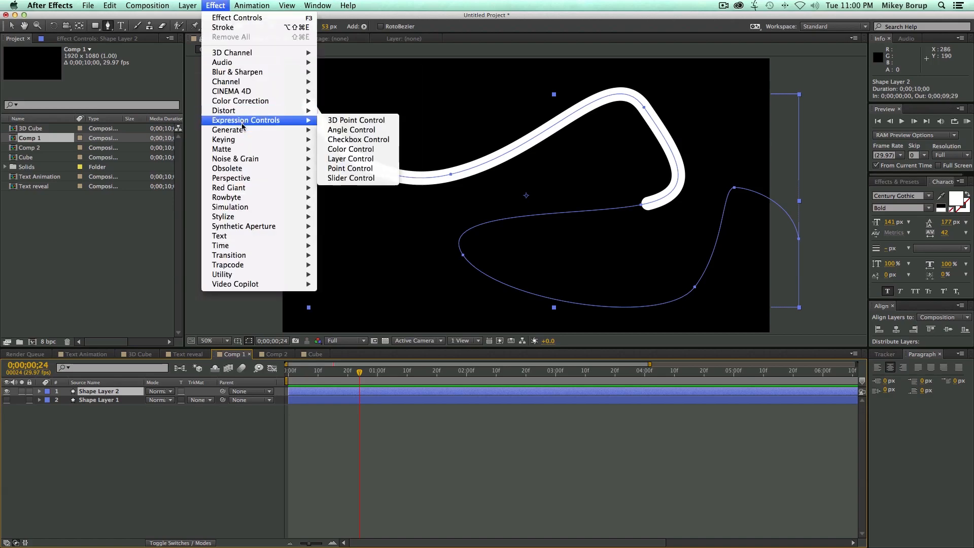
{"action": "mouse_move", "coordinate": [222, 216]}
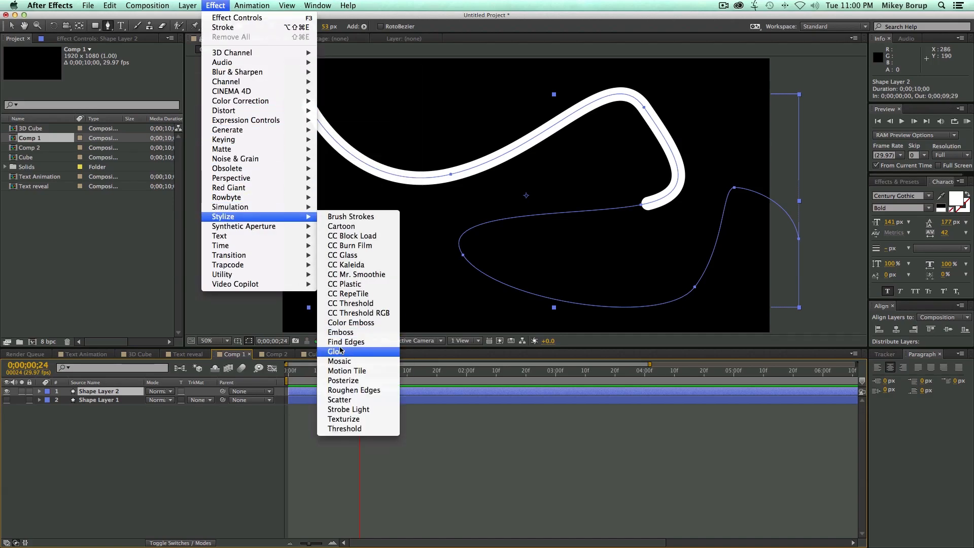
{"action": "left_click", "coordinate": [336, 351]}
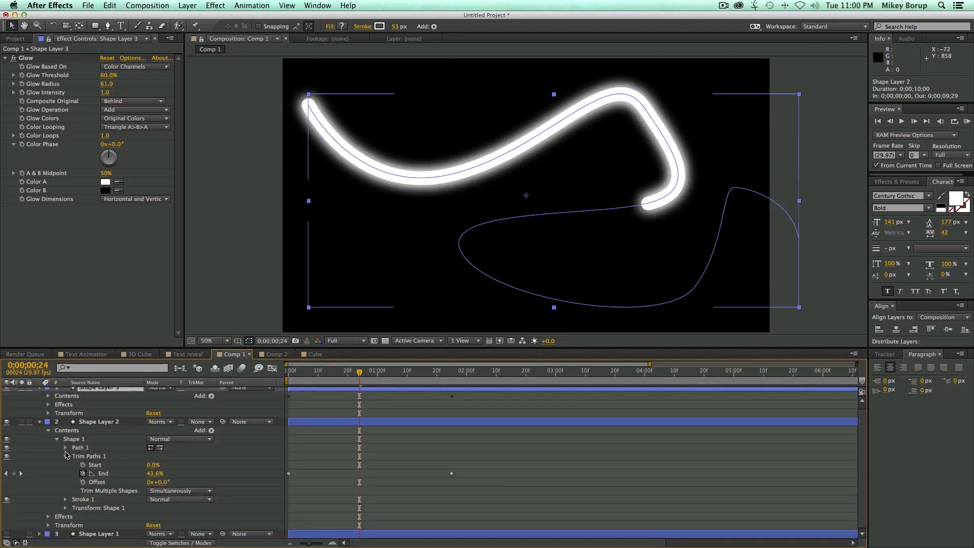
{"action": "left_click", "coordinate": [65, 465]}
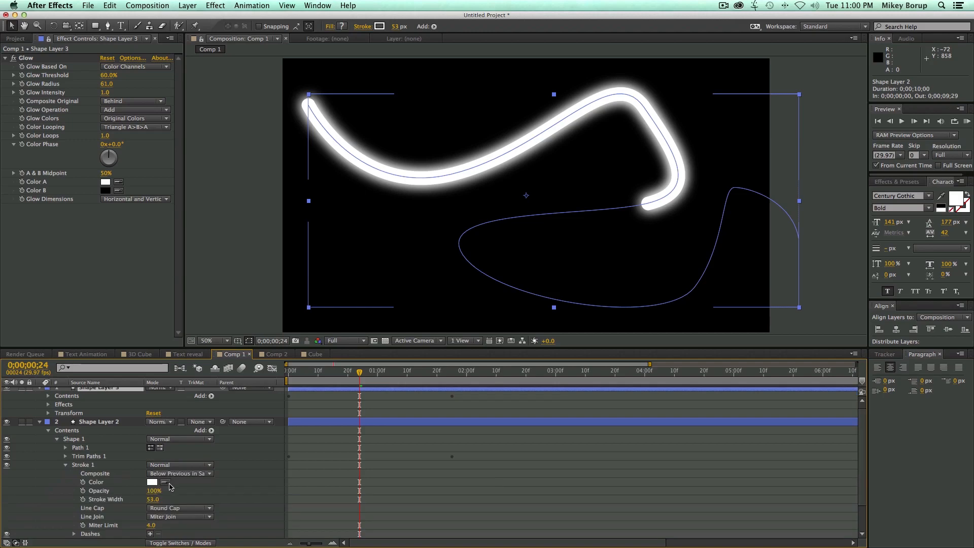
{"action": "left_click", "coordinate": [152, 482]}
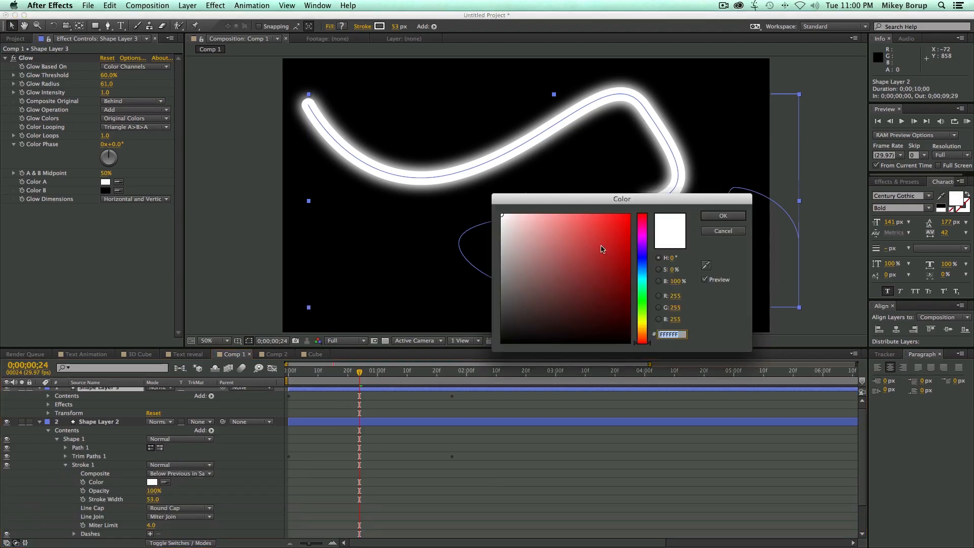
{"action": "left_click", "coordinate": [577, 234]}
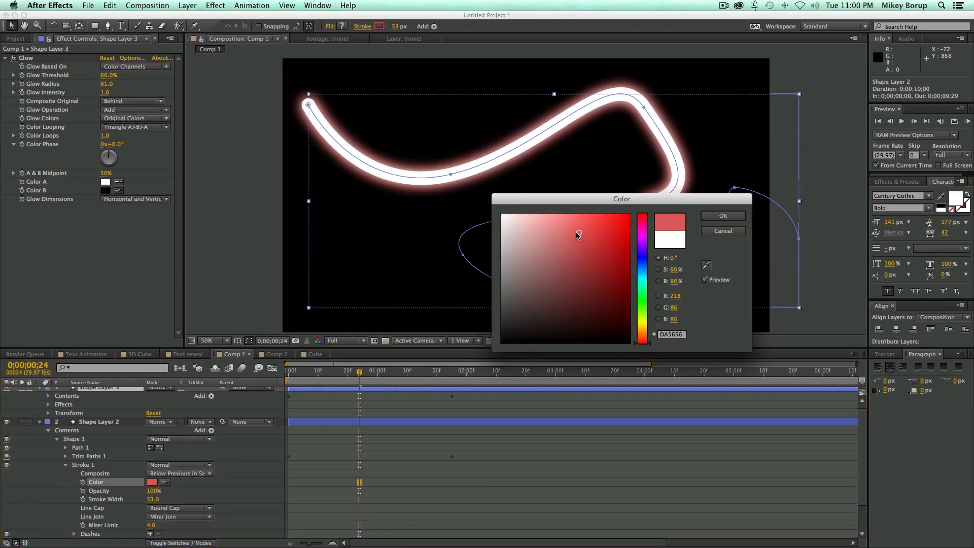
{"action": "left_click", "coordinate": [562, 218]}
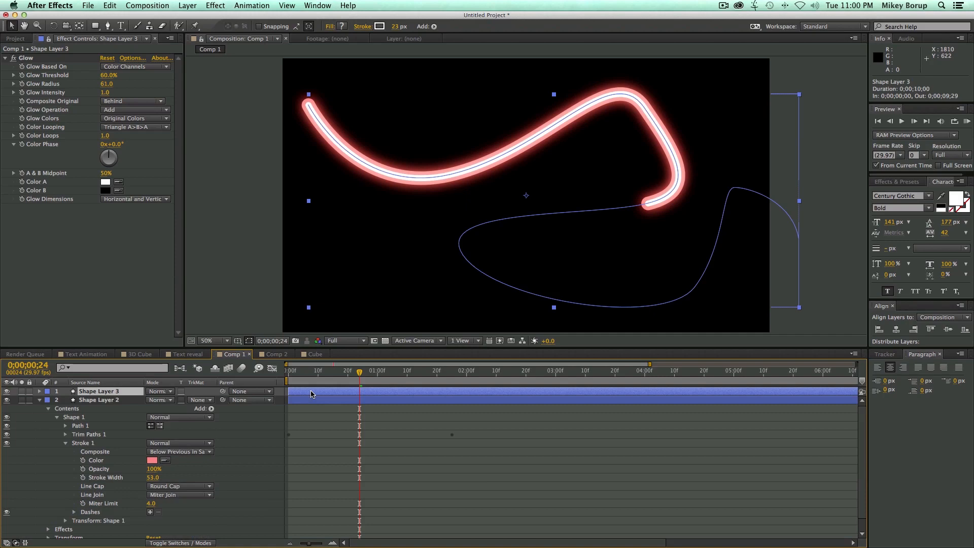
Apply Fast Blur to soften the glowing line, then switch to Comp 2
{"action": "left_click", "coordinate": [214, 6]}
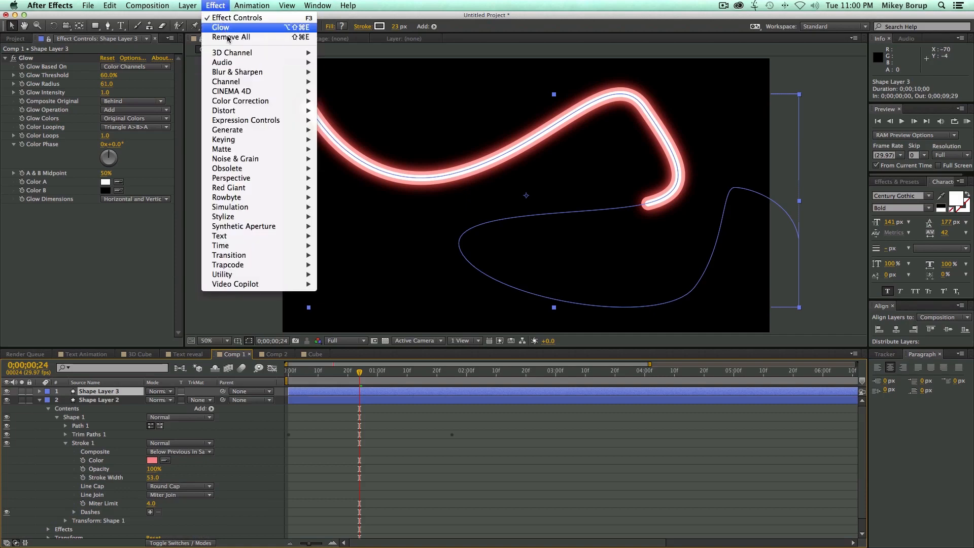
{"action": "mouse_move", "coordinate": [237, 71]}
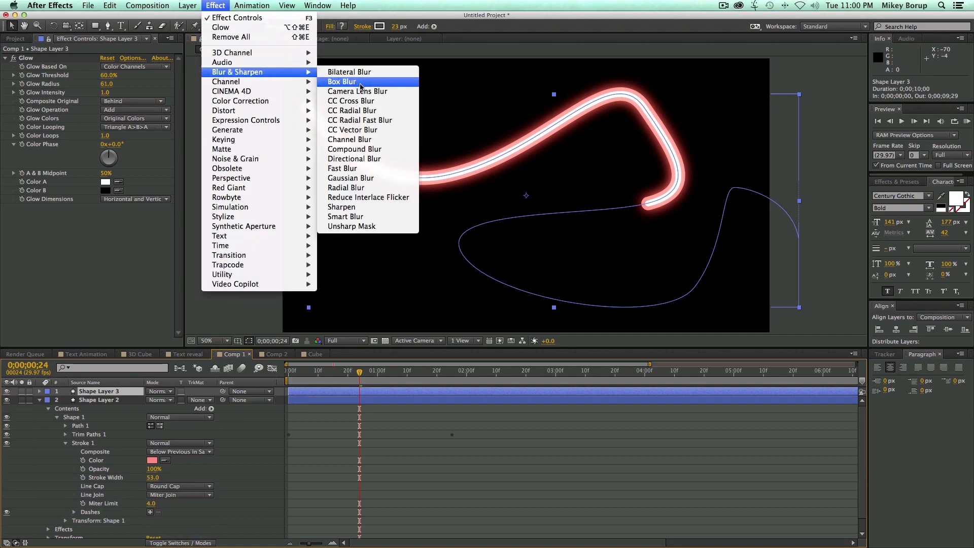
{"action": "left_click", "coordinate": [342, 168]}
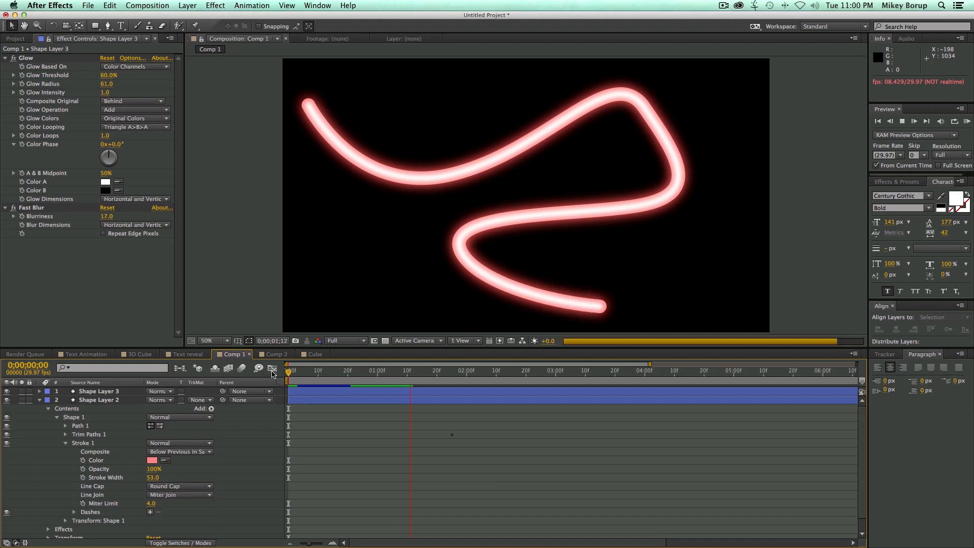
{"action": "left_click", "coordinate": [272, 353]}
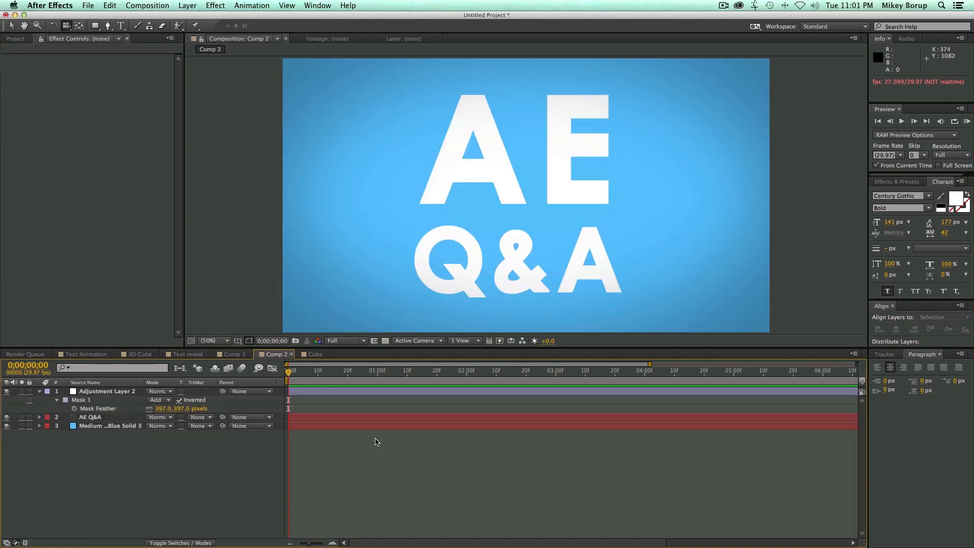